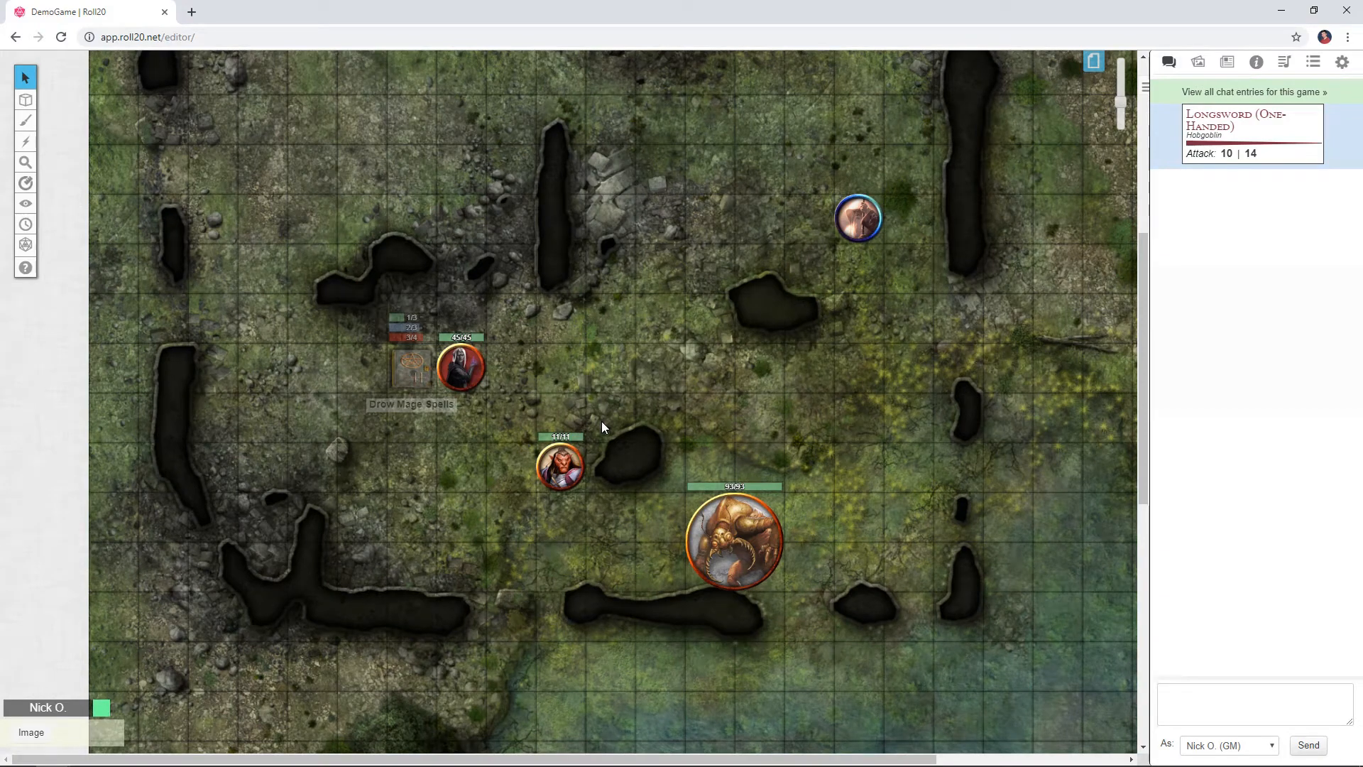
- Select then deselect the Hobgoblin token so the old longsword roll leaves the chat
left_click(561, 466)
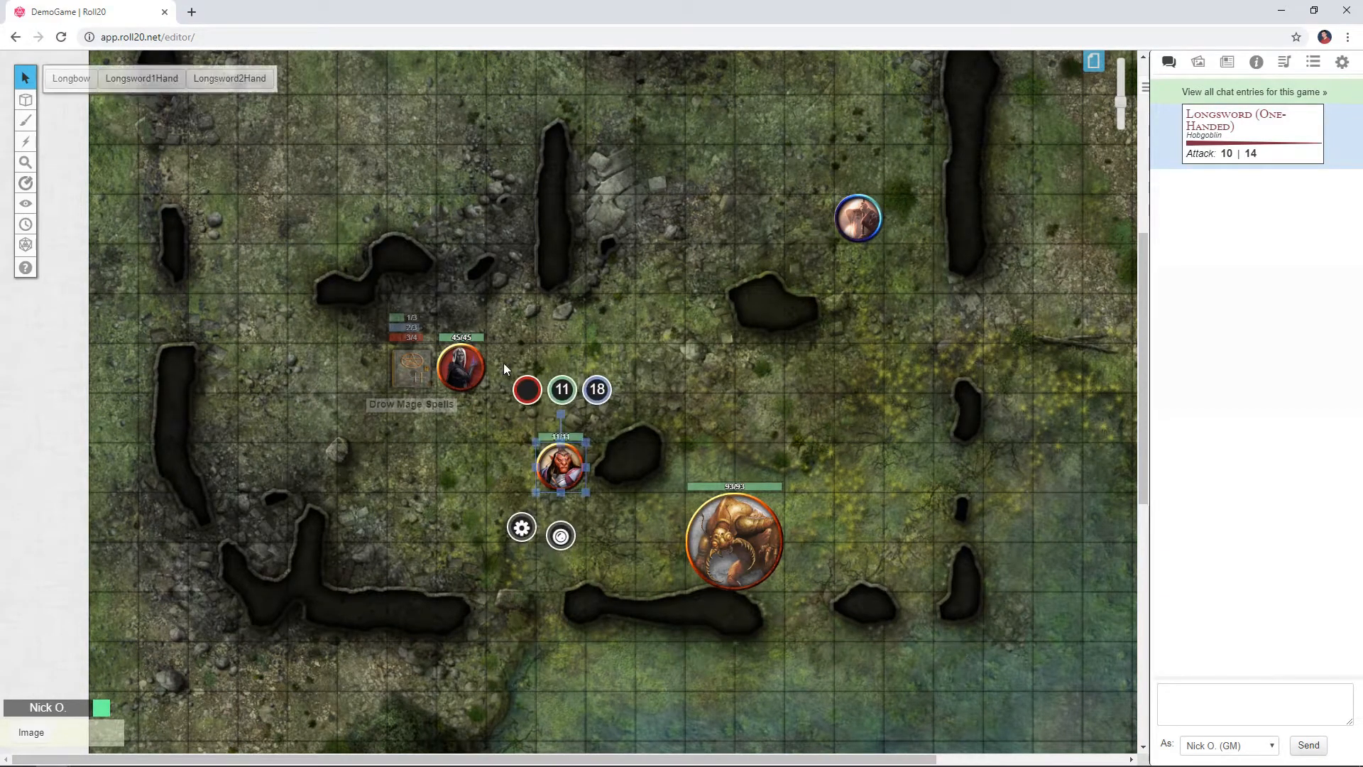
left_click(140, 78)
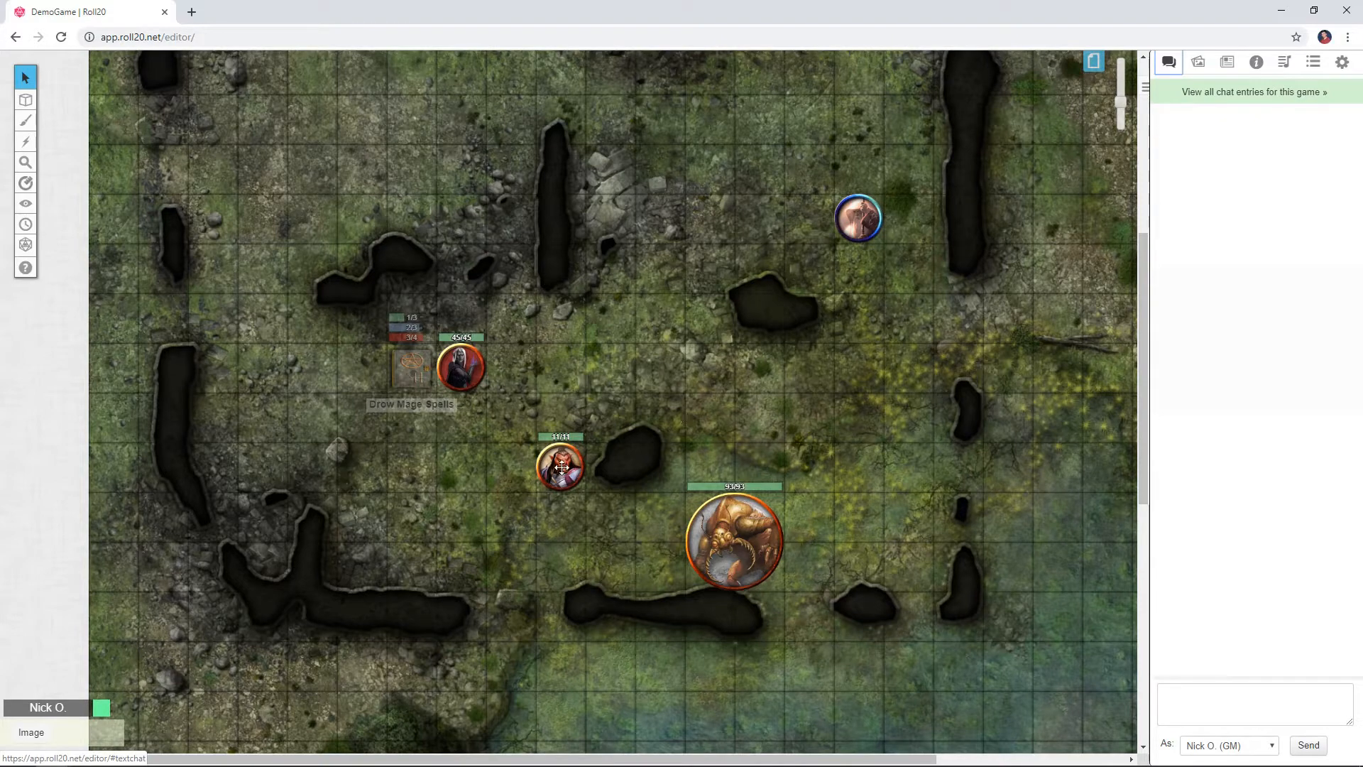
- Roll the Hobgoblin's one-handed longsword attack from its character sheet
left_click(561, 465)
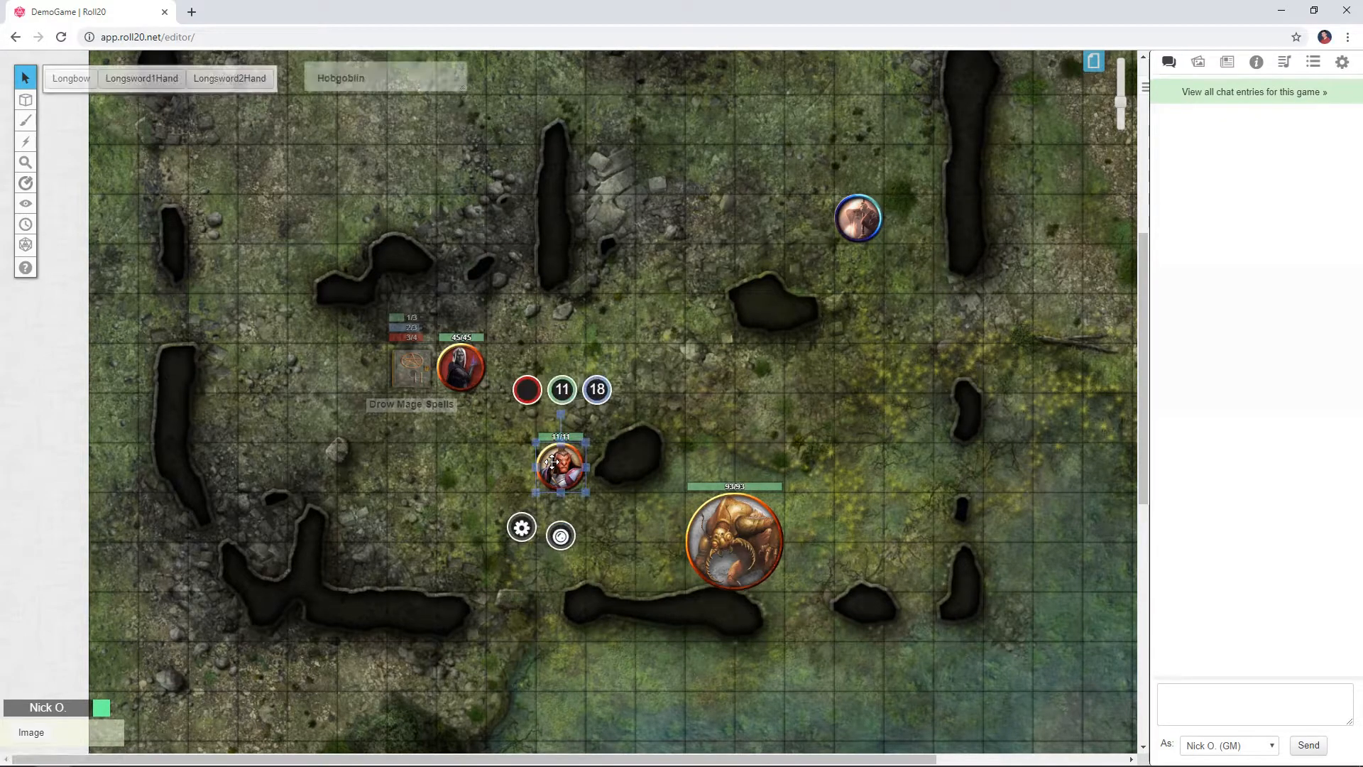
double_click(559, 467)
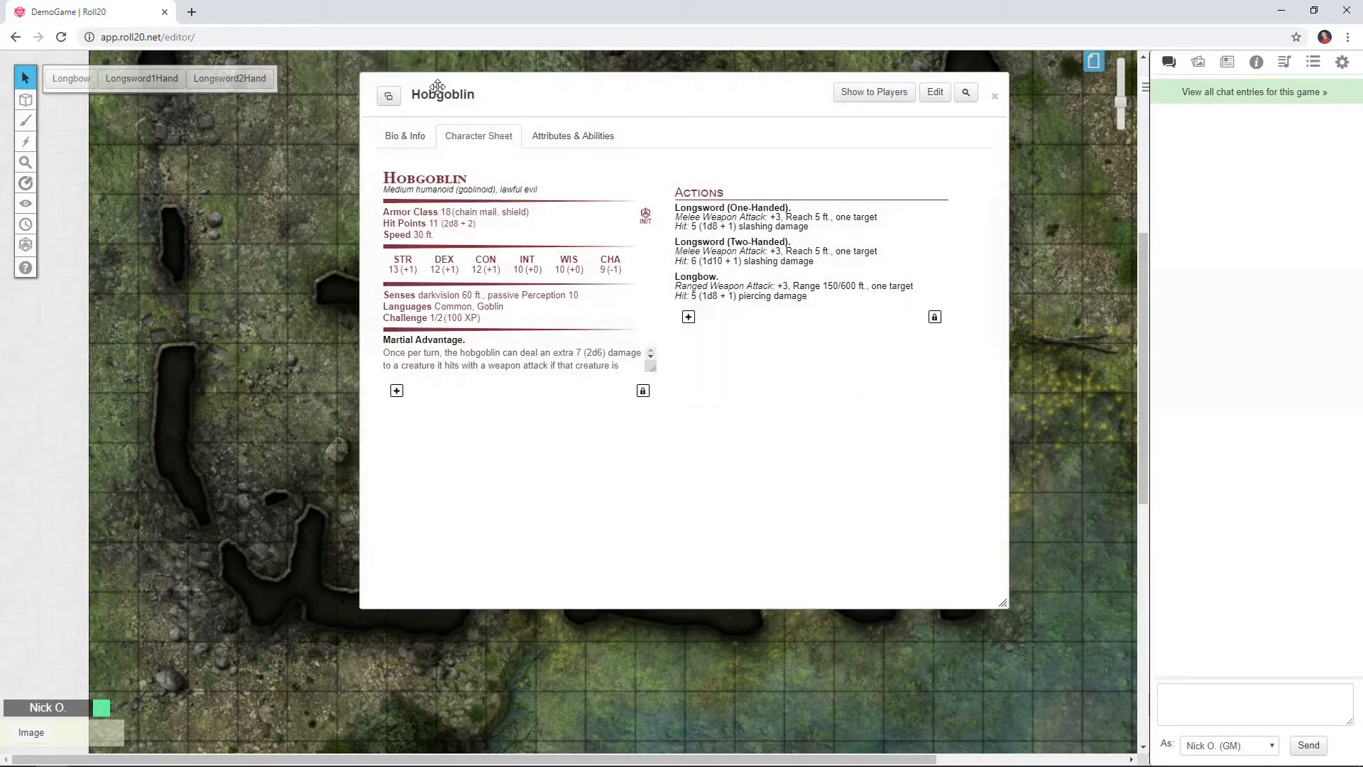
mouse_move(717, 213)
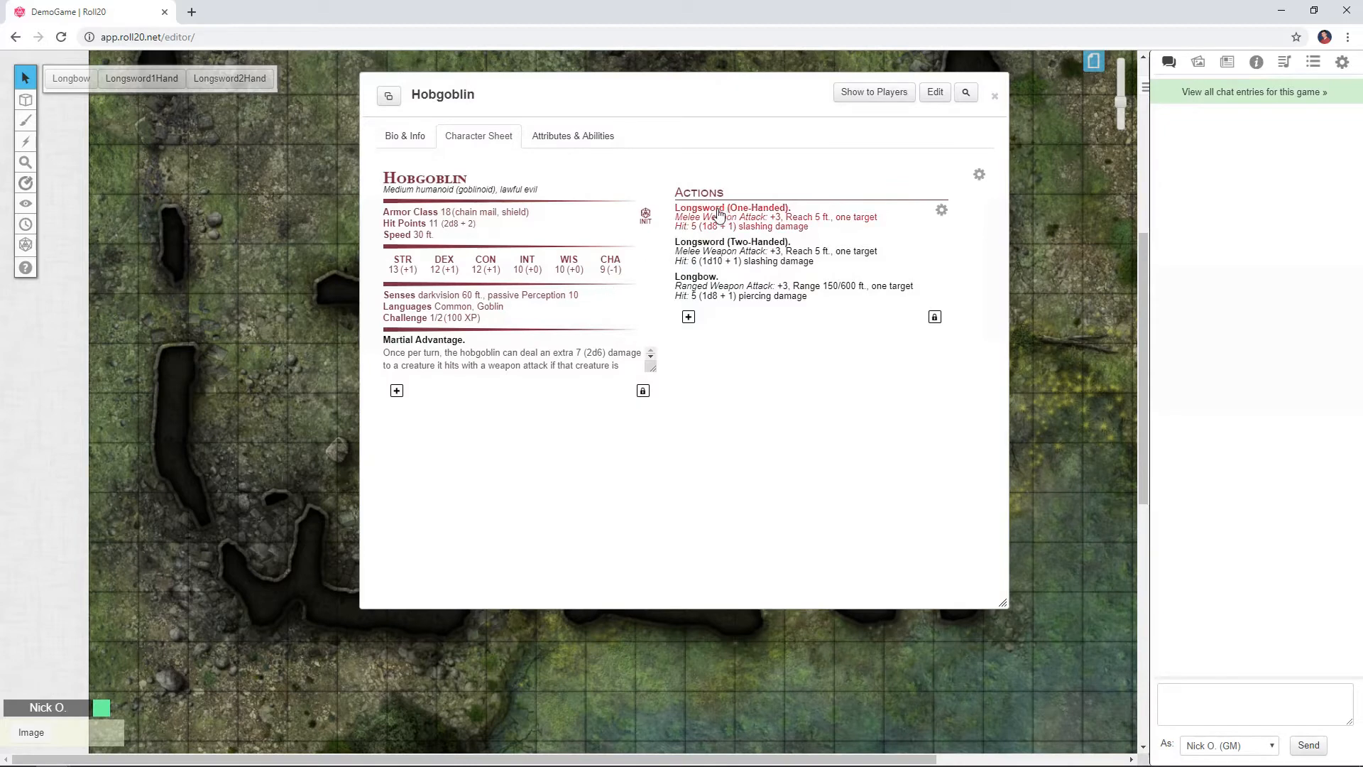
left_click(733, 208)
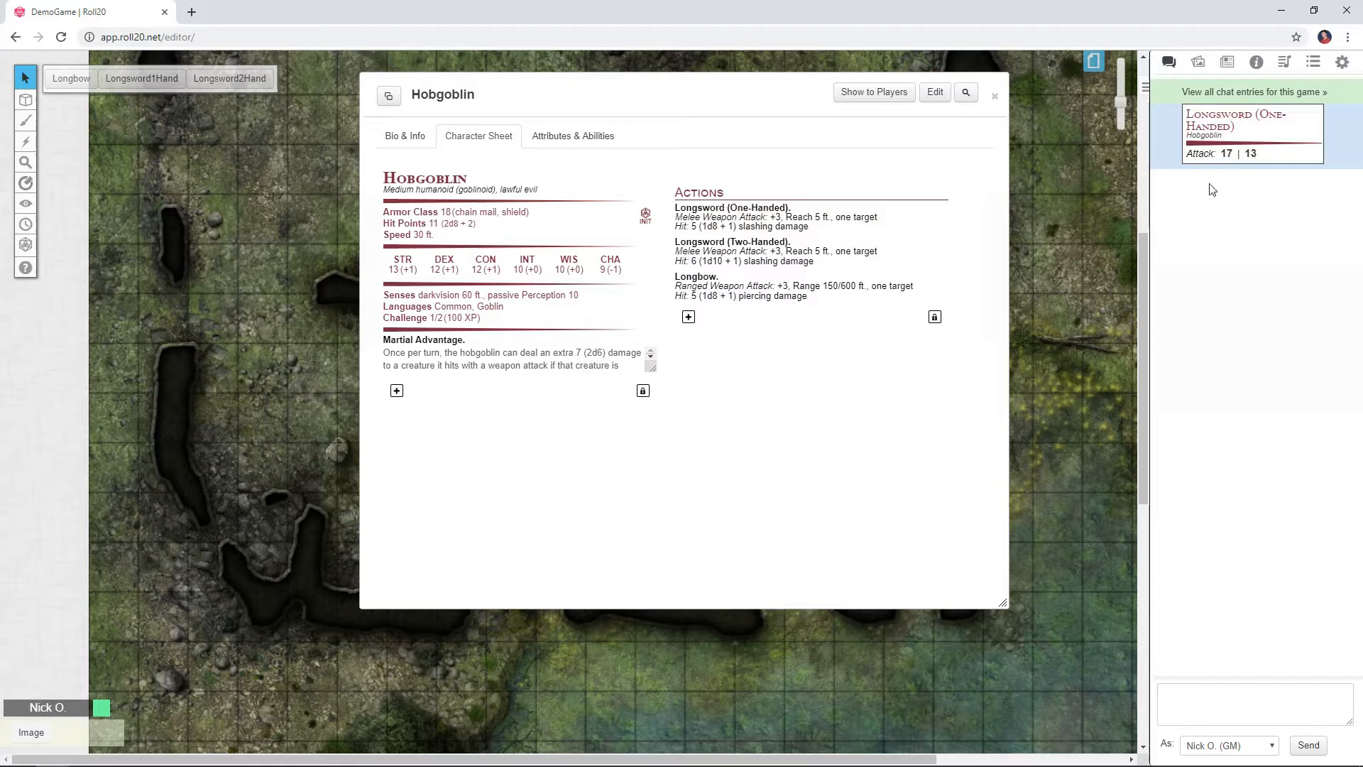
mouse_move(627, 94)
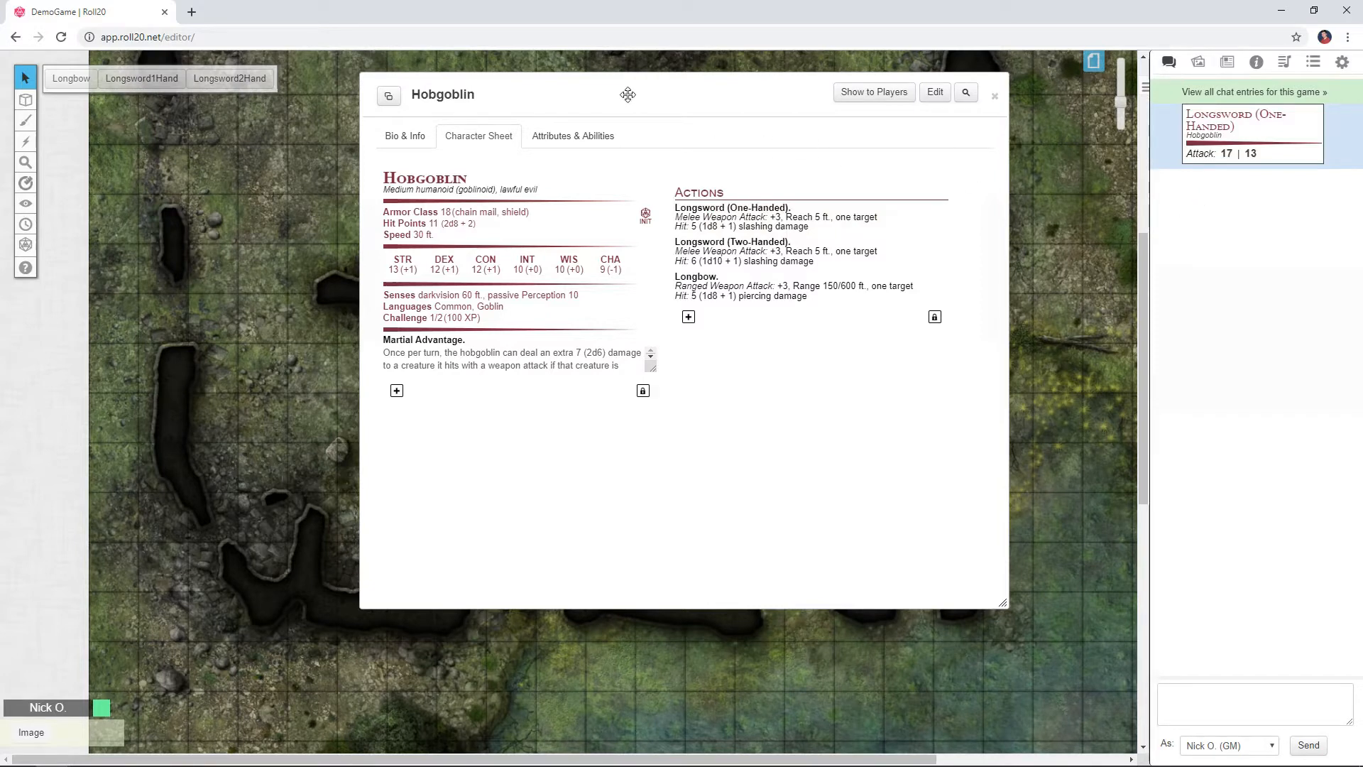
left_click(994, 95)
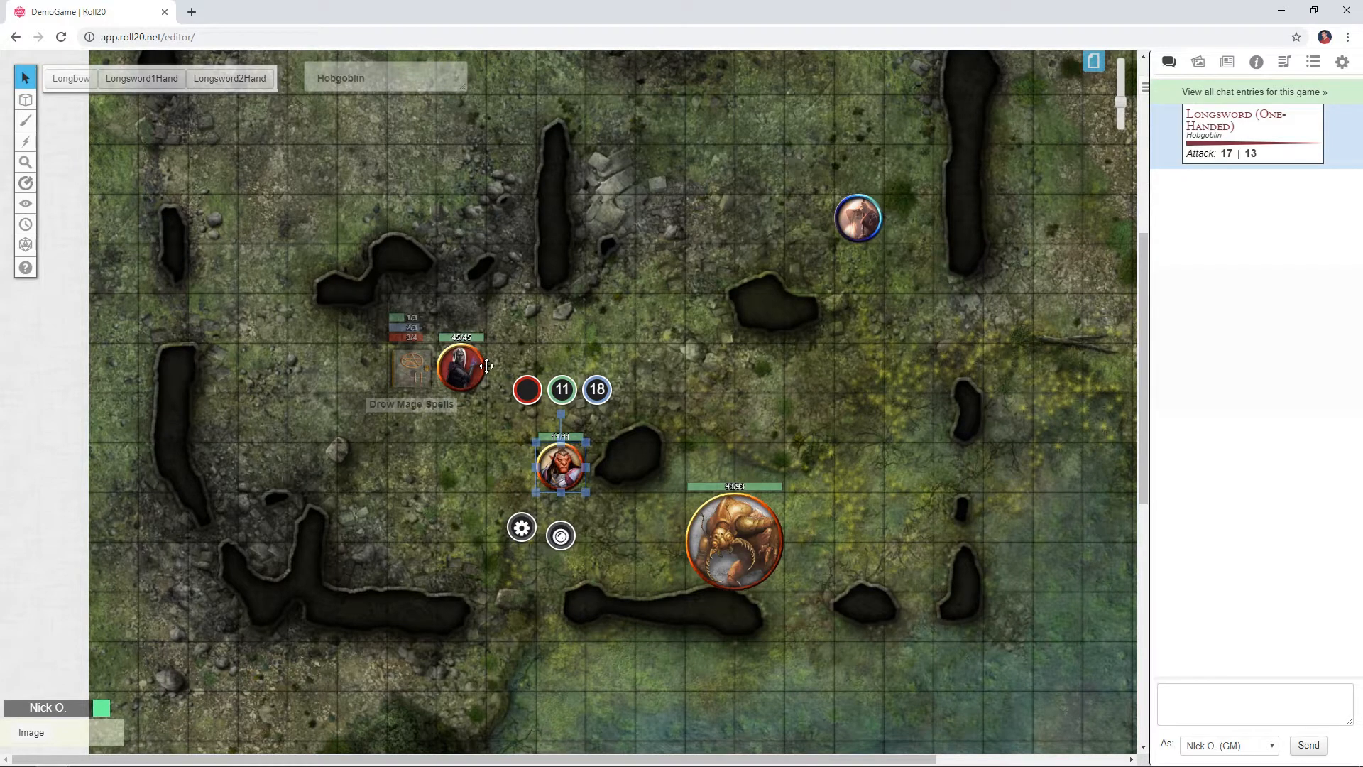
mouse_move(544, 459)
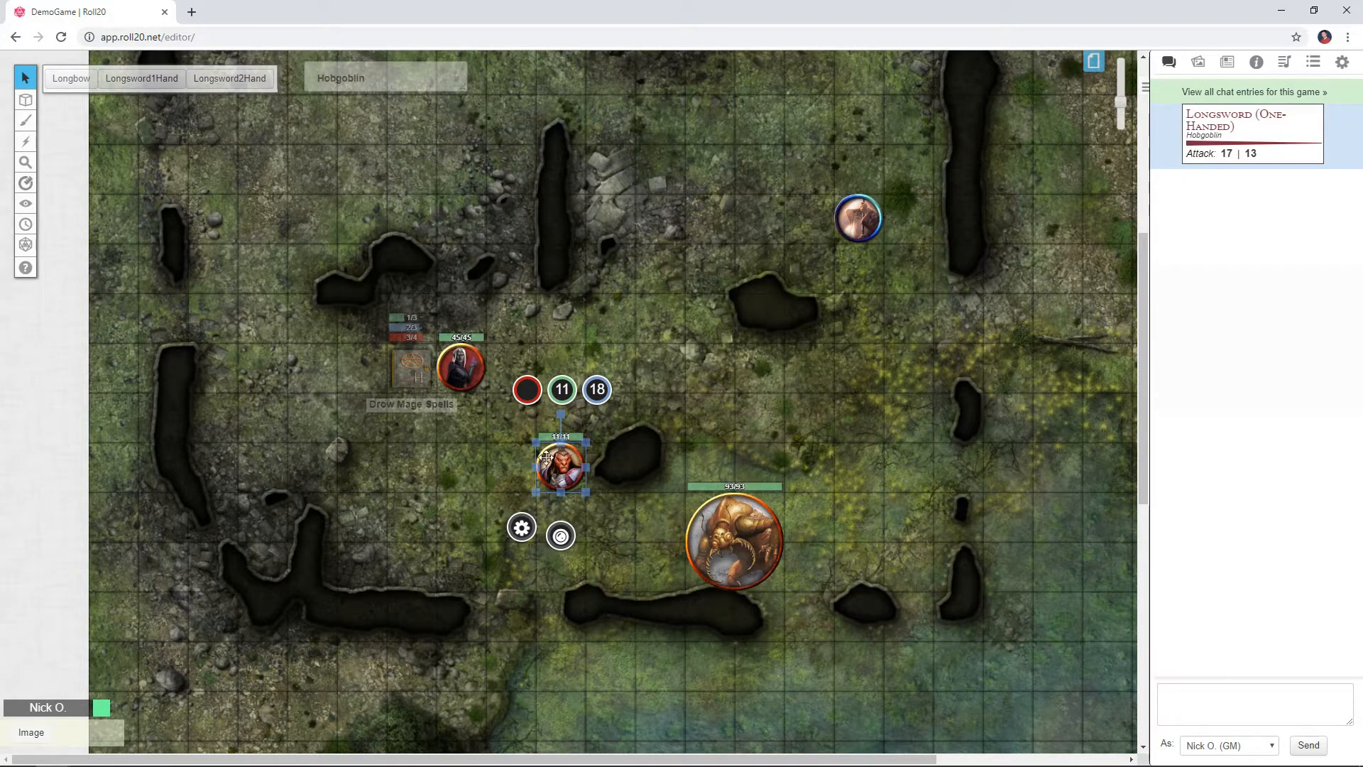
mouse_move(463, 365)
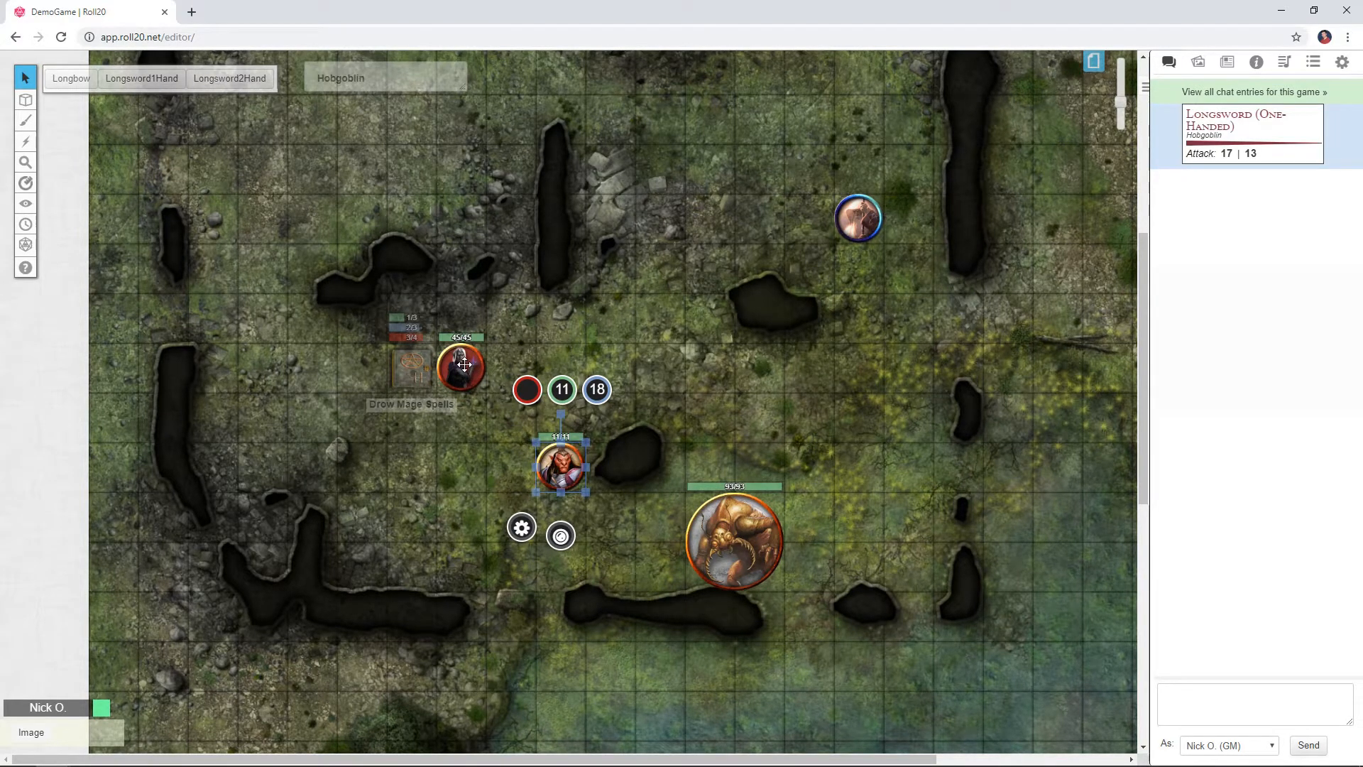
- Roll the Umber Hulk's claw attack from its sheet, then the Hobgoblin's longbow token action
double_click(460, 365)
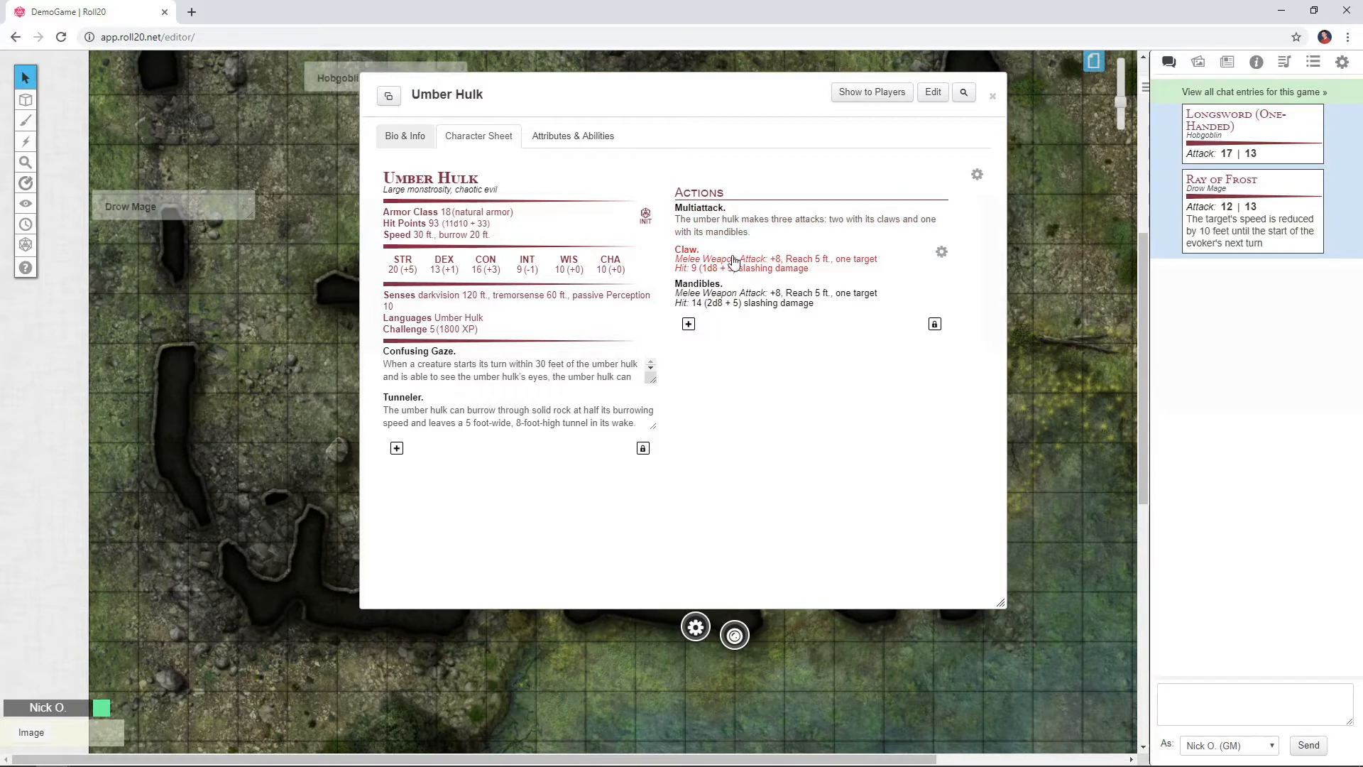
left_click(687, 250)
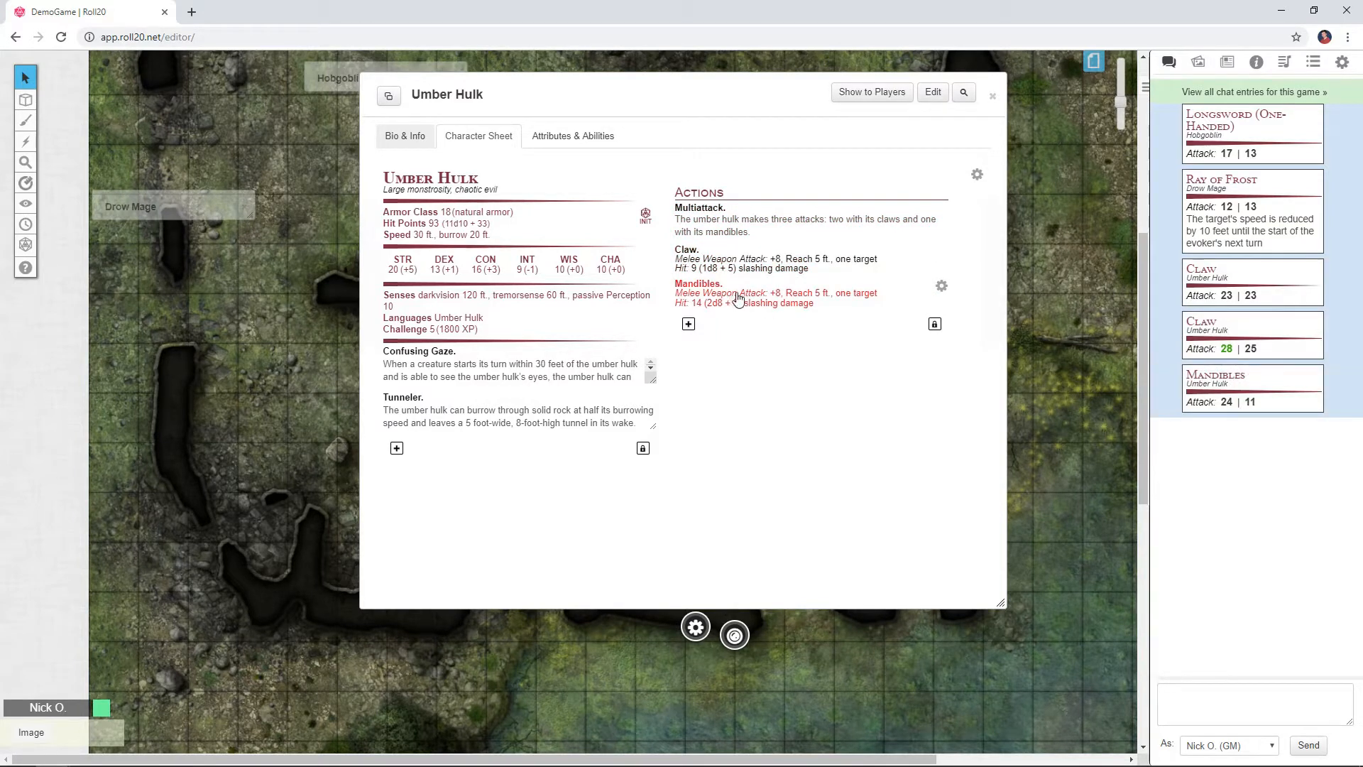
left_click(992, 95)
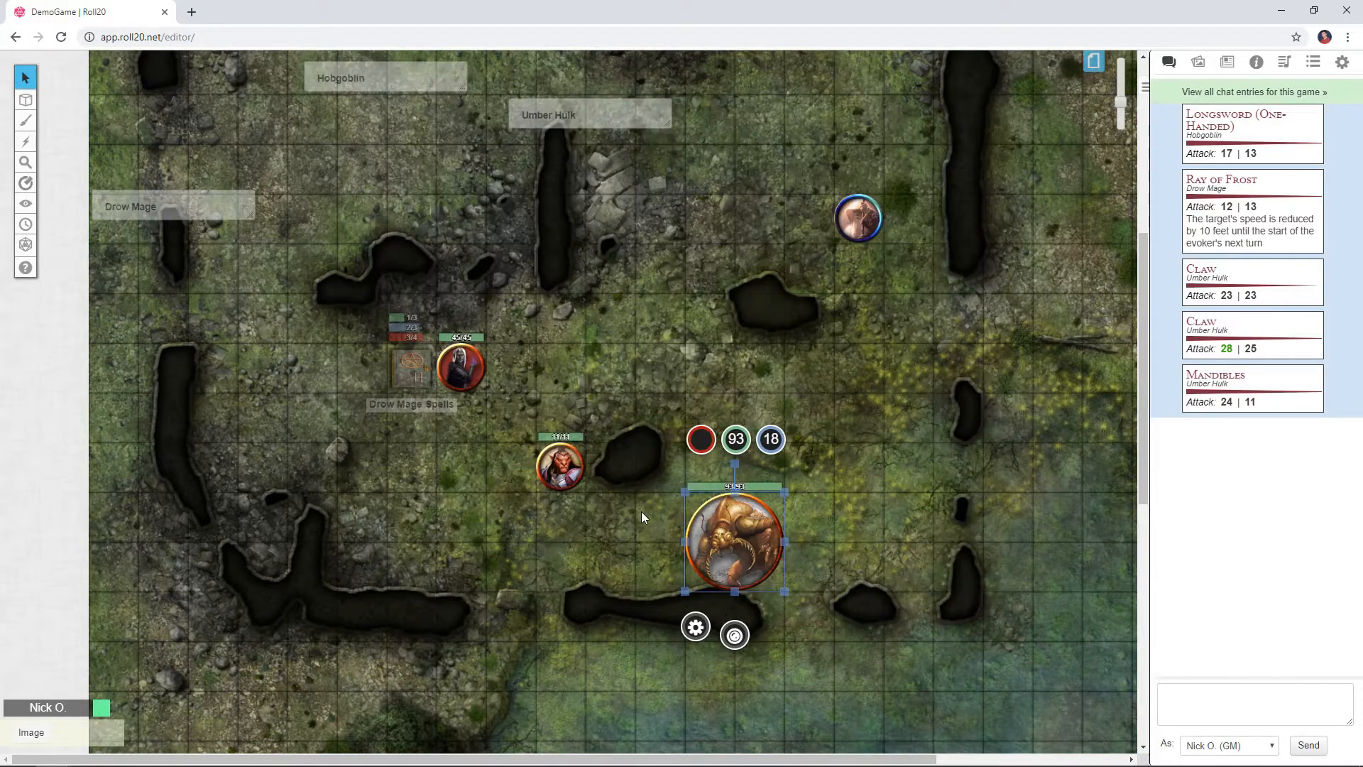
mouse_move(642, 504)
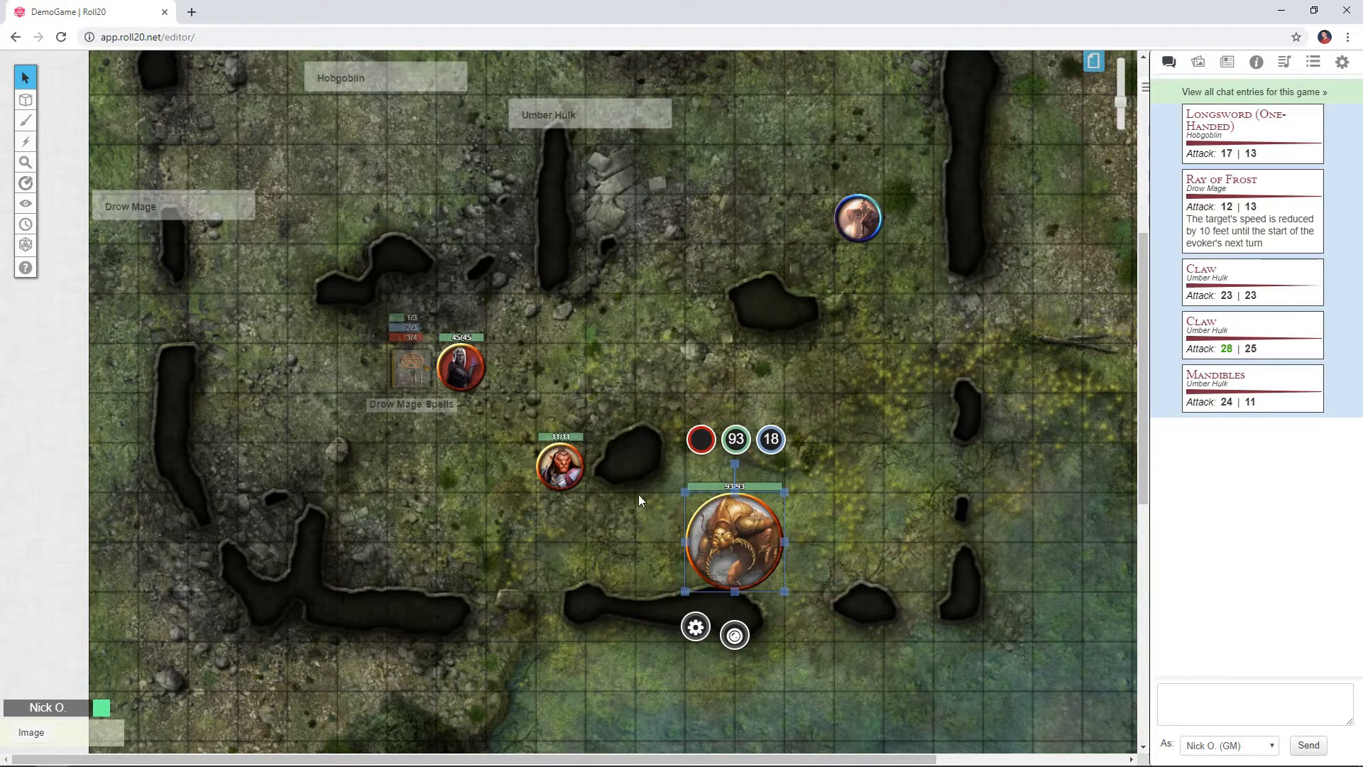
mouse_move(565, 460)
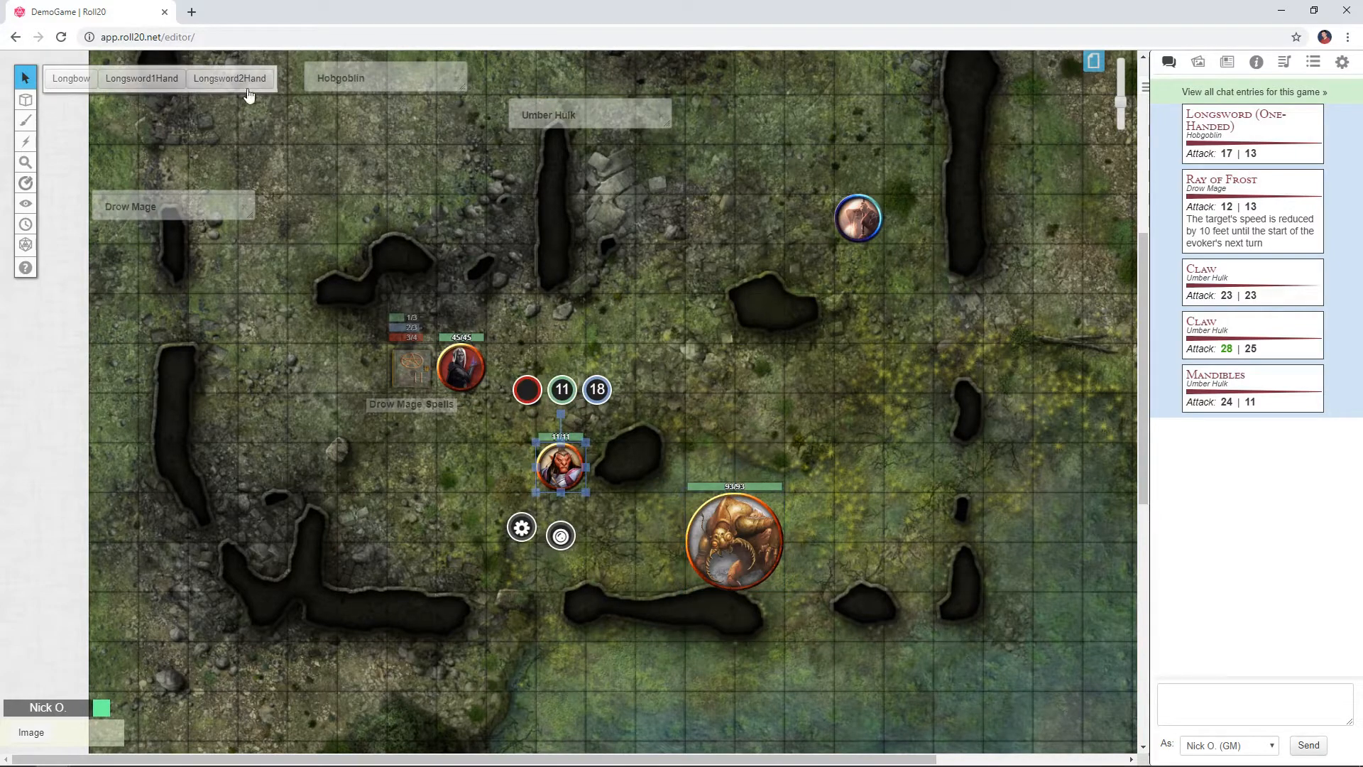
mouse_move(126, 82)
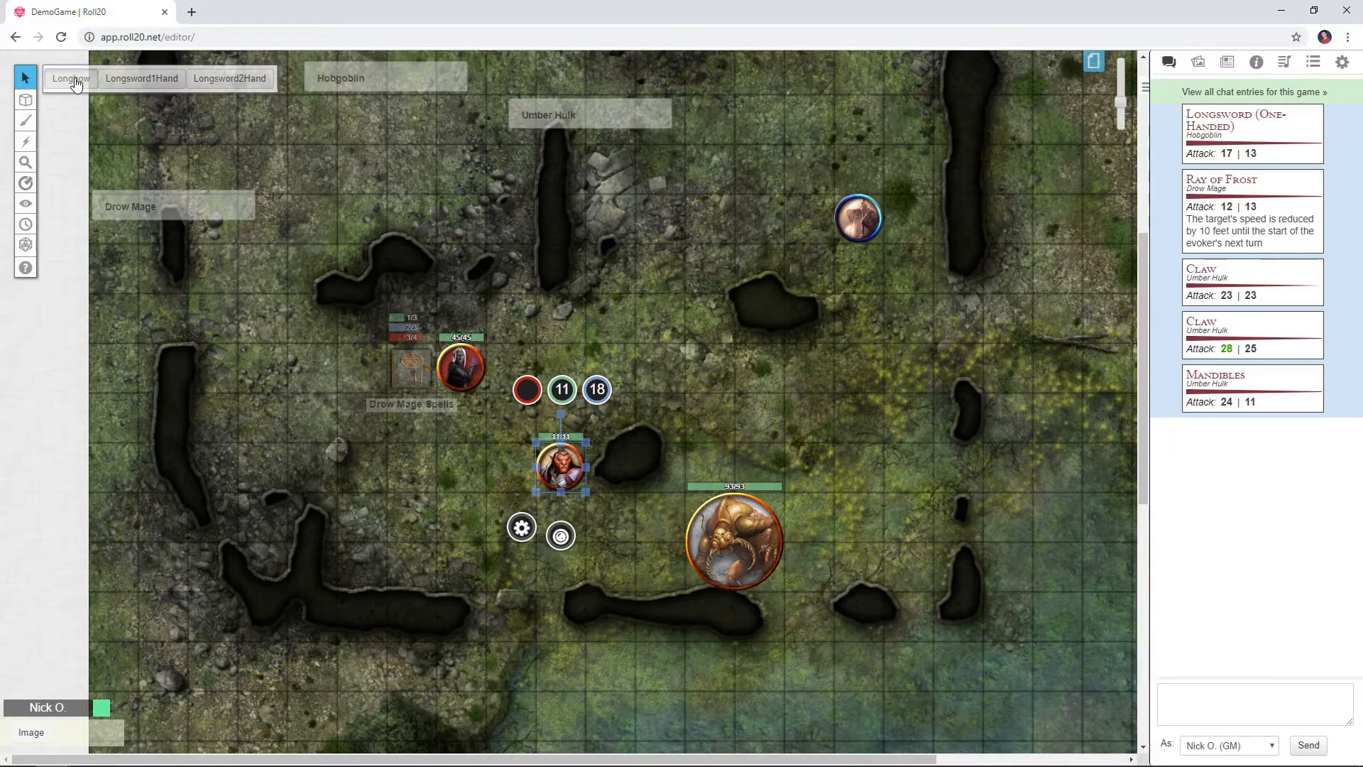
left_click(68, 78)
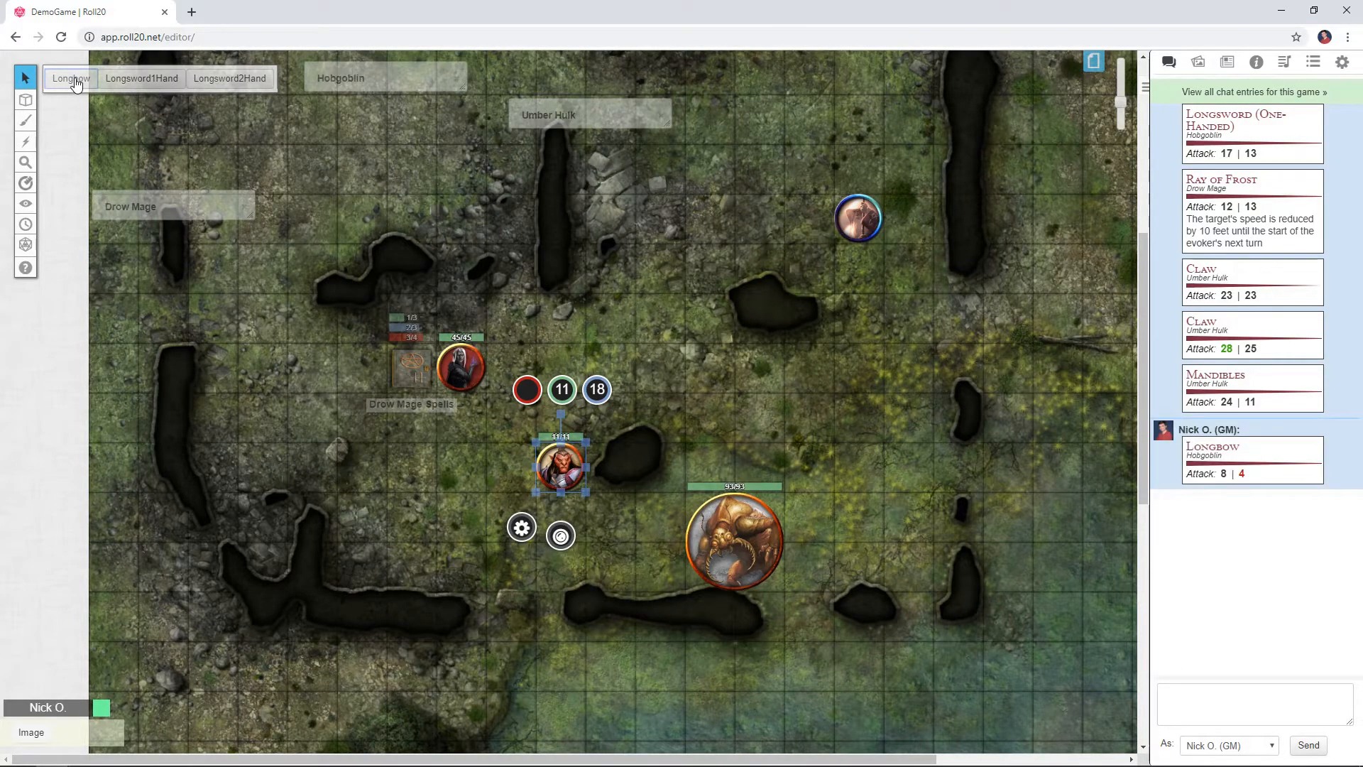
mouse_move(346, 186)
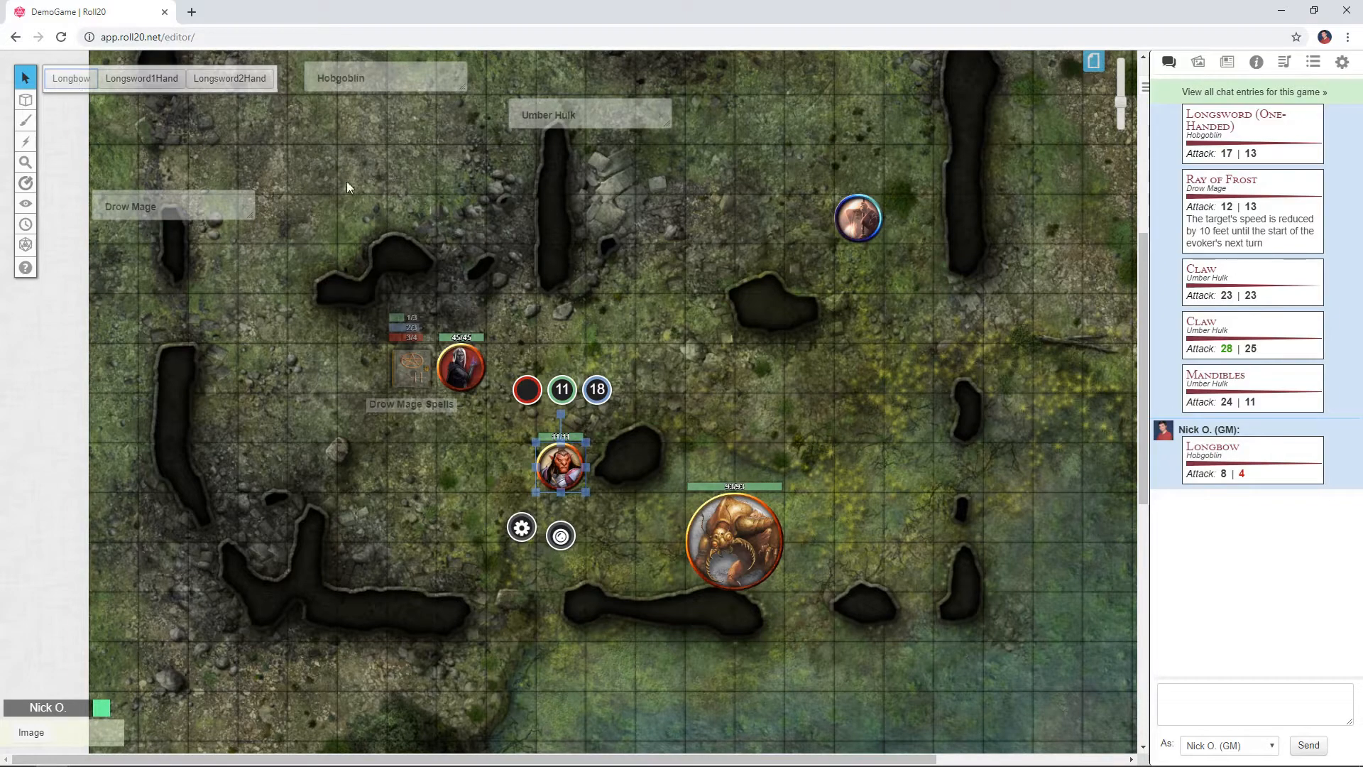
- Recall the Umber Hulk's claw attack roll command in the chat box and copy it
left_click(546, 114)
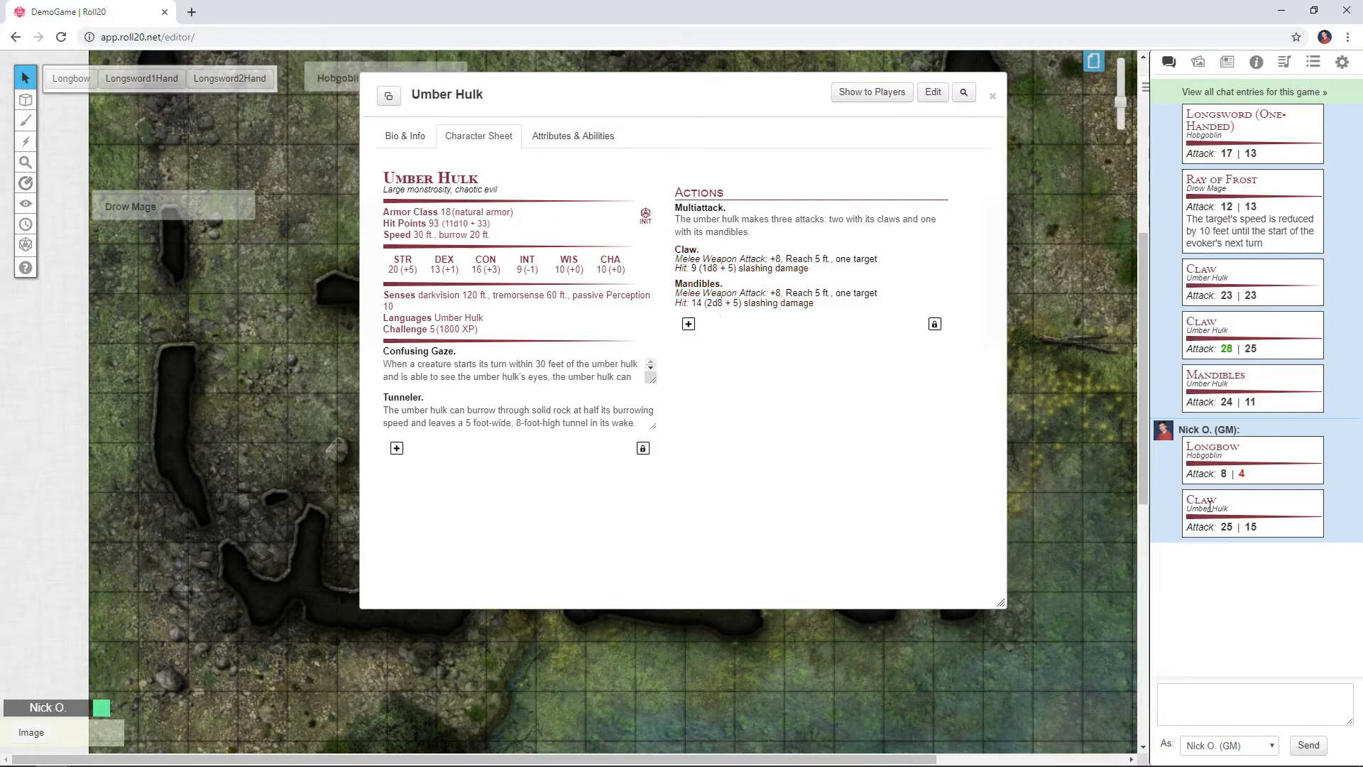
mouse_move(1200, 548)
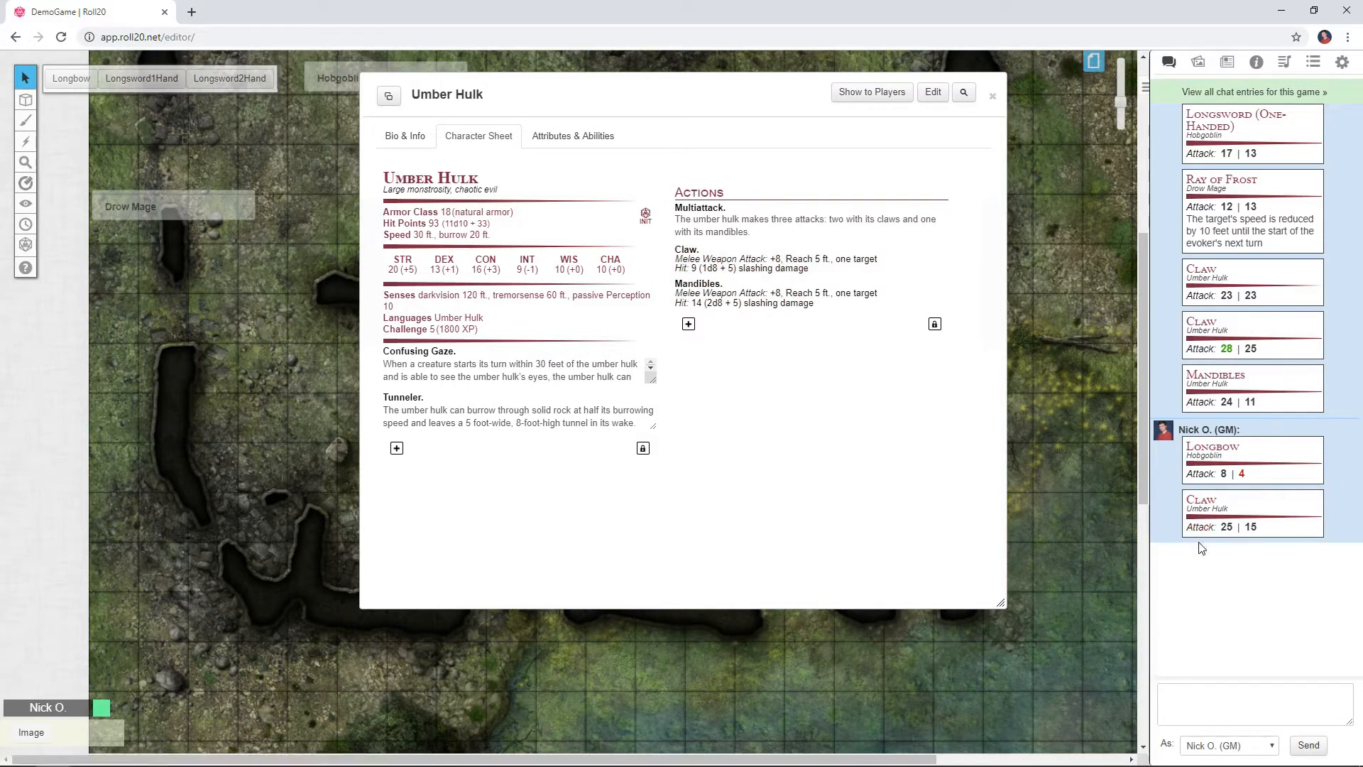
left_click(1252, 700)
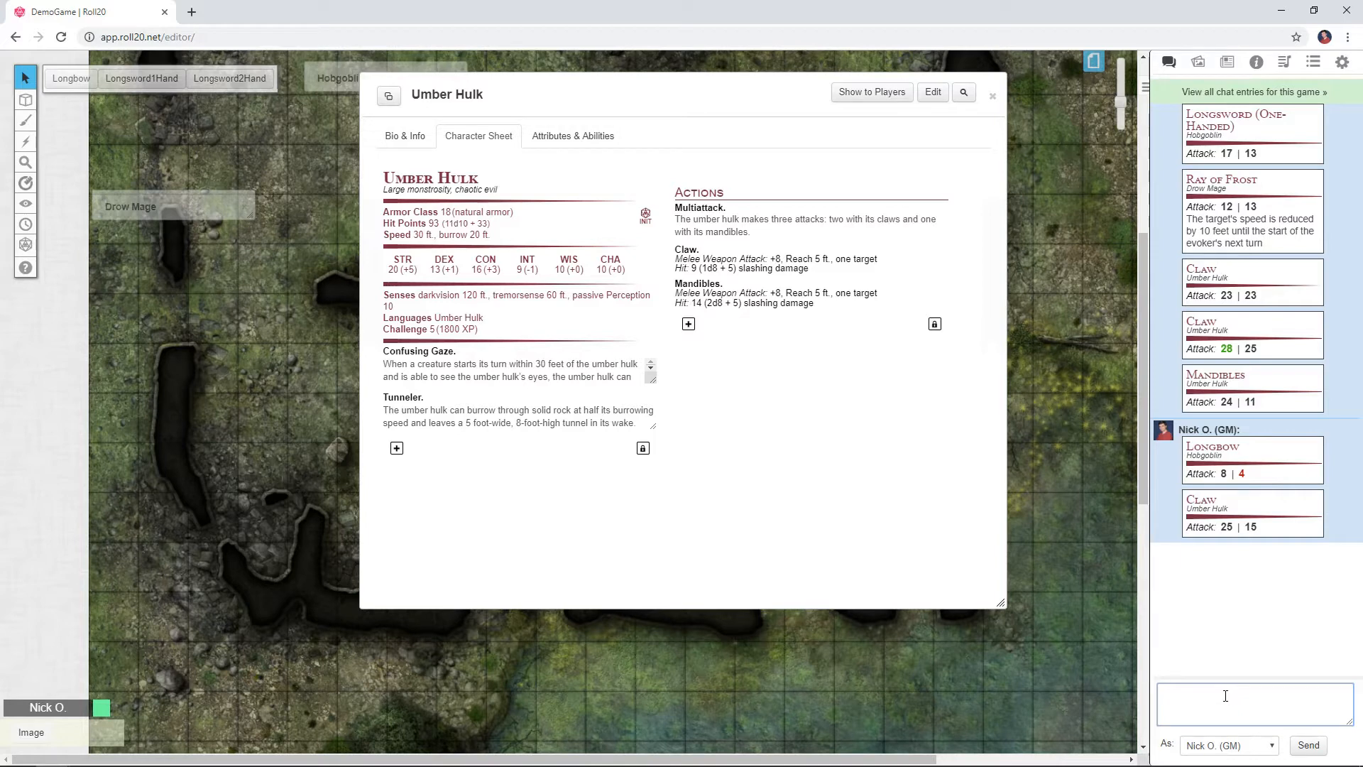
type("@{Umber Hulk|wtype}&{template:npcatk} {{attack=1}} {{damage=1}} {{dmg1flag=1}} @{Umber Hulk|npc_name_flag} {{rname=")
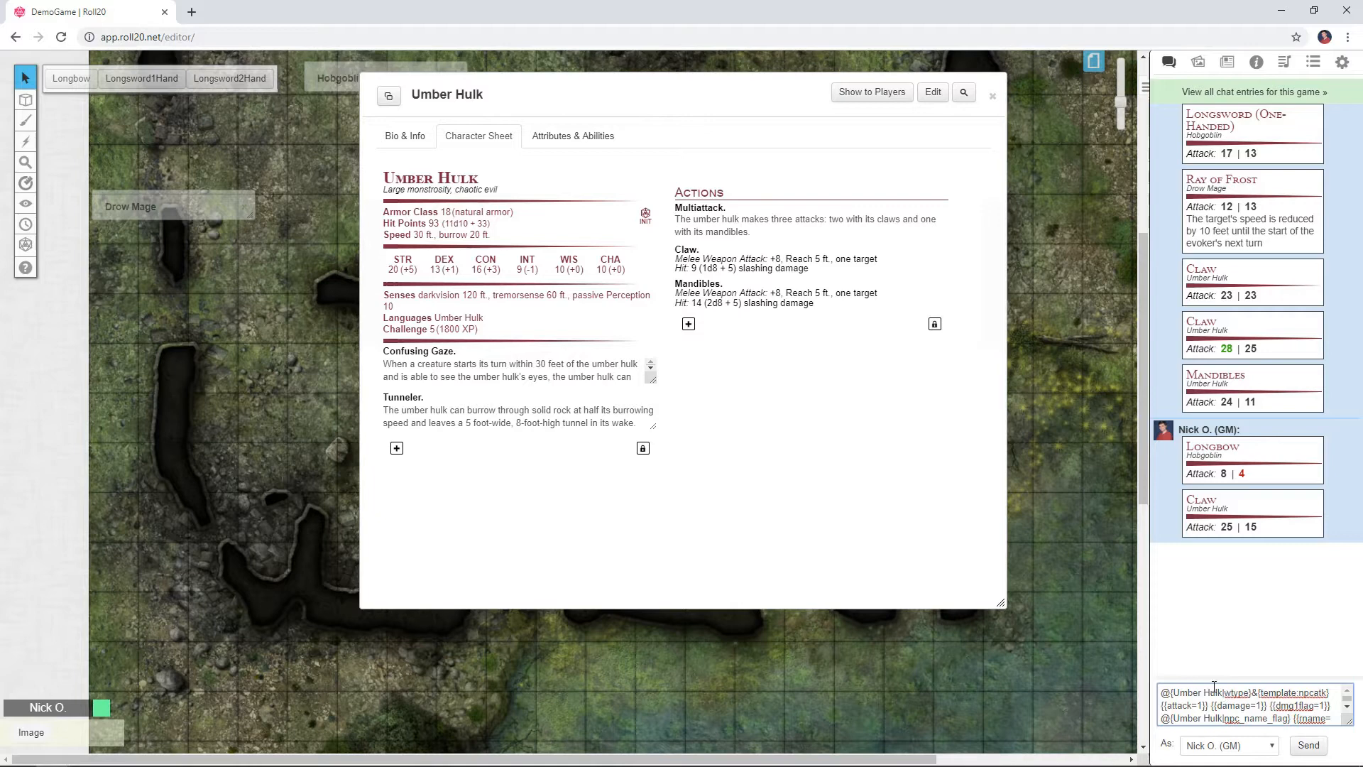
mouse_move(1217, 704)
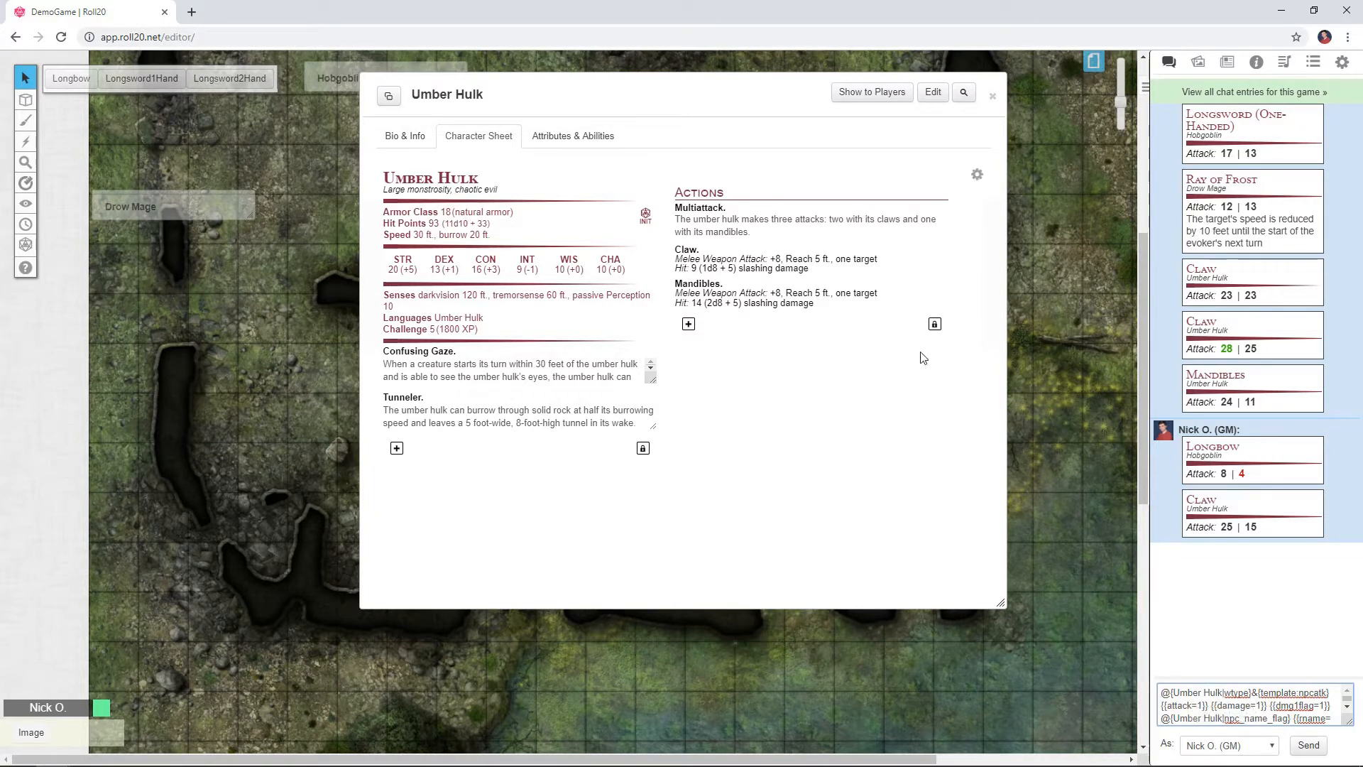
mouse_move(782, 273)
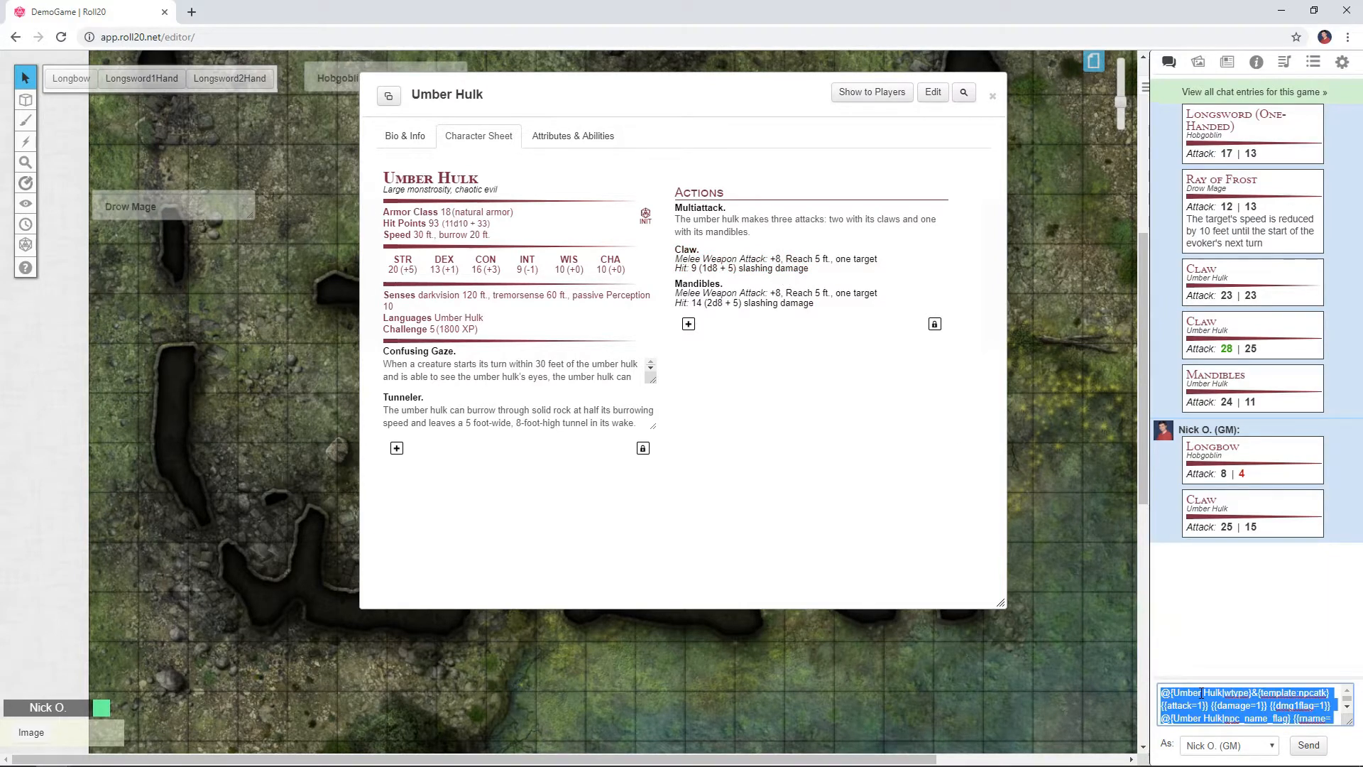
right_click(1243, 704)
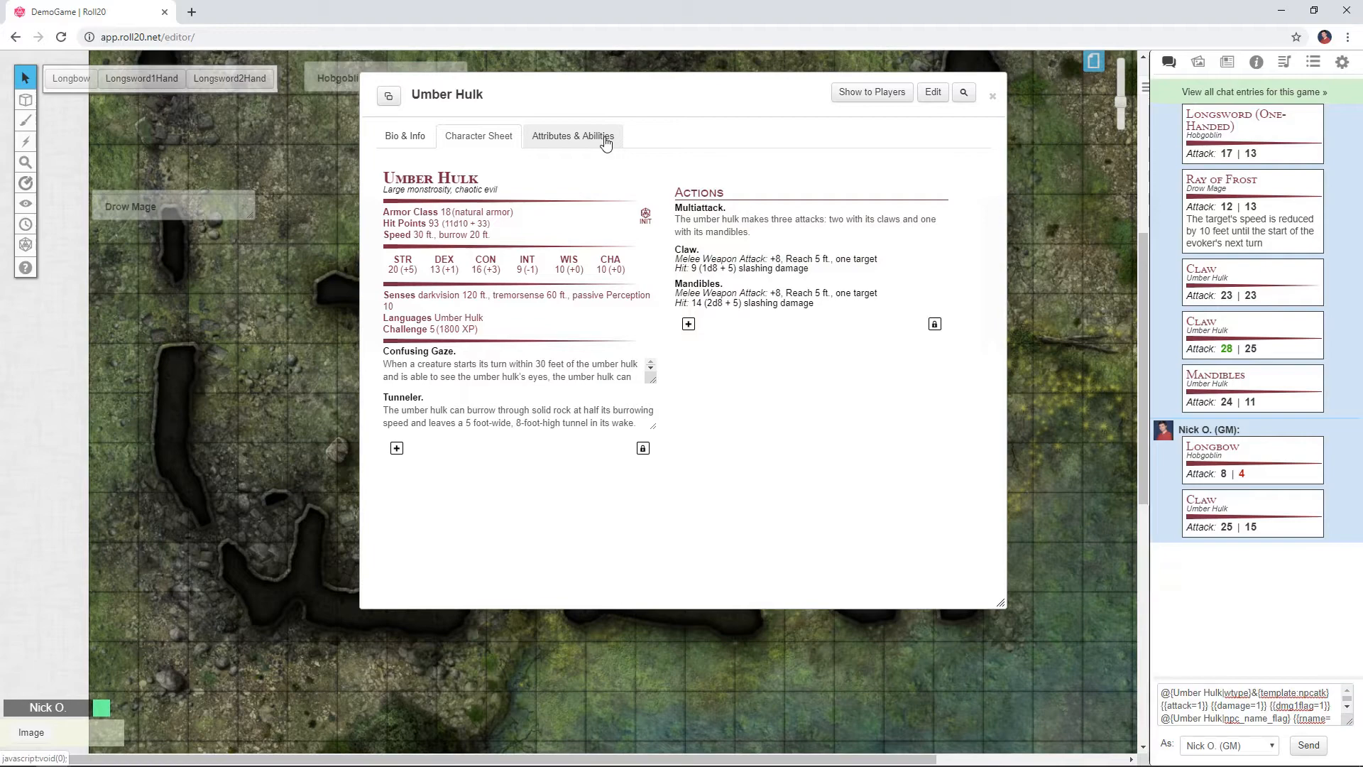
- Add a Claw ability with the pasted attack macro to the Umber Hulk as a token action
left_click(572, 136)
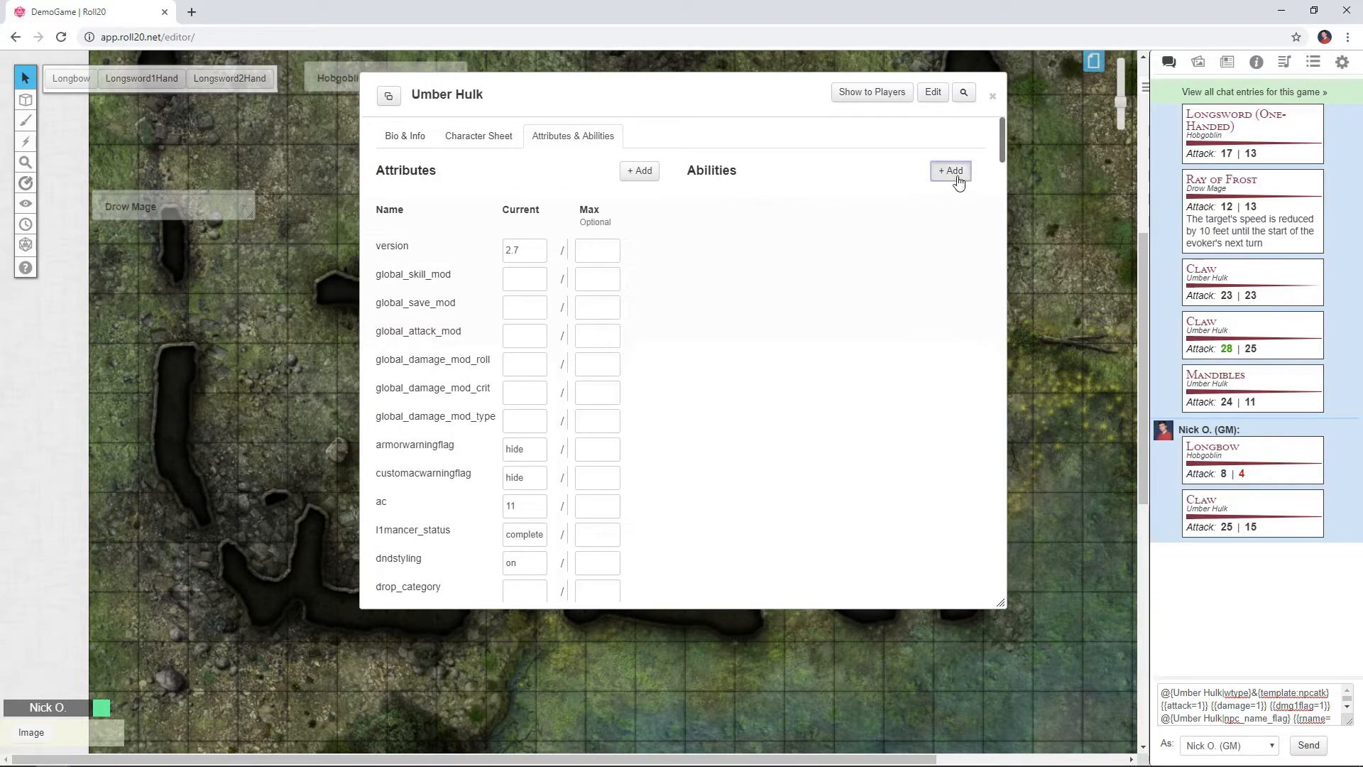
left_click(949, 170)
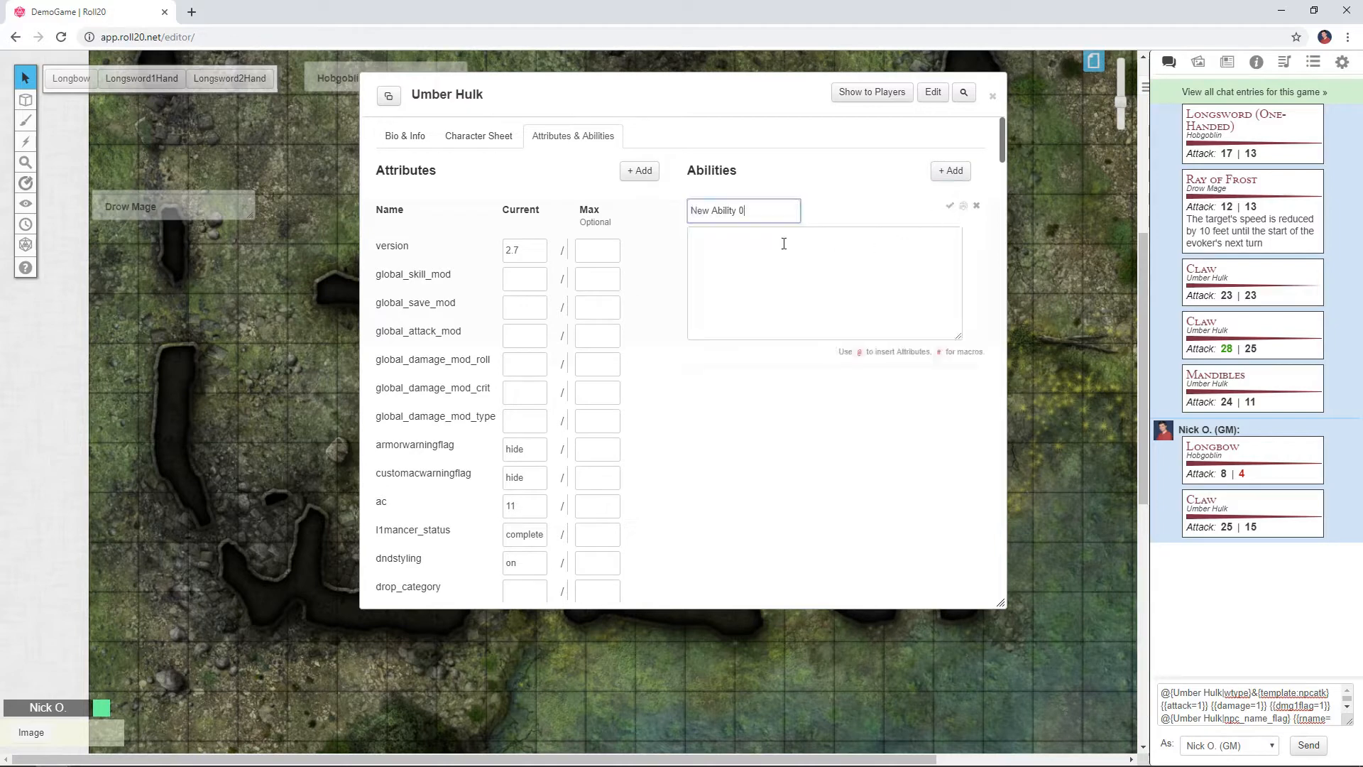
type("Claw")
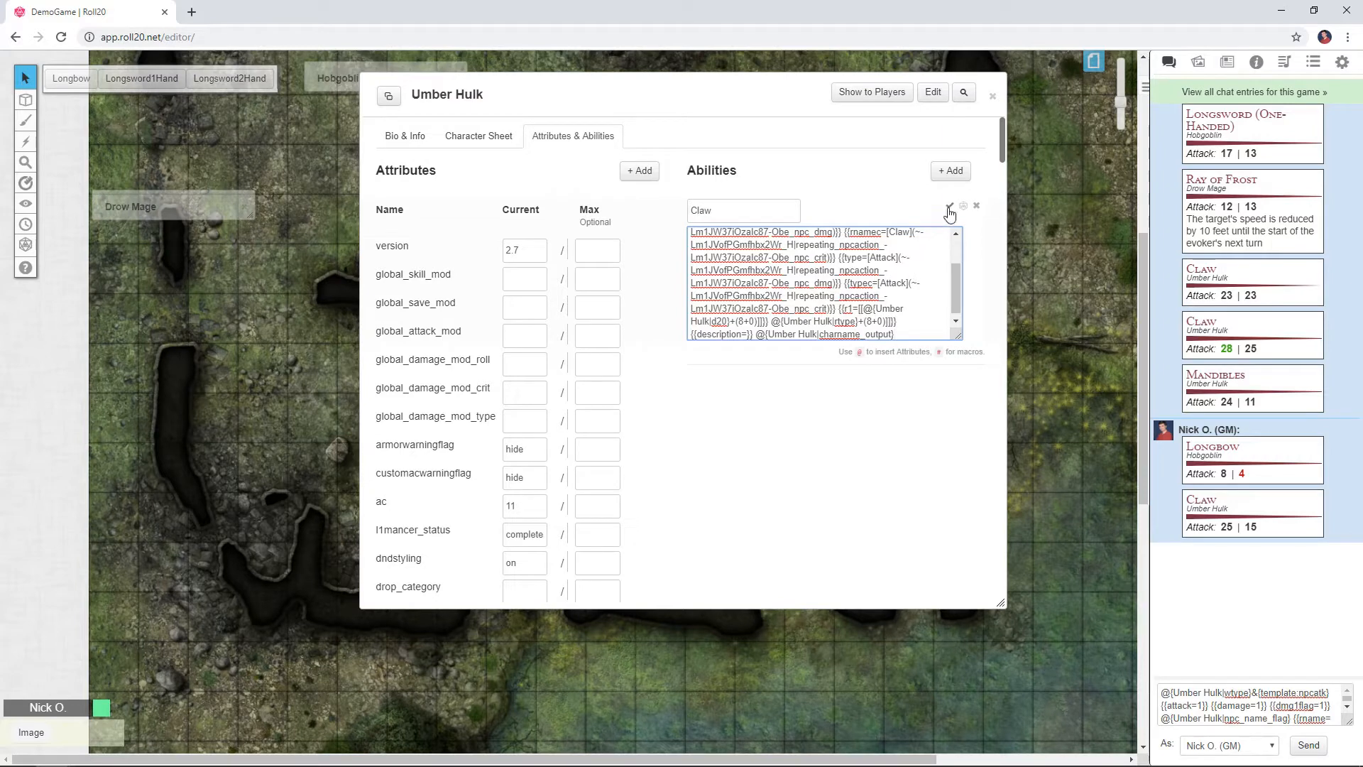
left_click(948, 208)
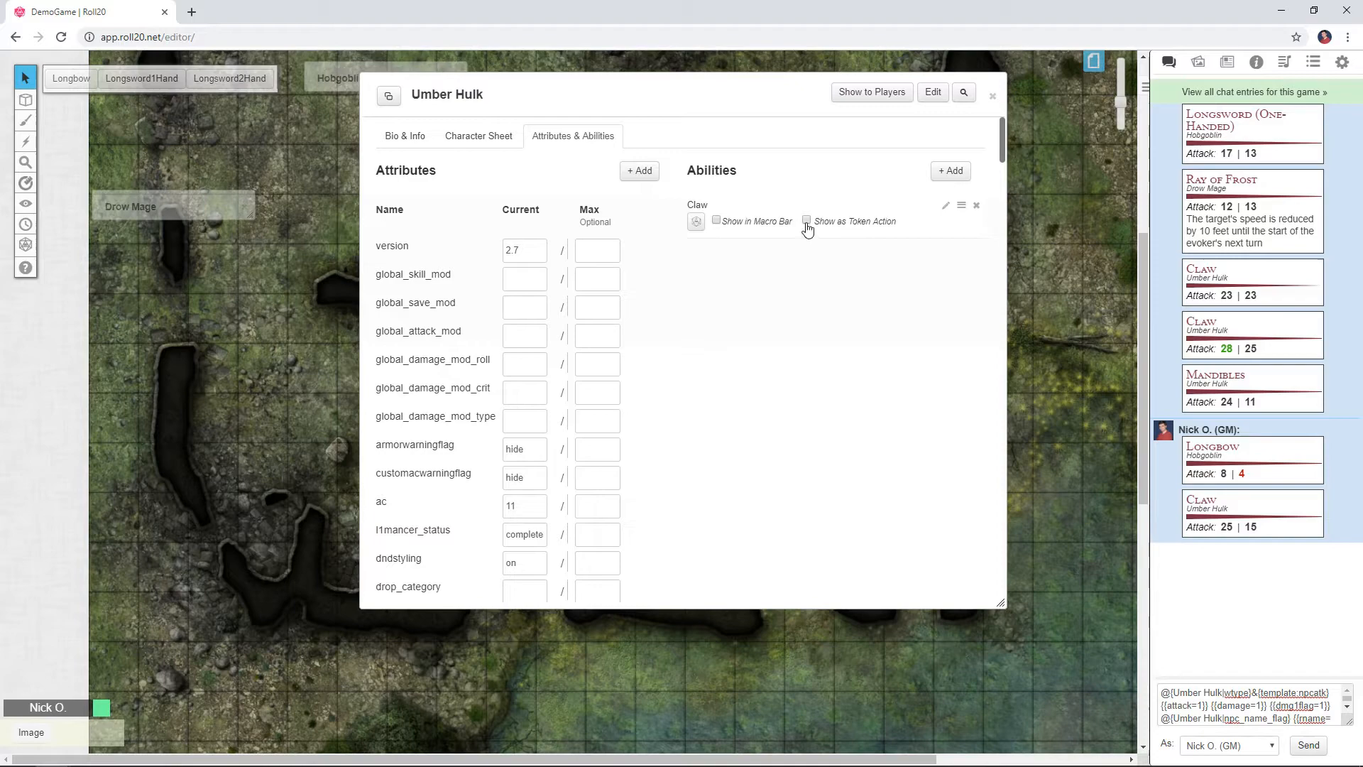
left_click(992, 95)
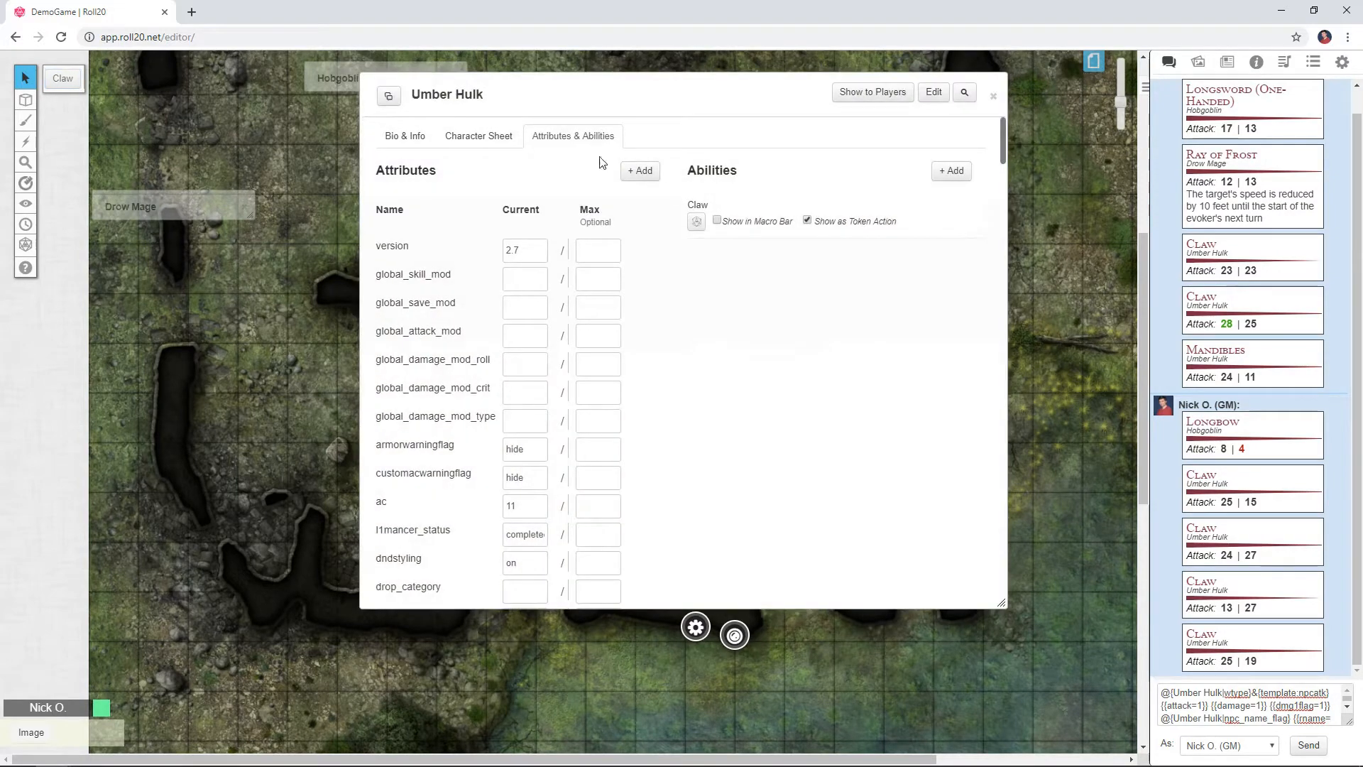
- Add a Mandibles ability with its attack macro to the Umber Hulk as a token action
left_click(477, 136)
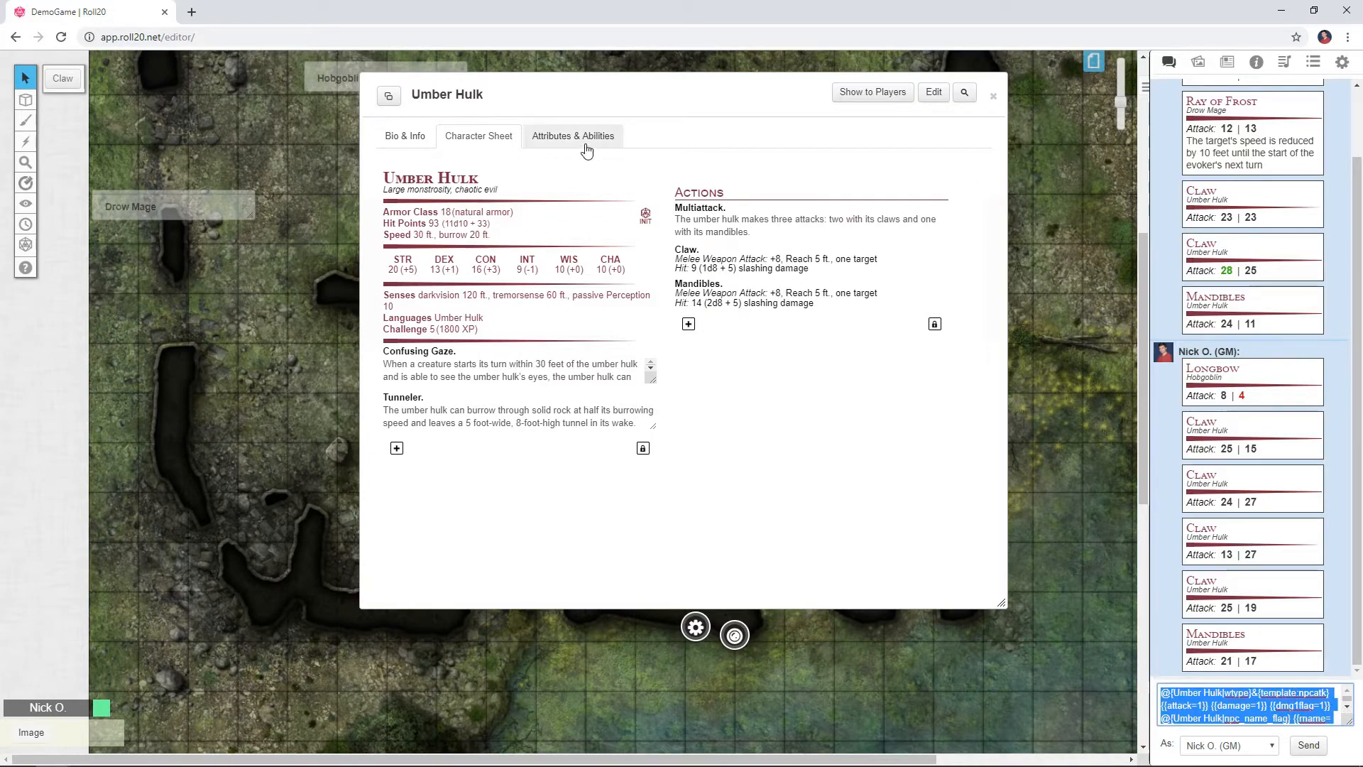
left_click(572, 136)
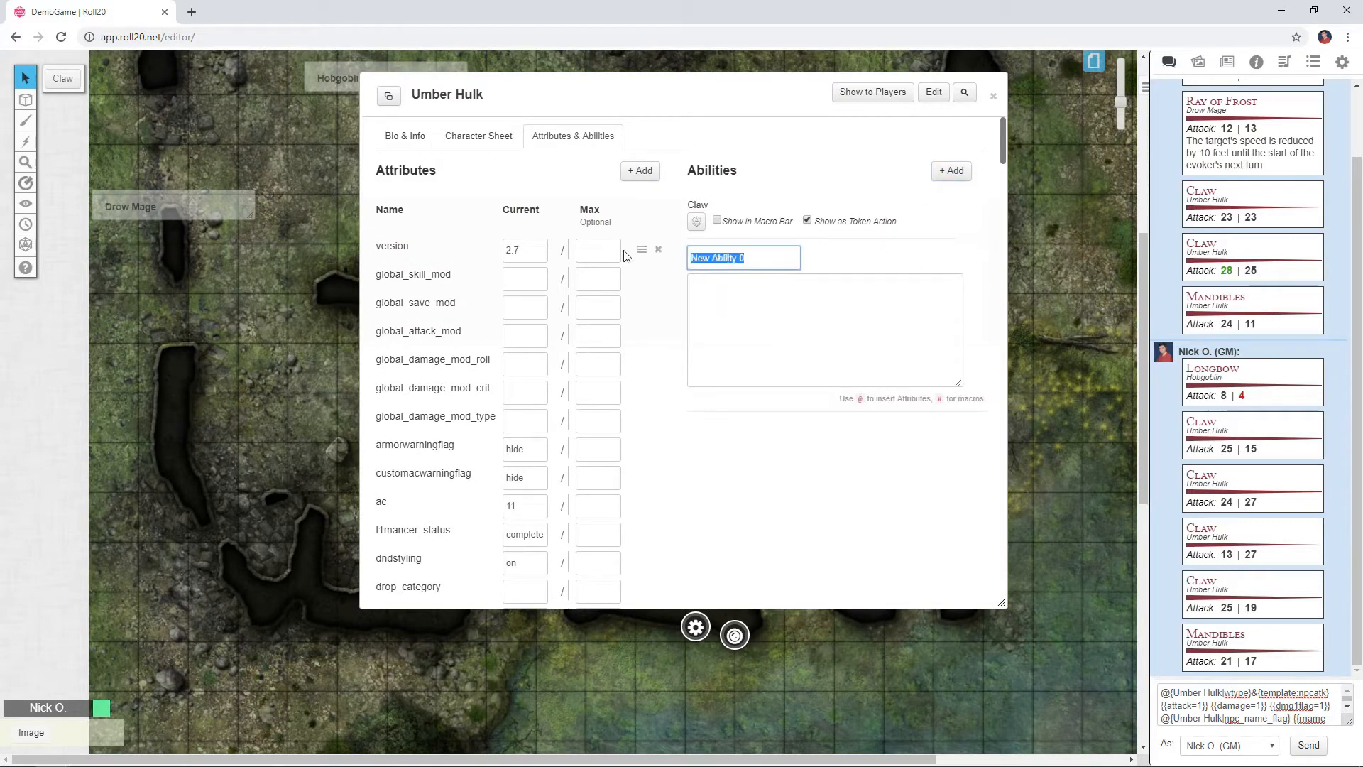
type("Mandibles")
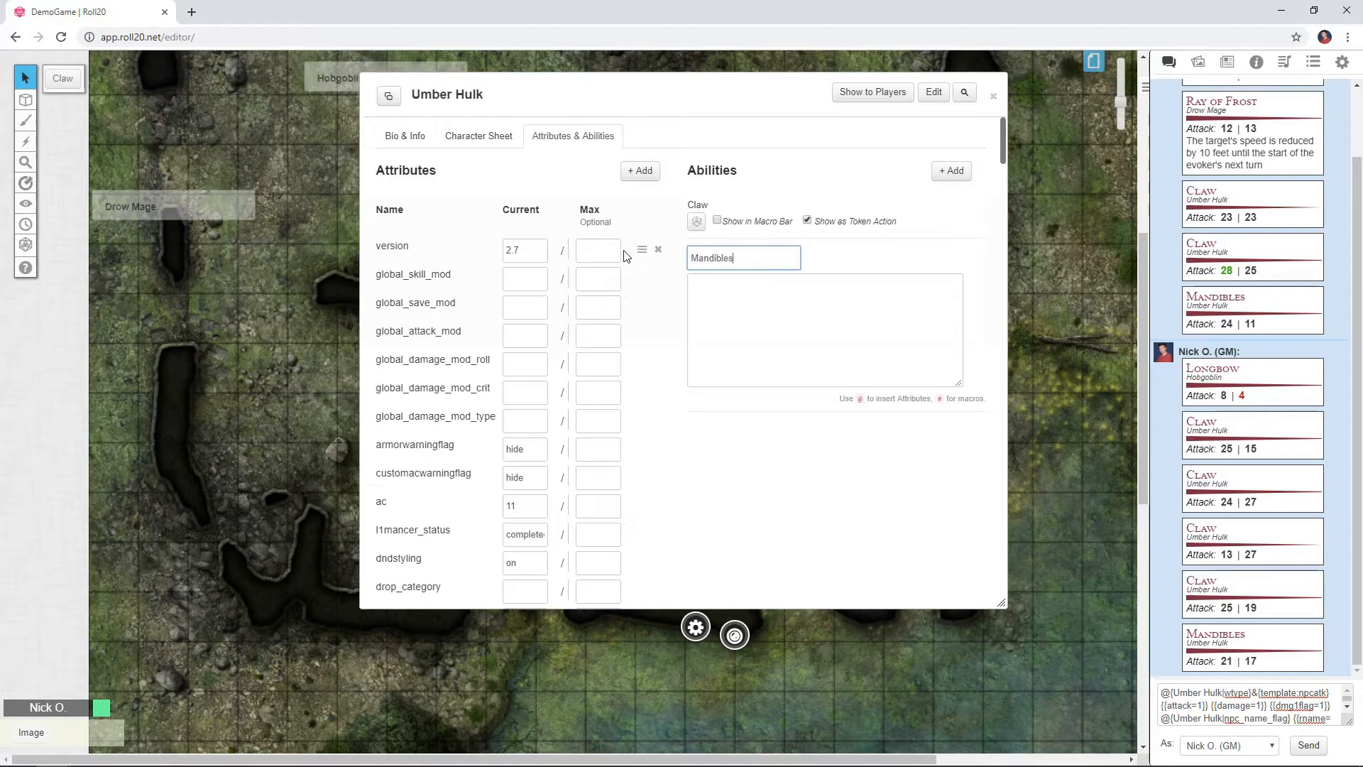
left_click(948, 253)
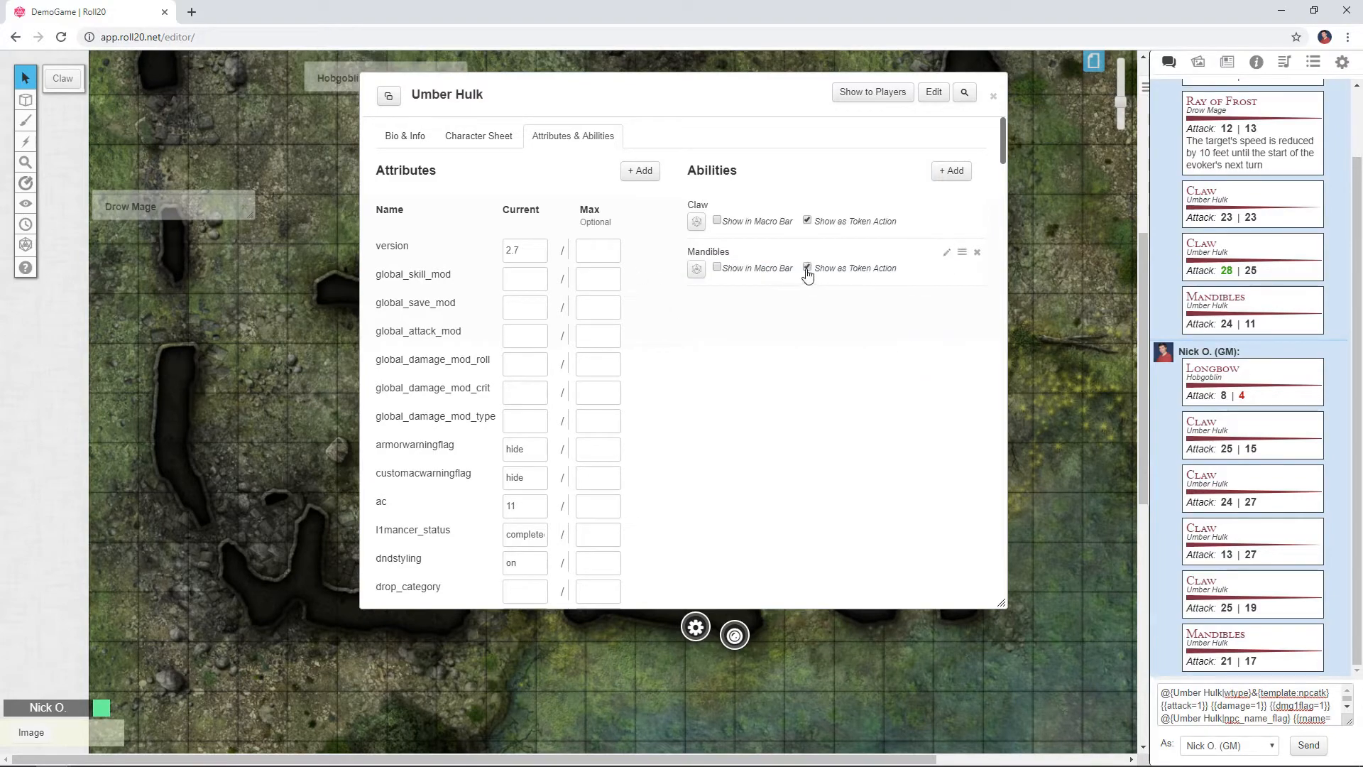
left_click(992, 95)
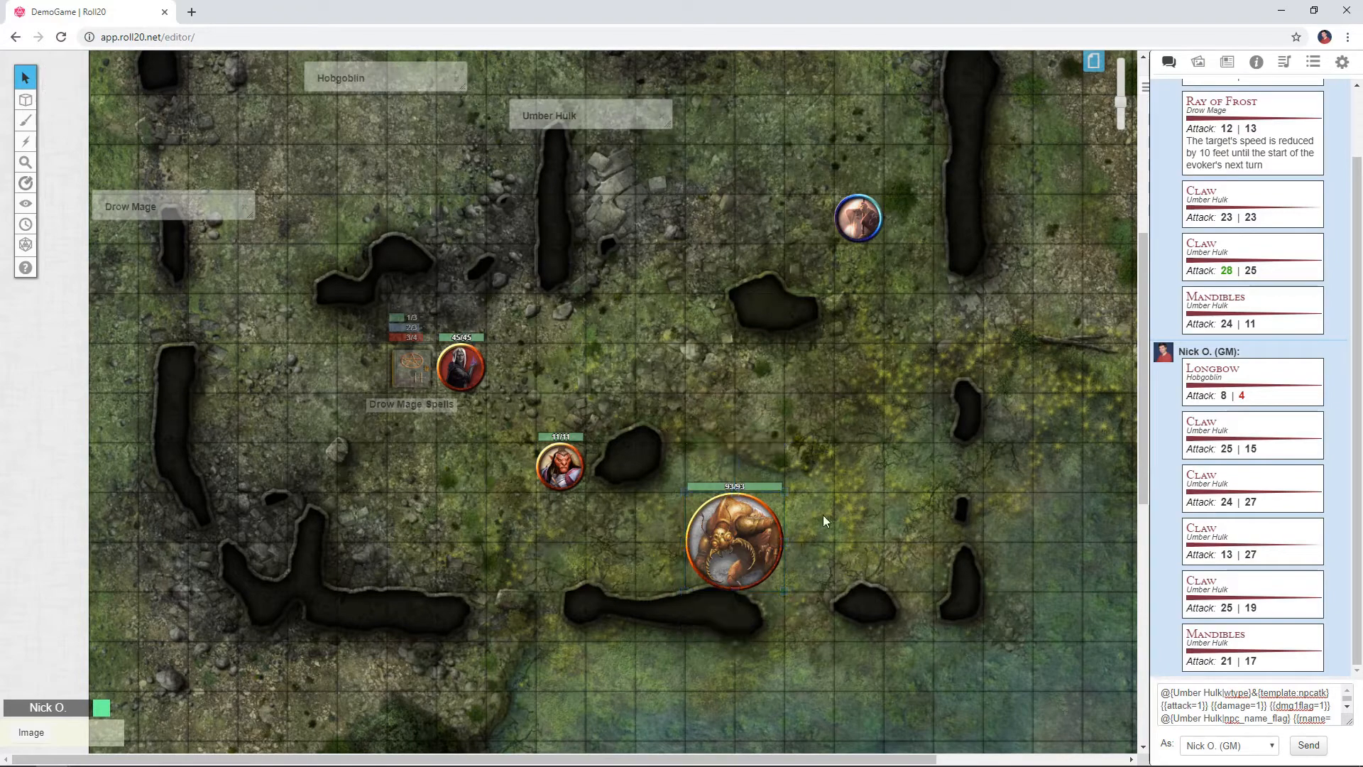
- Roll the Mandibles attack from the Umber Hulk token on the map
left_click(732, 539)
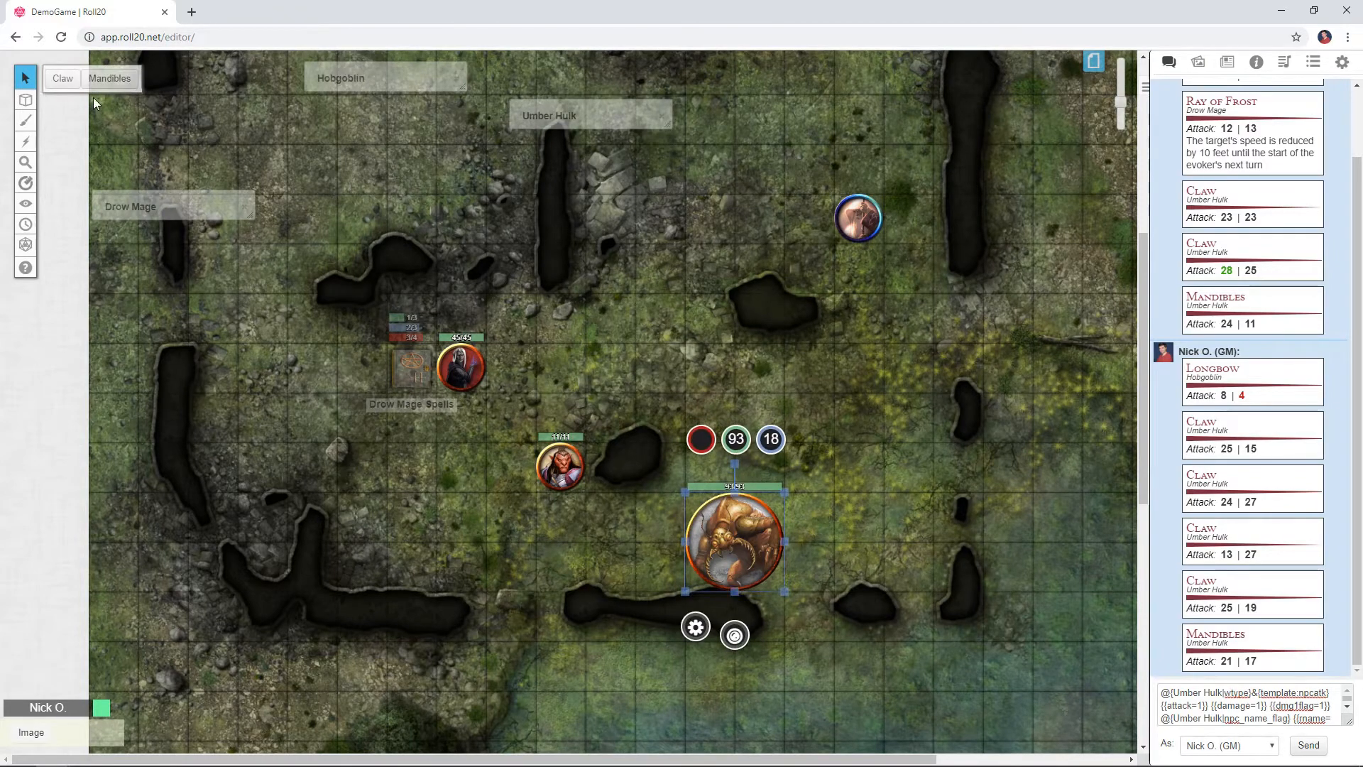
left_click(109, 79)
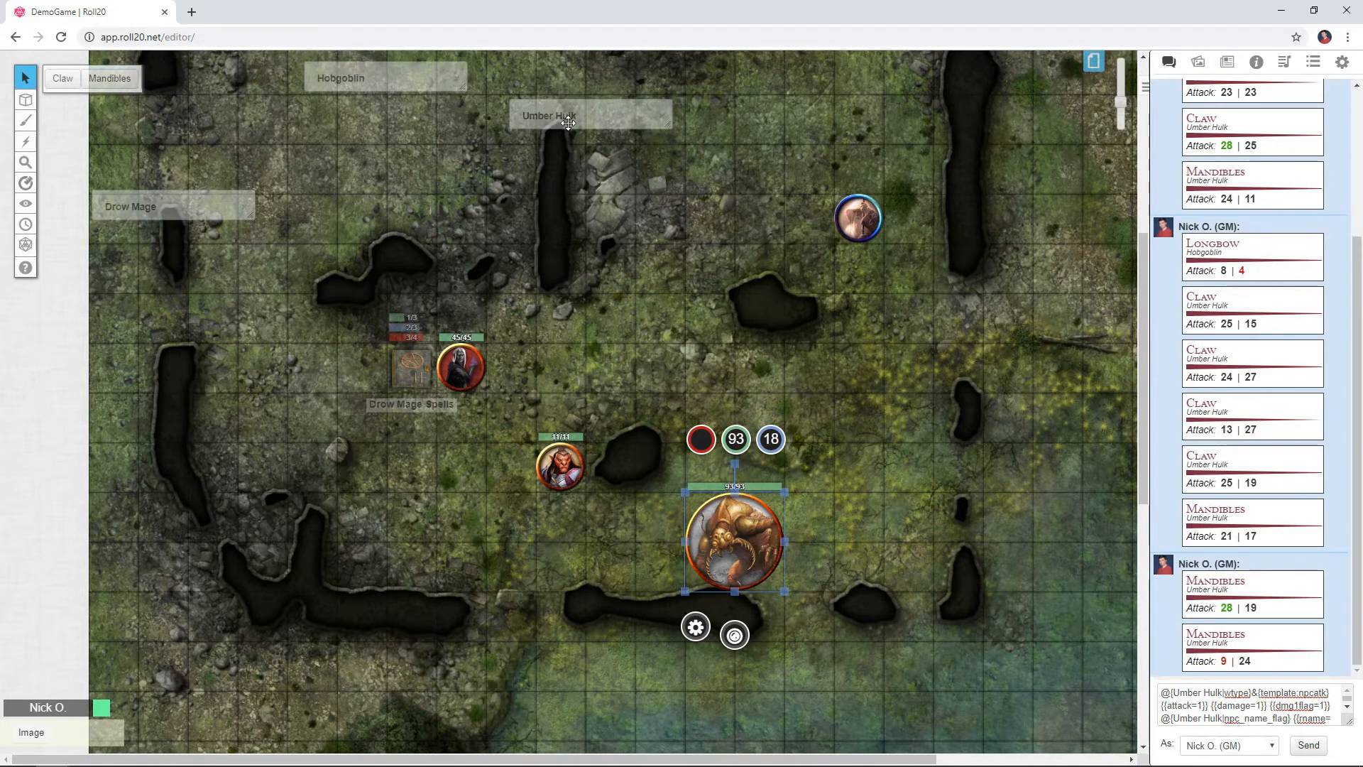
- Start a new Multiattack ability on the Umber Hulk's attributes and abilities list
double_click(733, 539)
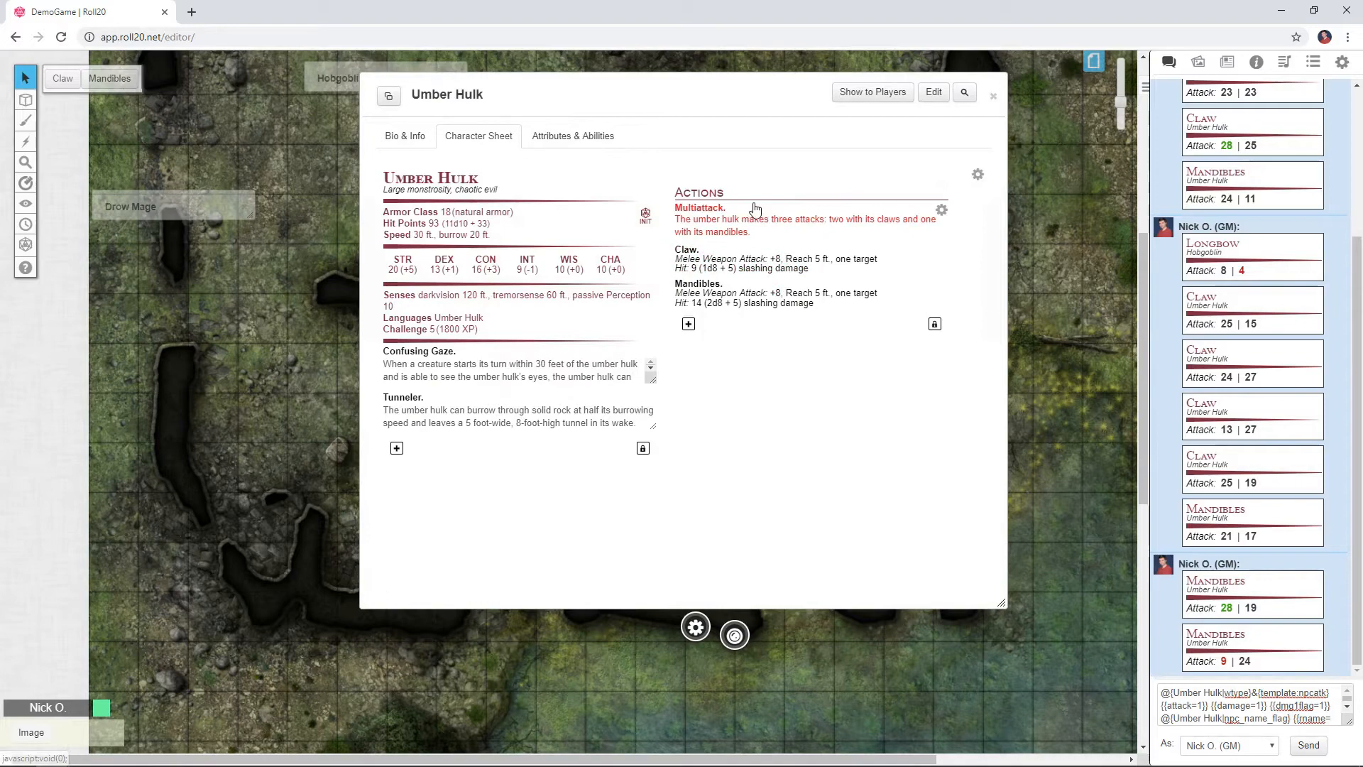
mouse_move(770, 234)
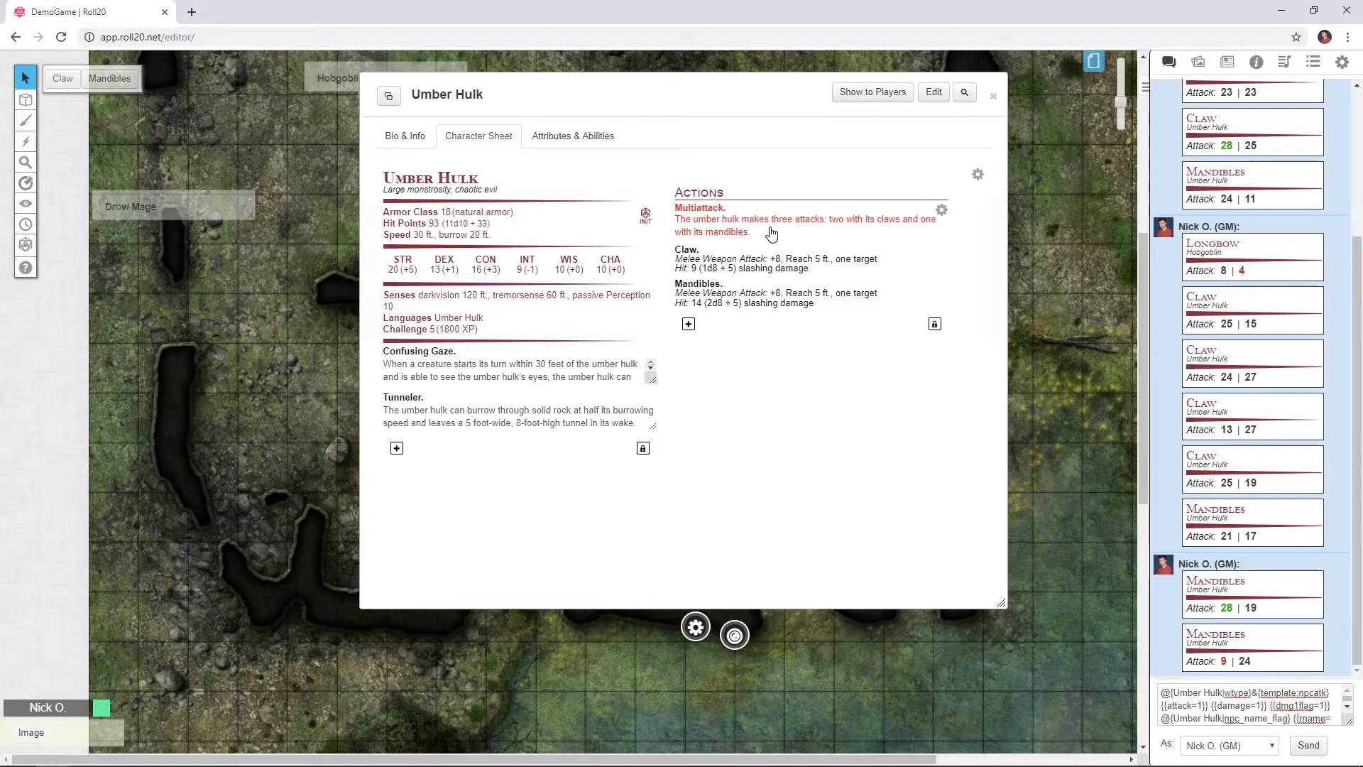
left_click(572, 136)
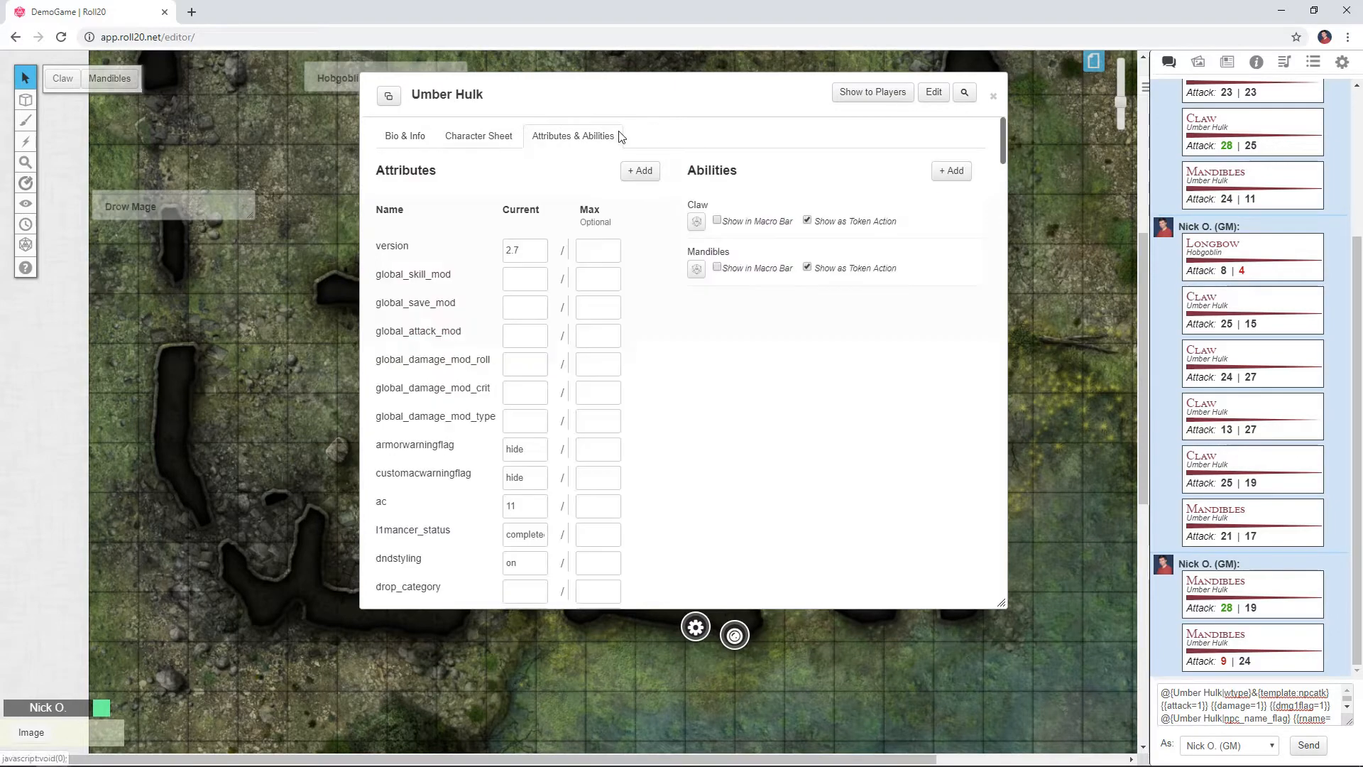
left_click(949, 171)
type("Multiattack")
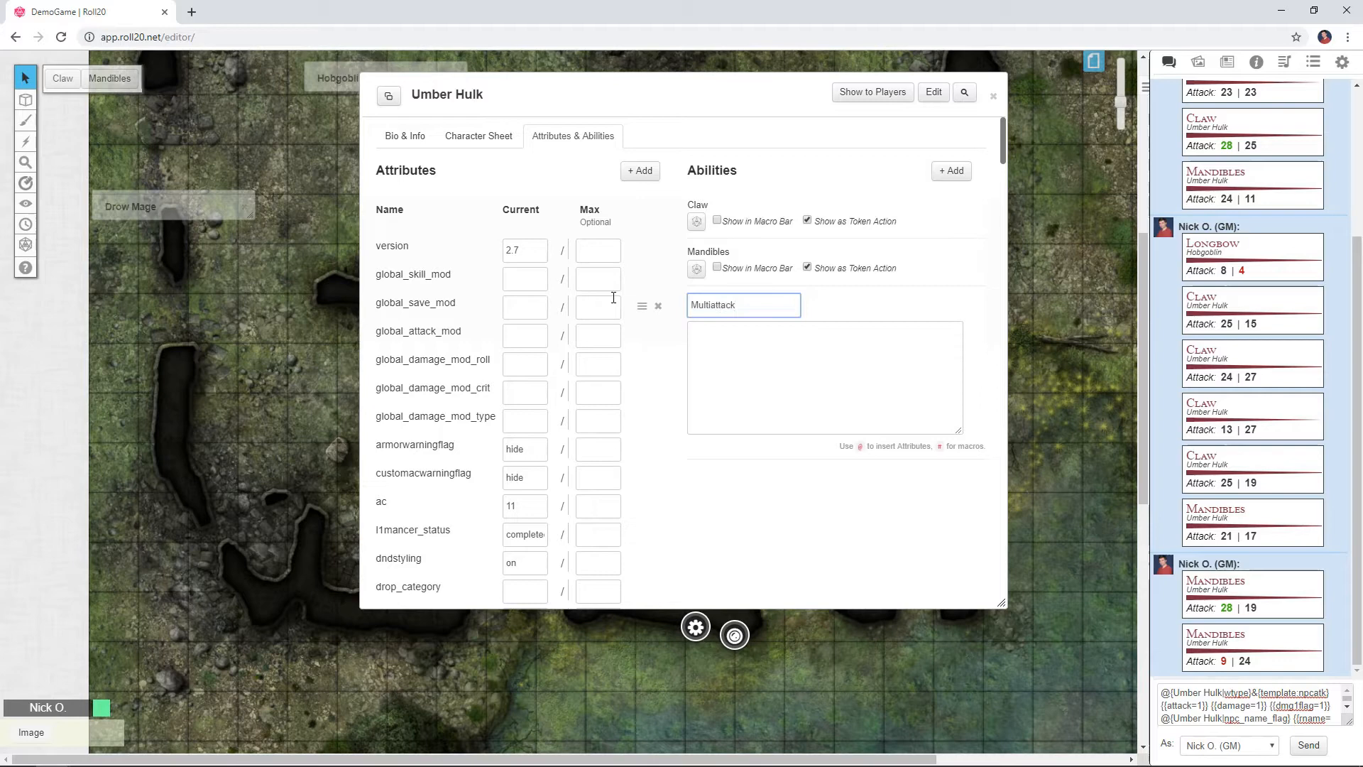
left_click(824, 378)
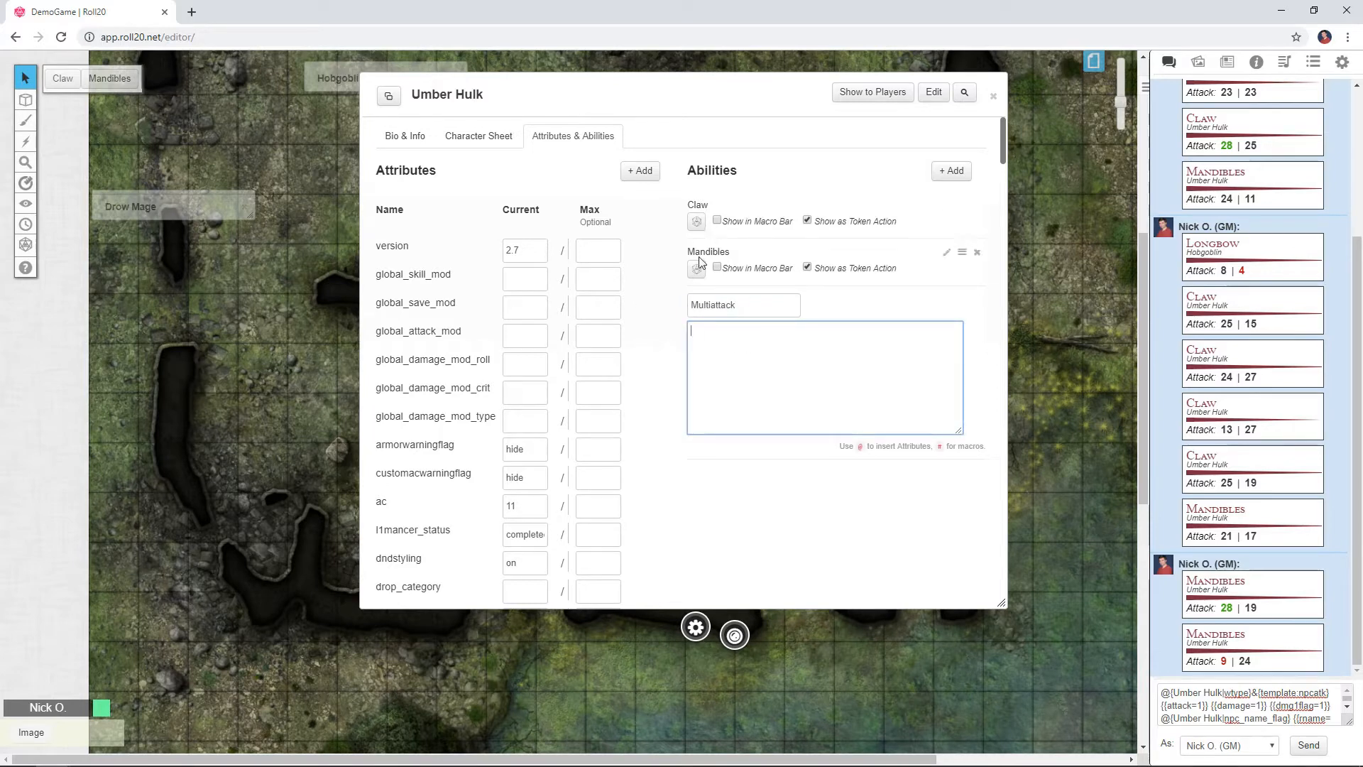
left_click(823, 376)
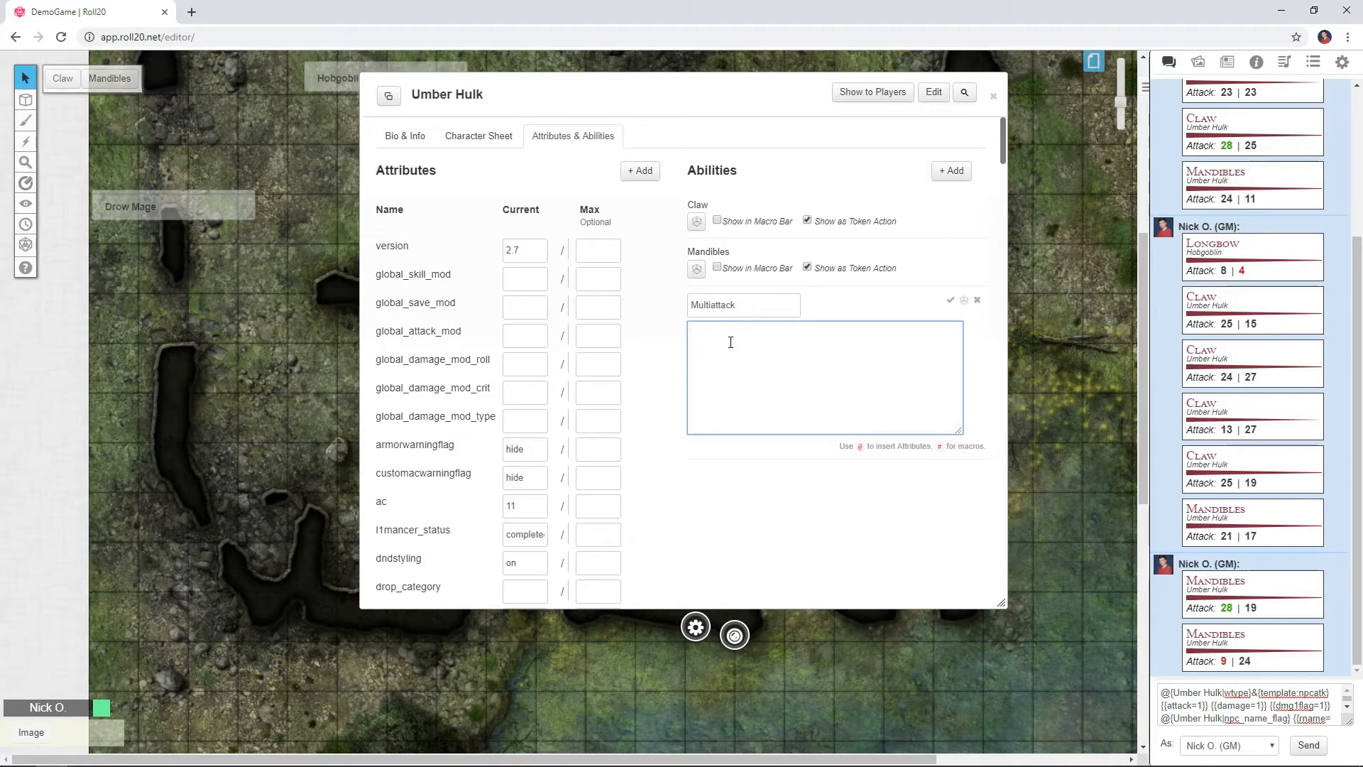
- Write the macro as %{selected|Claw} twice and %{selected|Mandibles}
type("%")
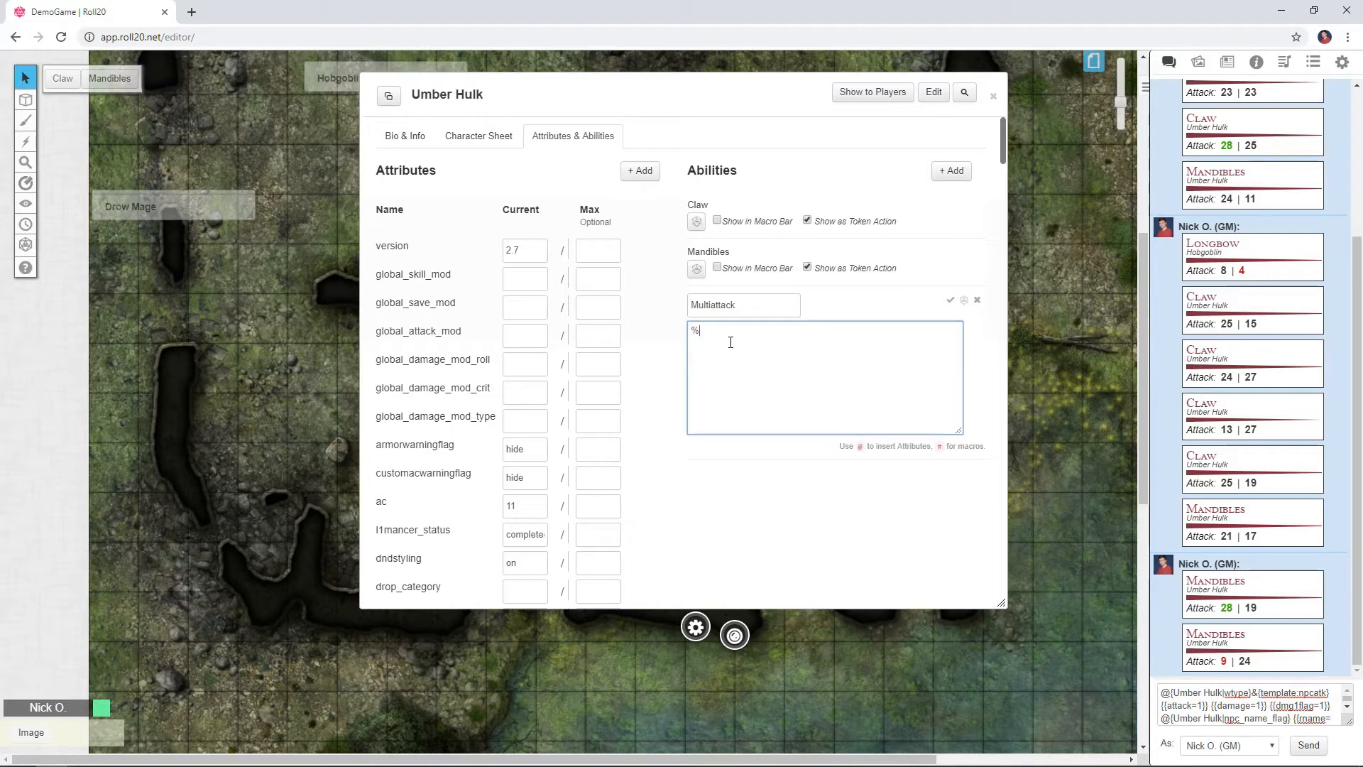
type("{selected|")
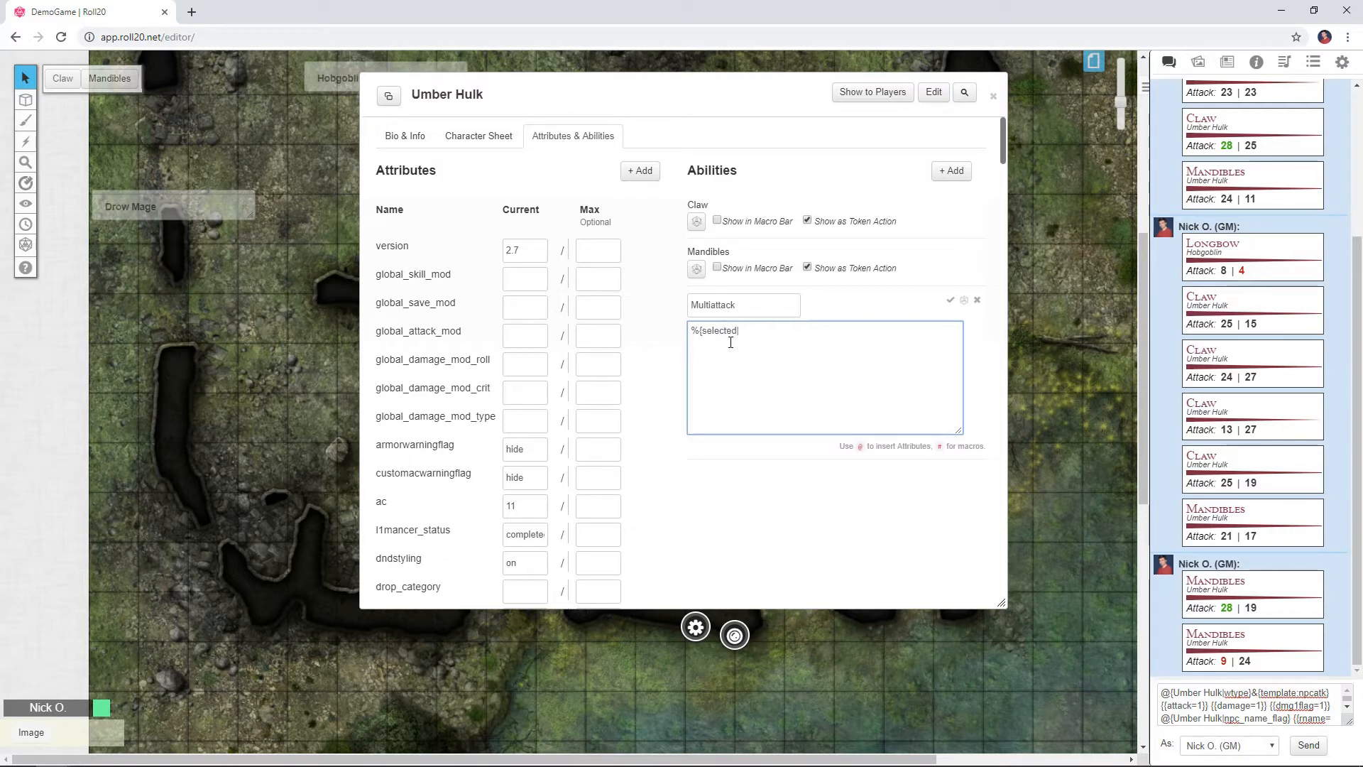
type("Claw")
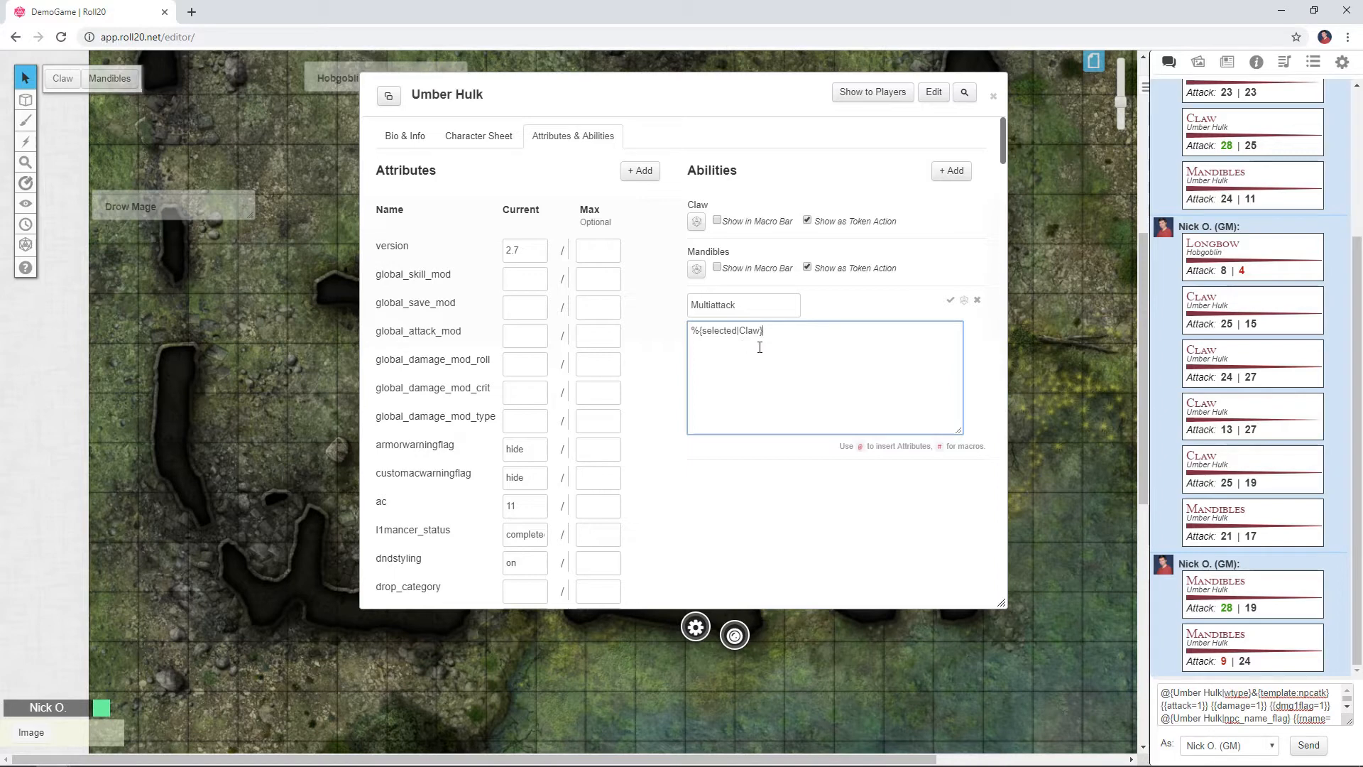
mouse_move(831, 339)
type("%{selected|Claw}")
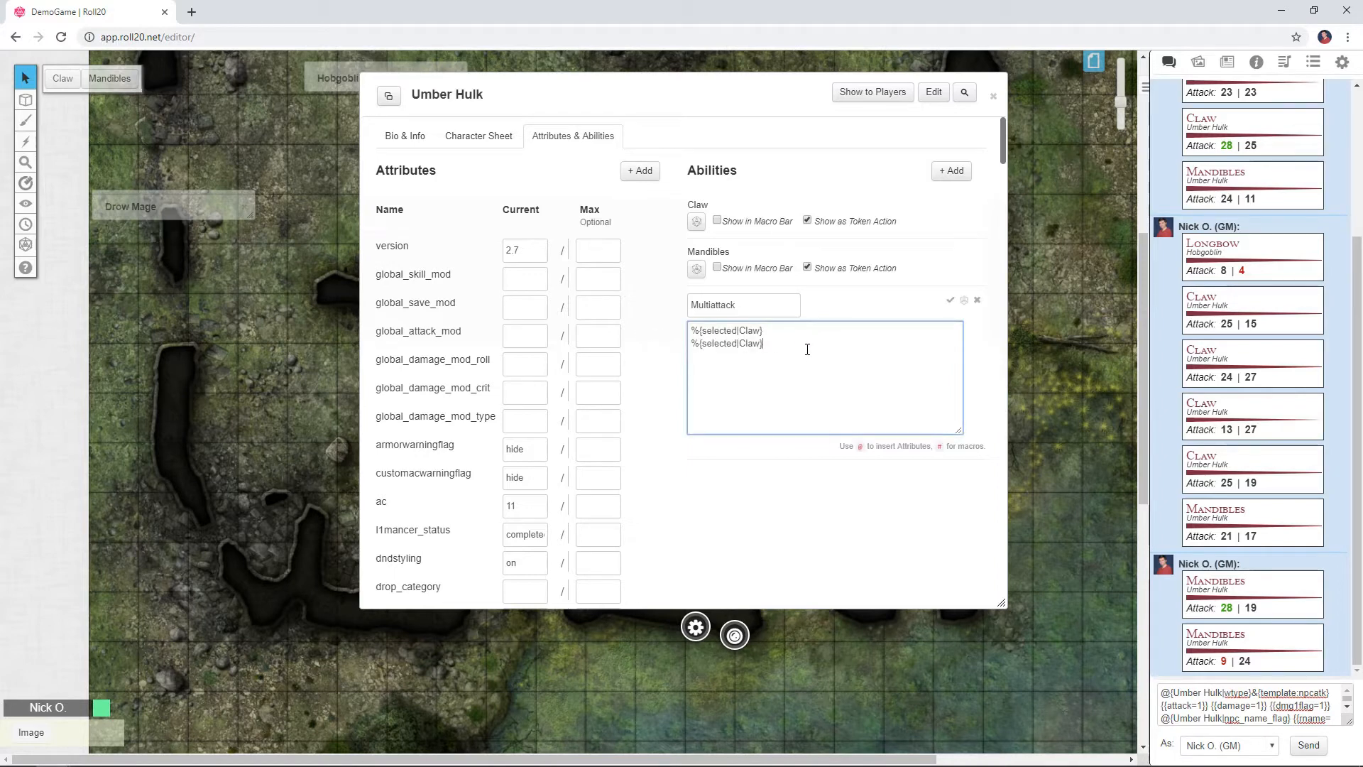
mouse_move(778, 343)
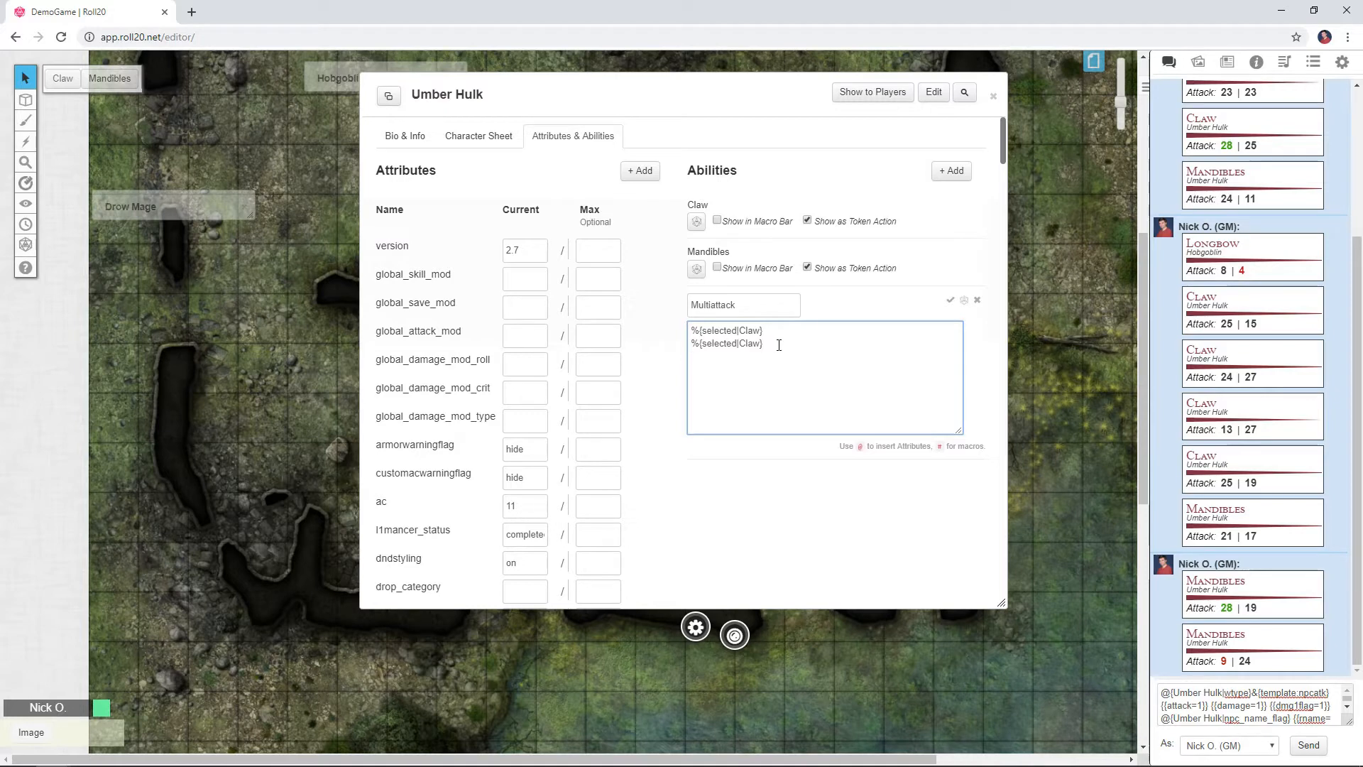
double_click(750, 355)
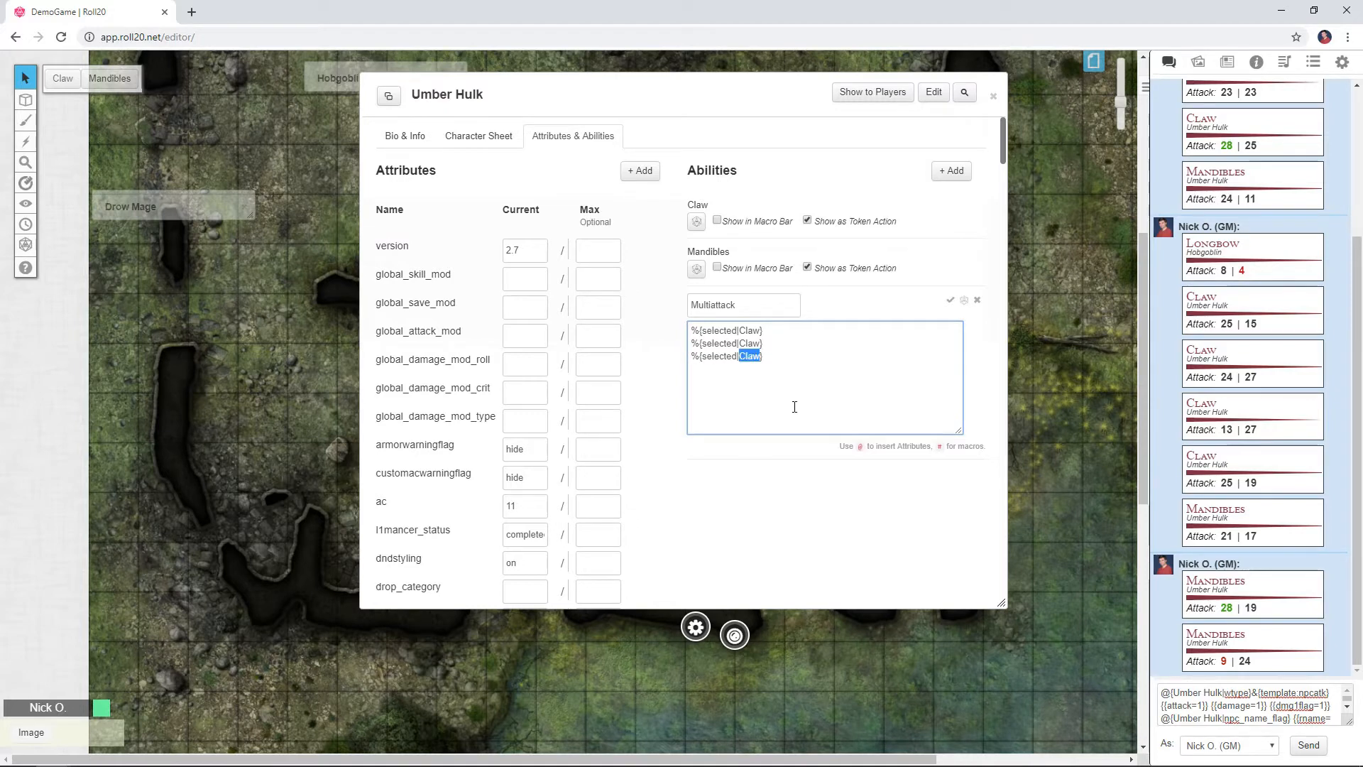
type("Mandibles")
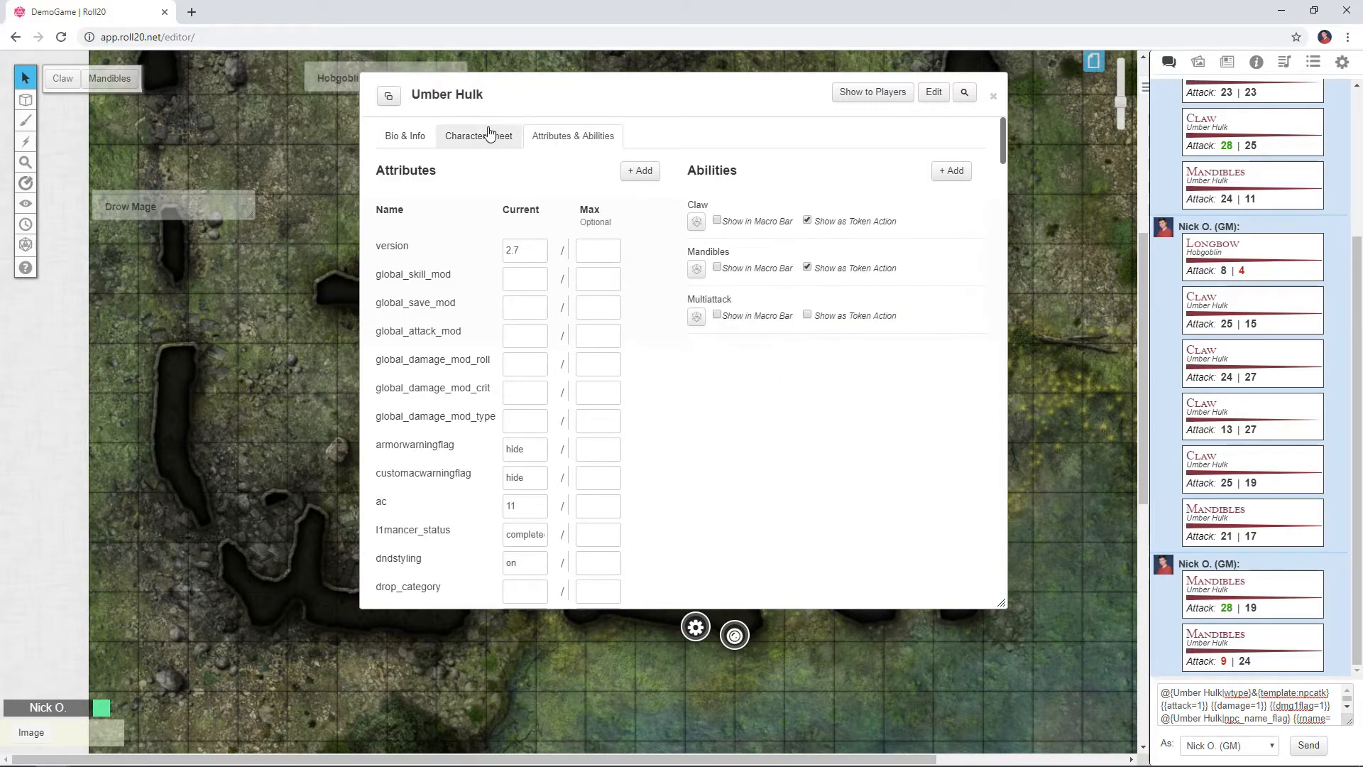
- Test-roll the Multiattack ability from the Umber Hulk's sheet
left_click(477, 137)
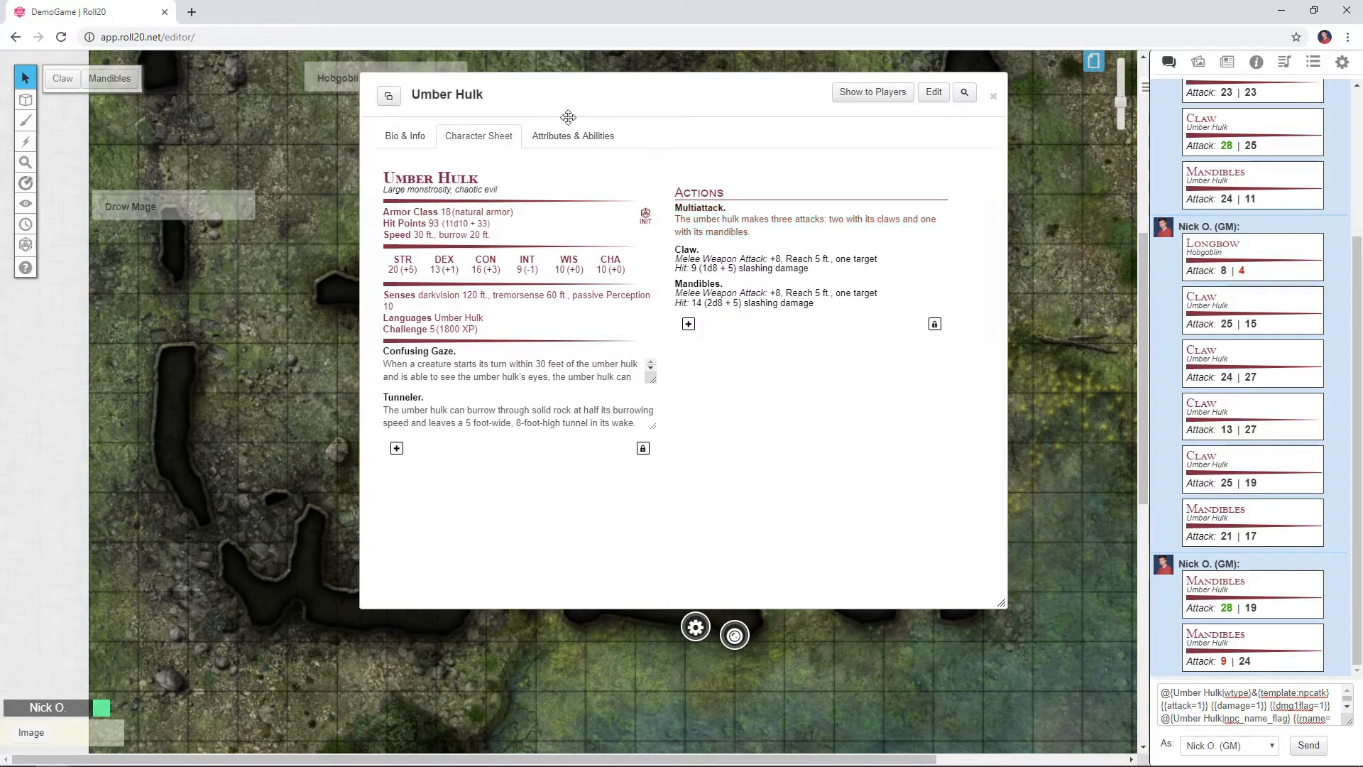
left_click(572, 136)
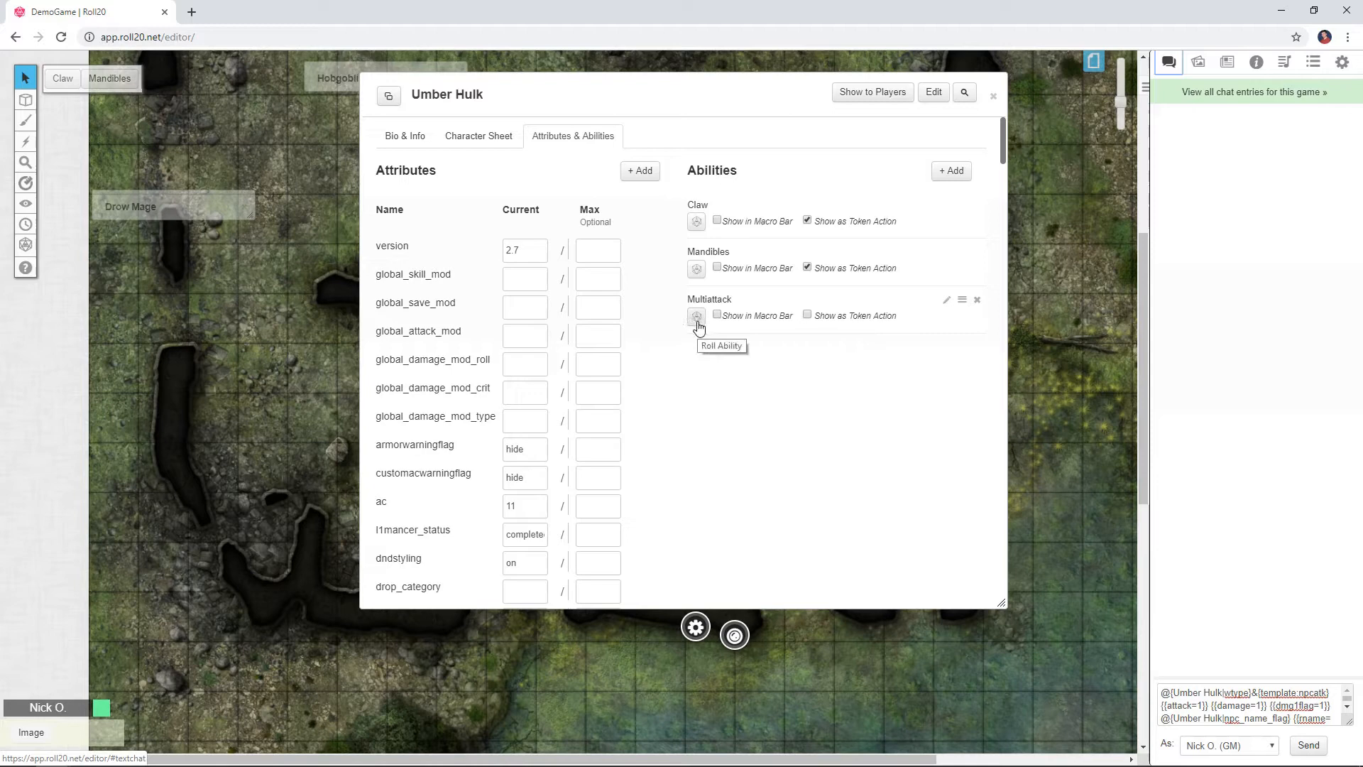
left_click(696, 315)
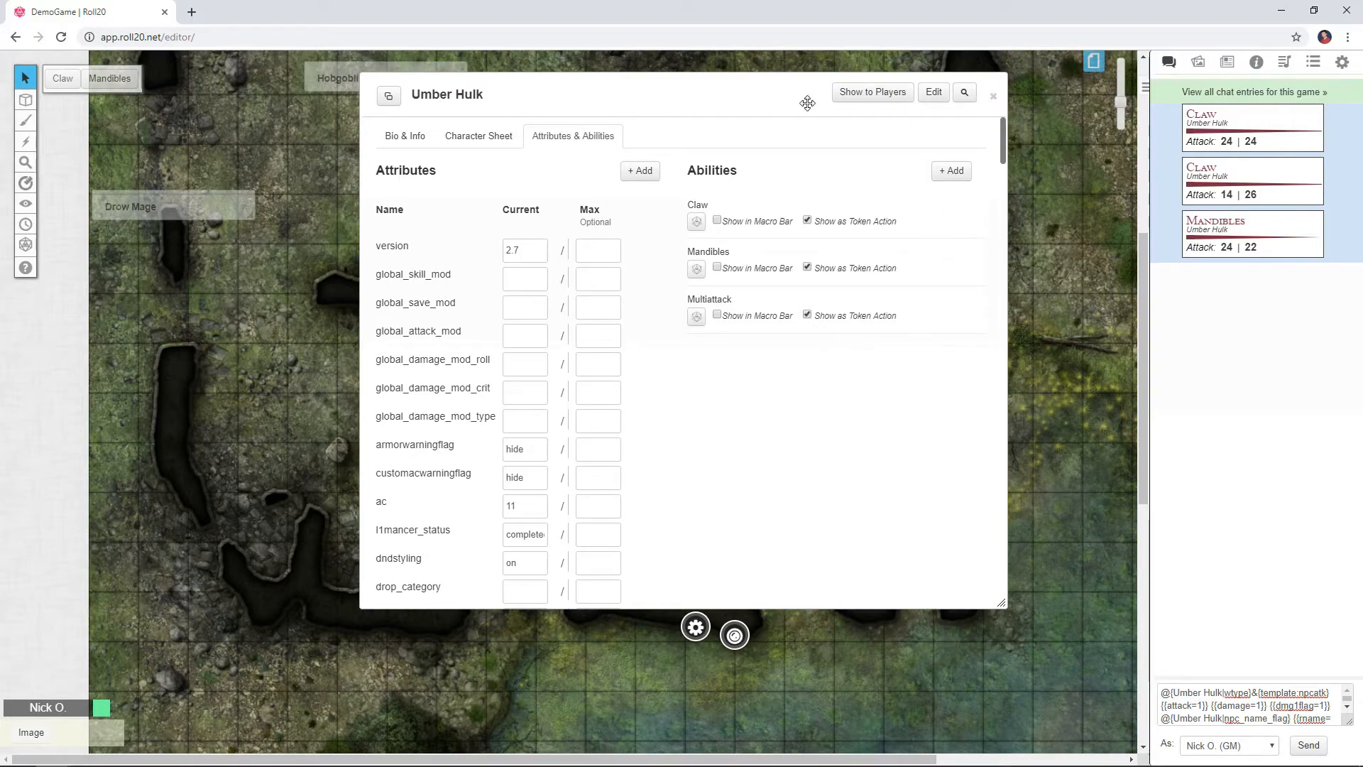
left_click(992, 95)
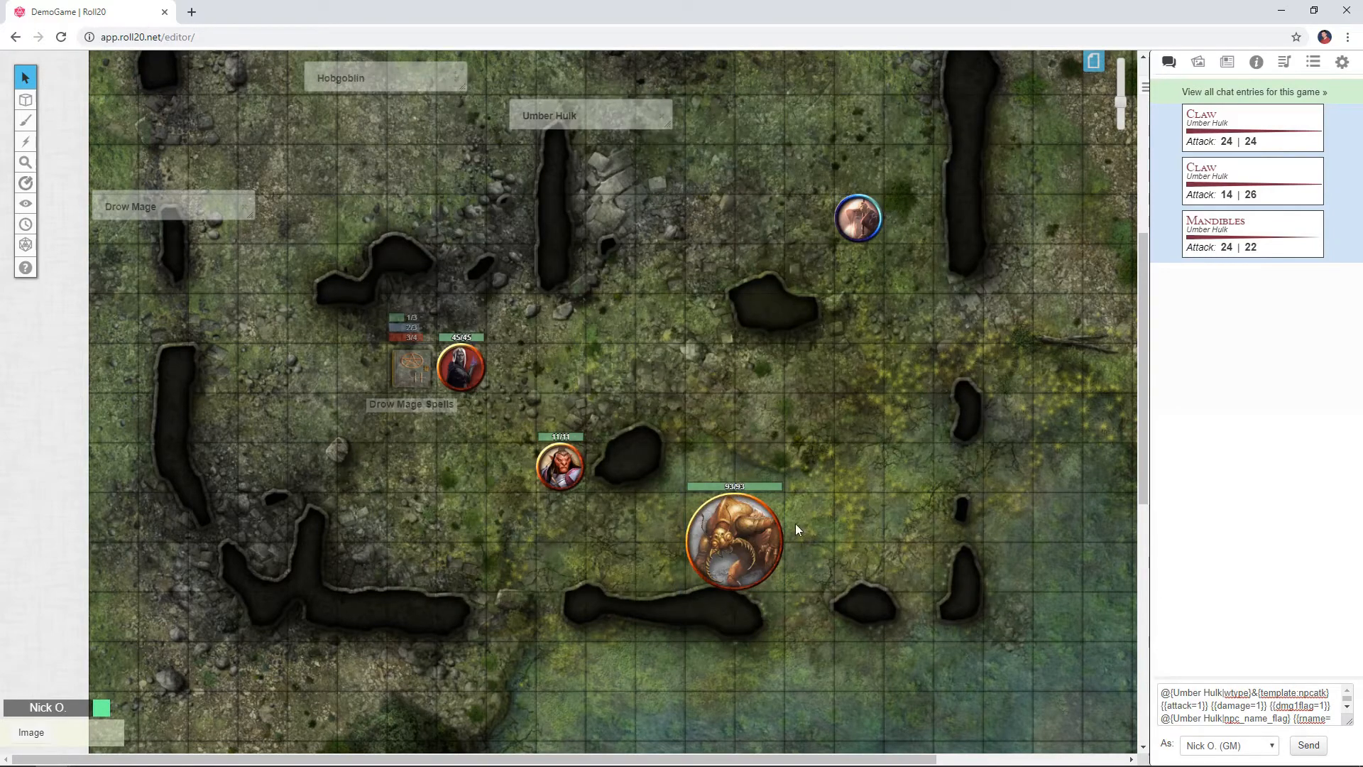
- Roll Multiattack from the Umber Hulk token, posting two claws and mandibles to chat
left_click(734, 540)
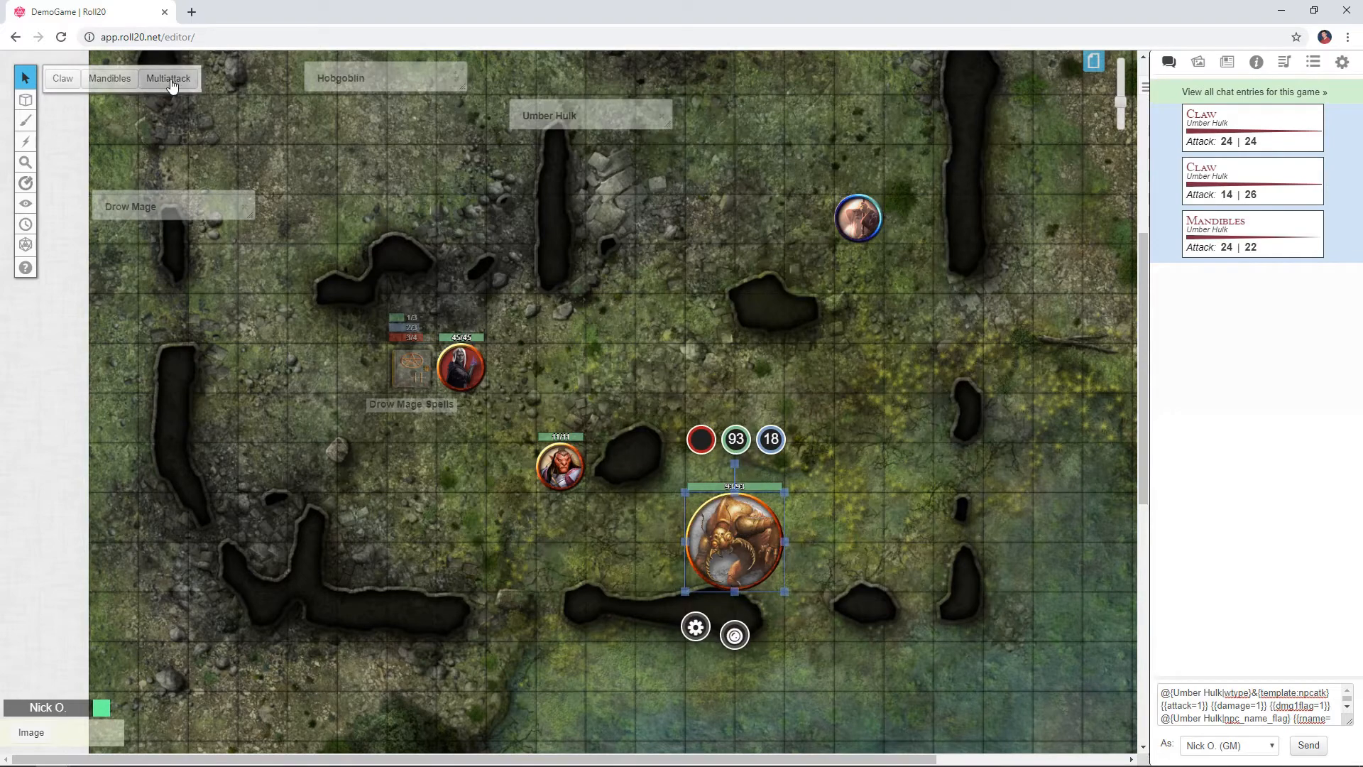
left_click(168, 77)
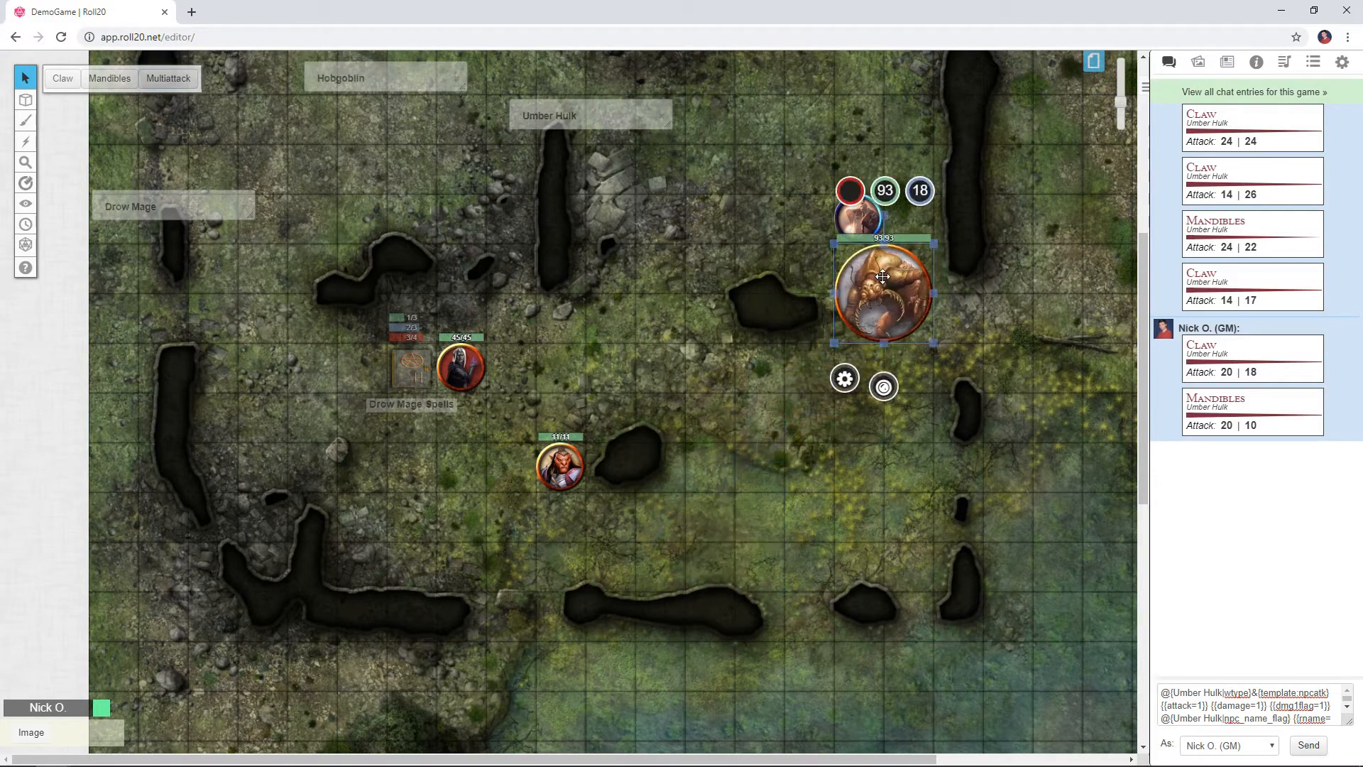
- Deselect the Umber Hulk and select the Drow Mage token, clearing the chat log
left_click(168, 78)
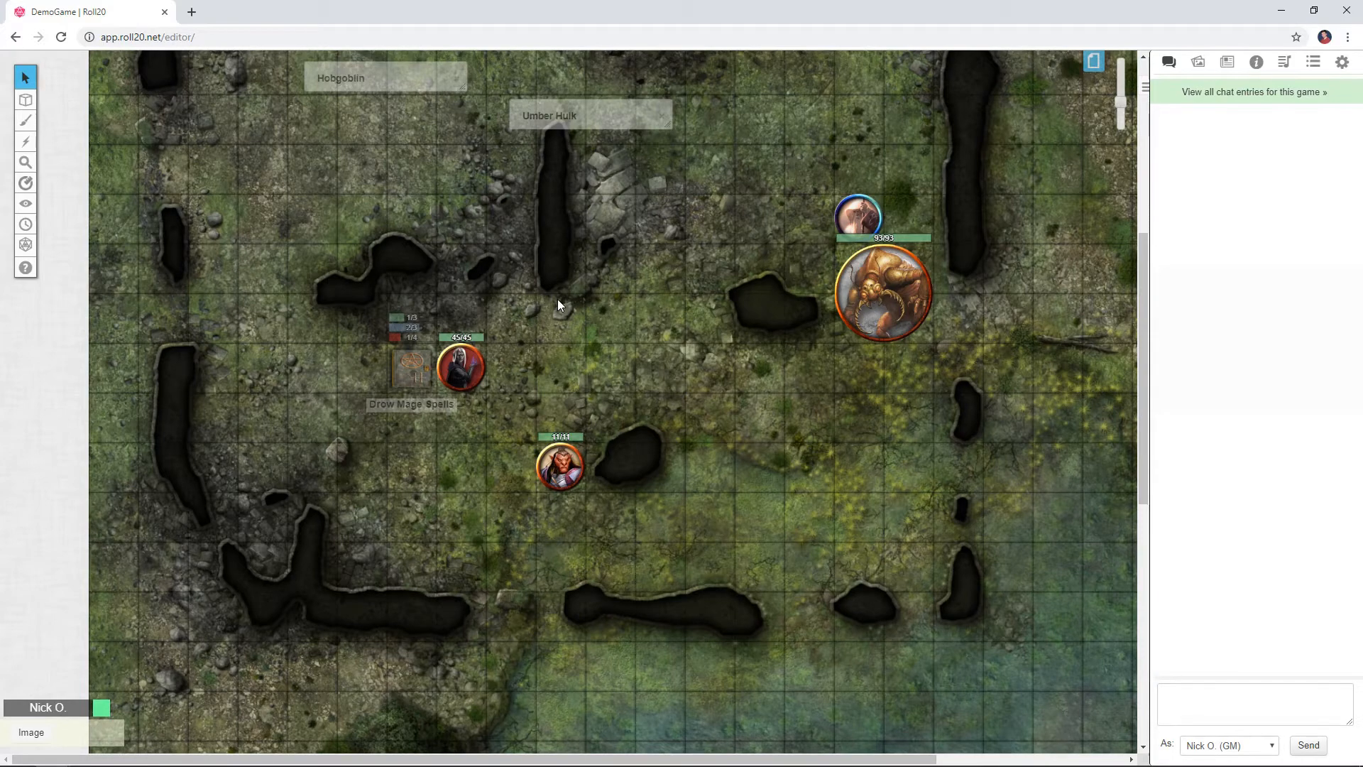
left_click(461, 366)
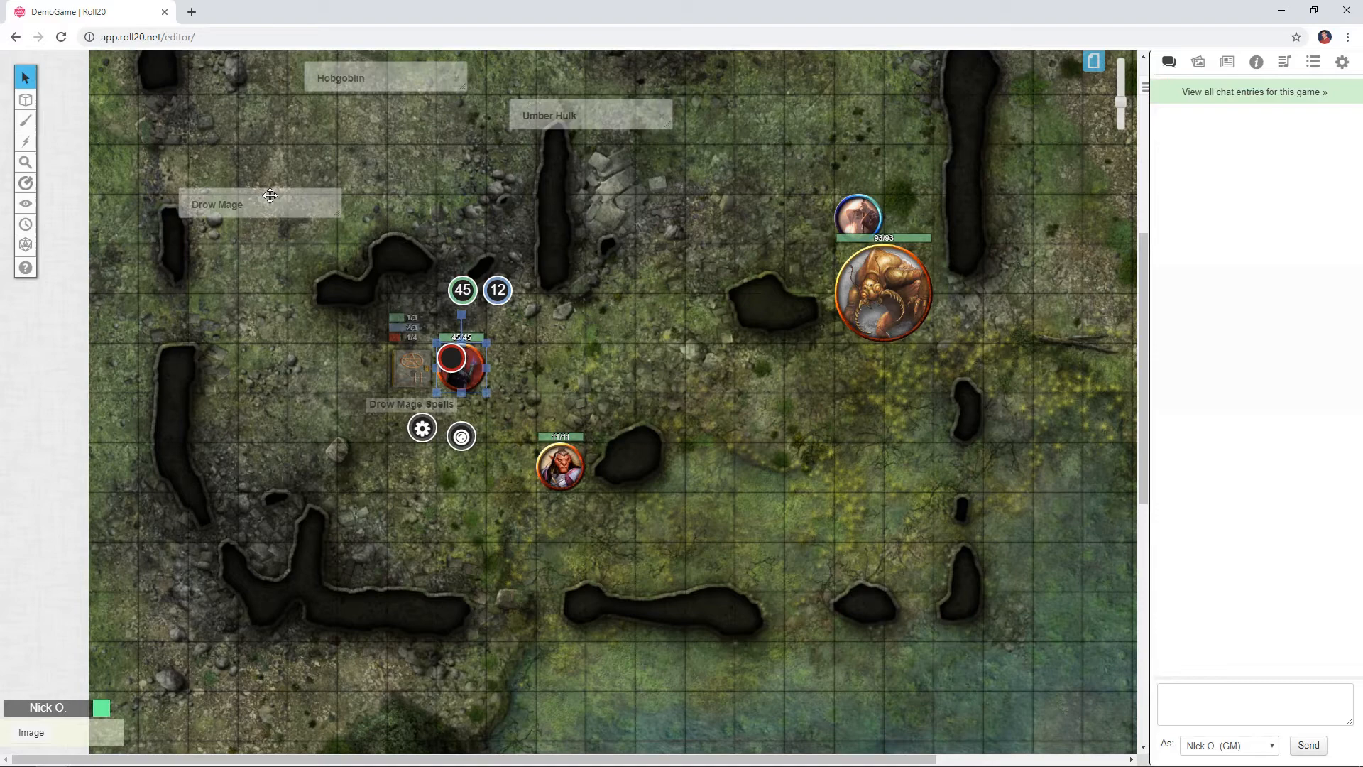
- Roll the Drow Mage's Magic Missile spell into chat from its character sheet
double_click(452, 358)
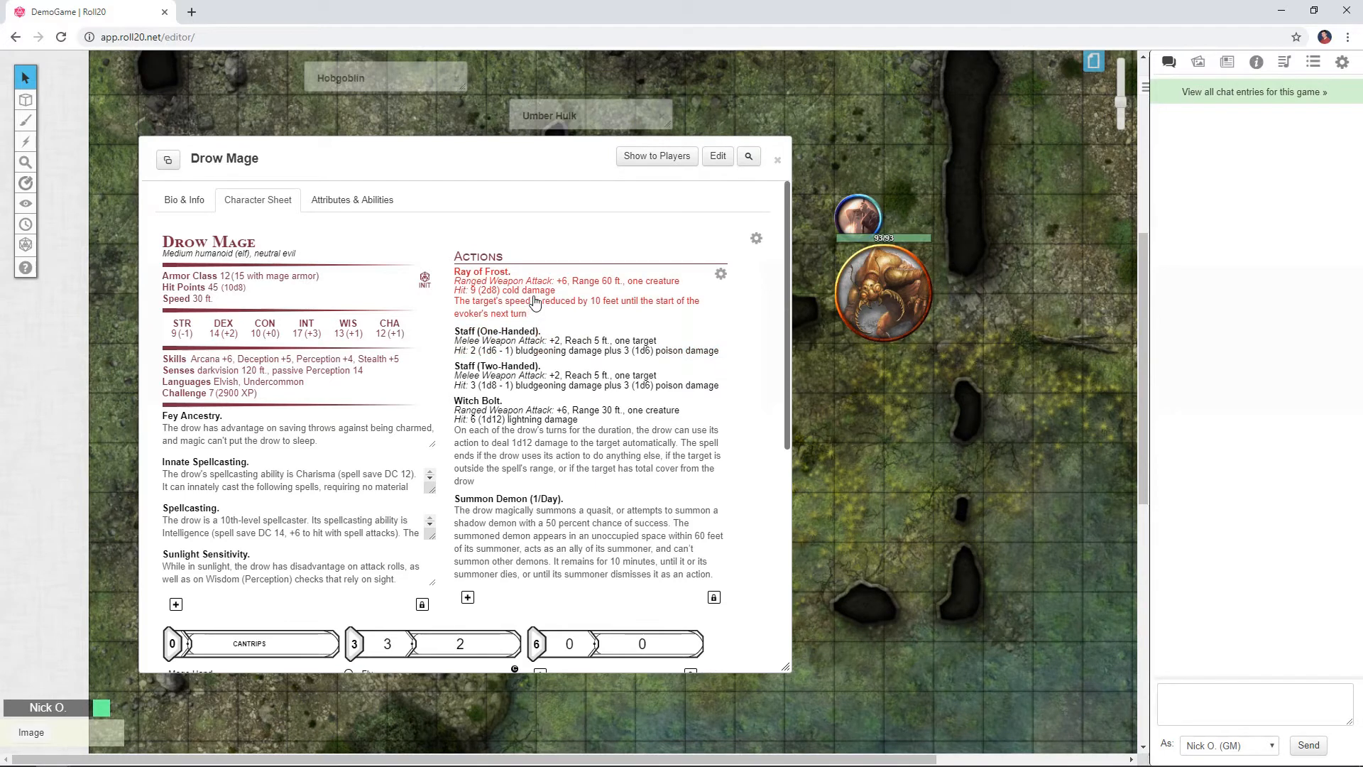
scroll("down", 3)
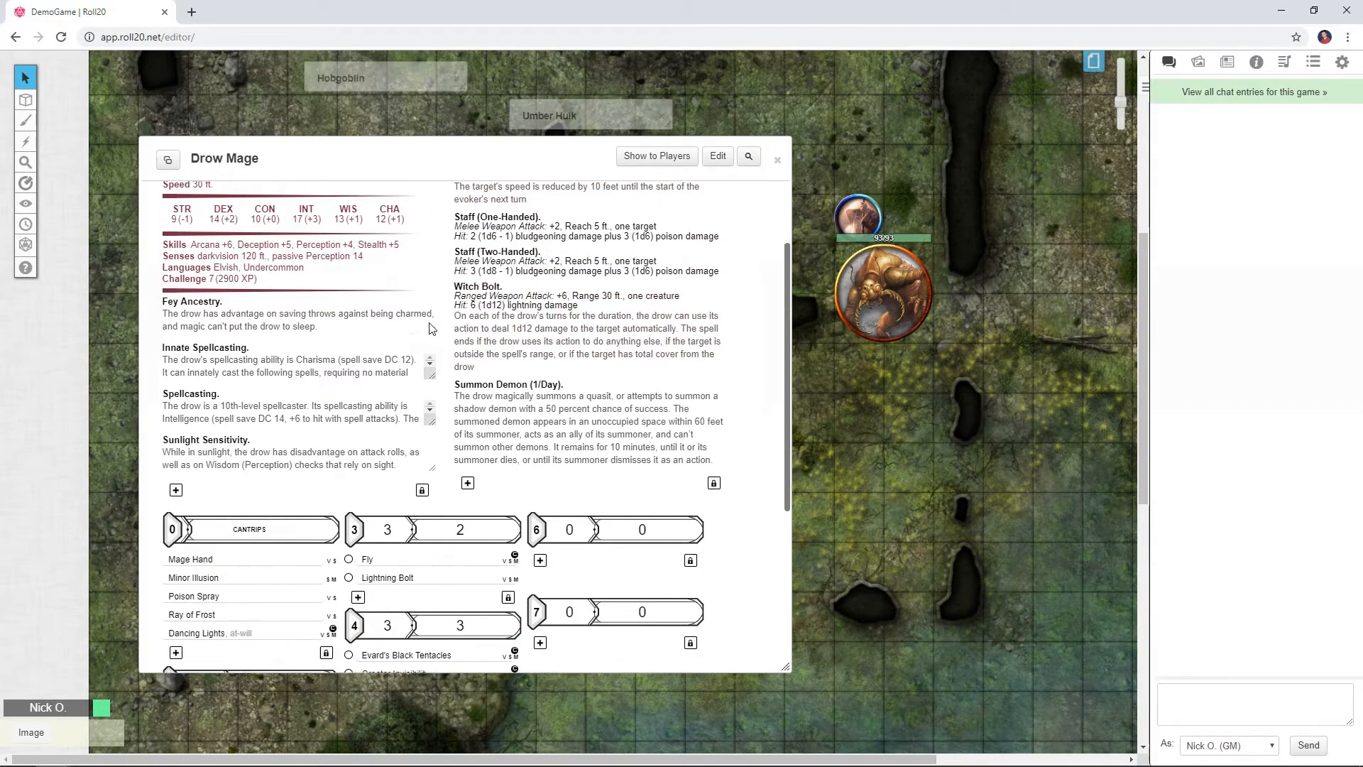
scroll("down", 3)
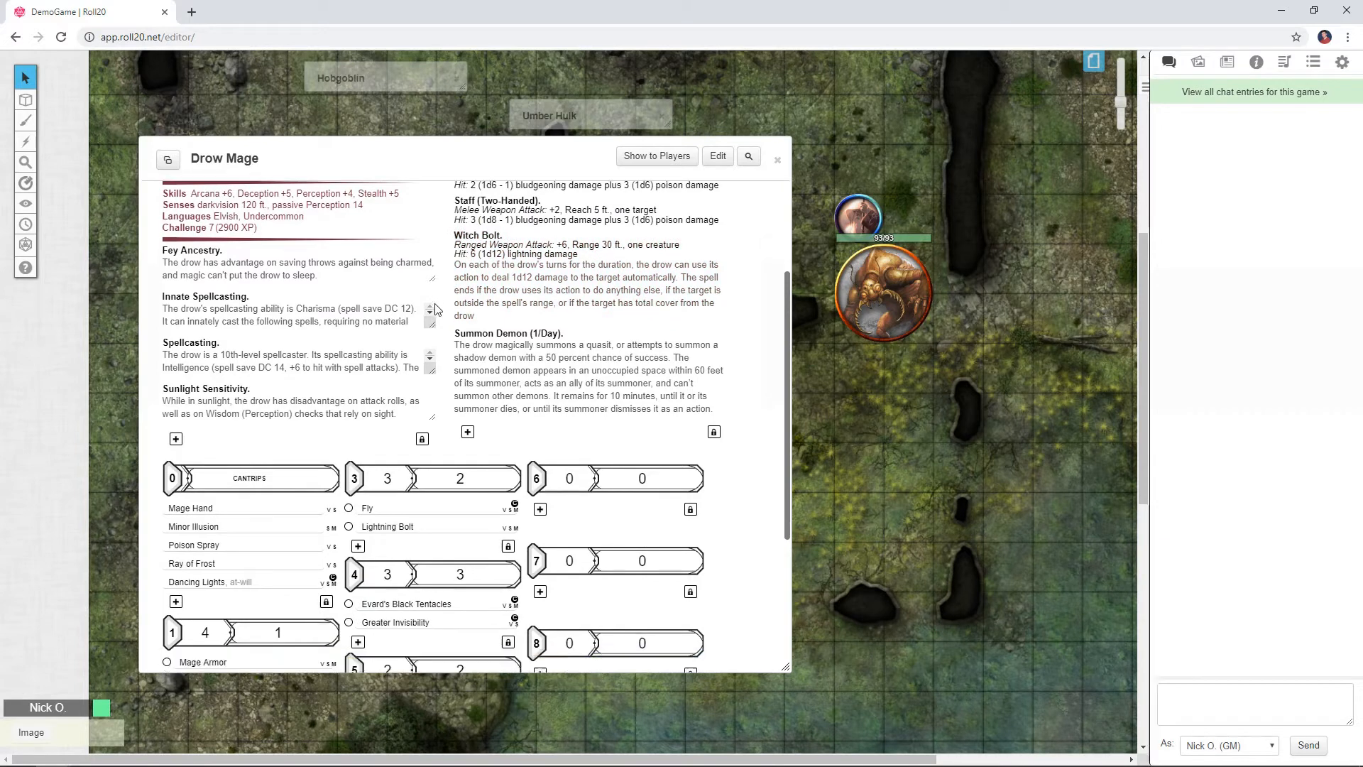
scroll("down", 3)
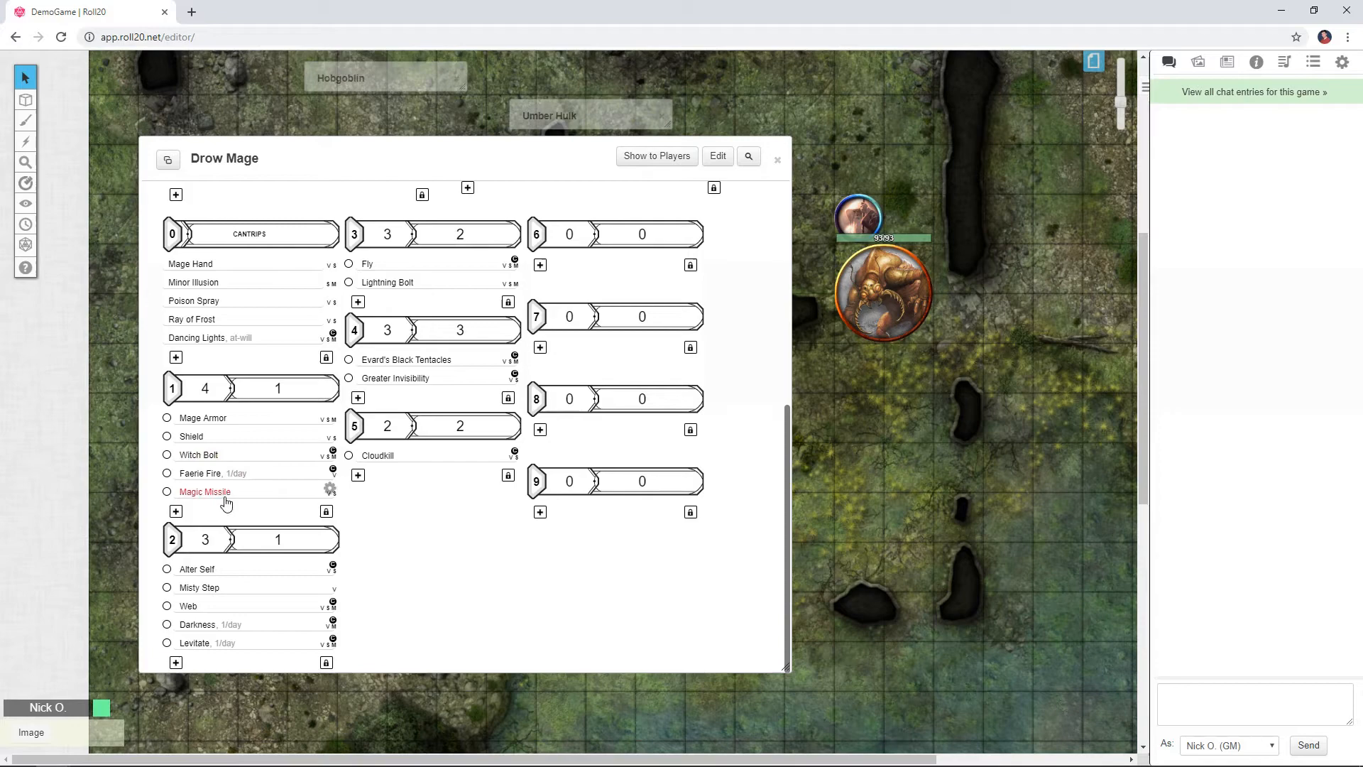
left_click(205, 492)
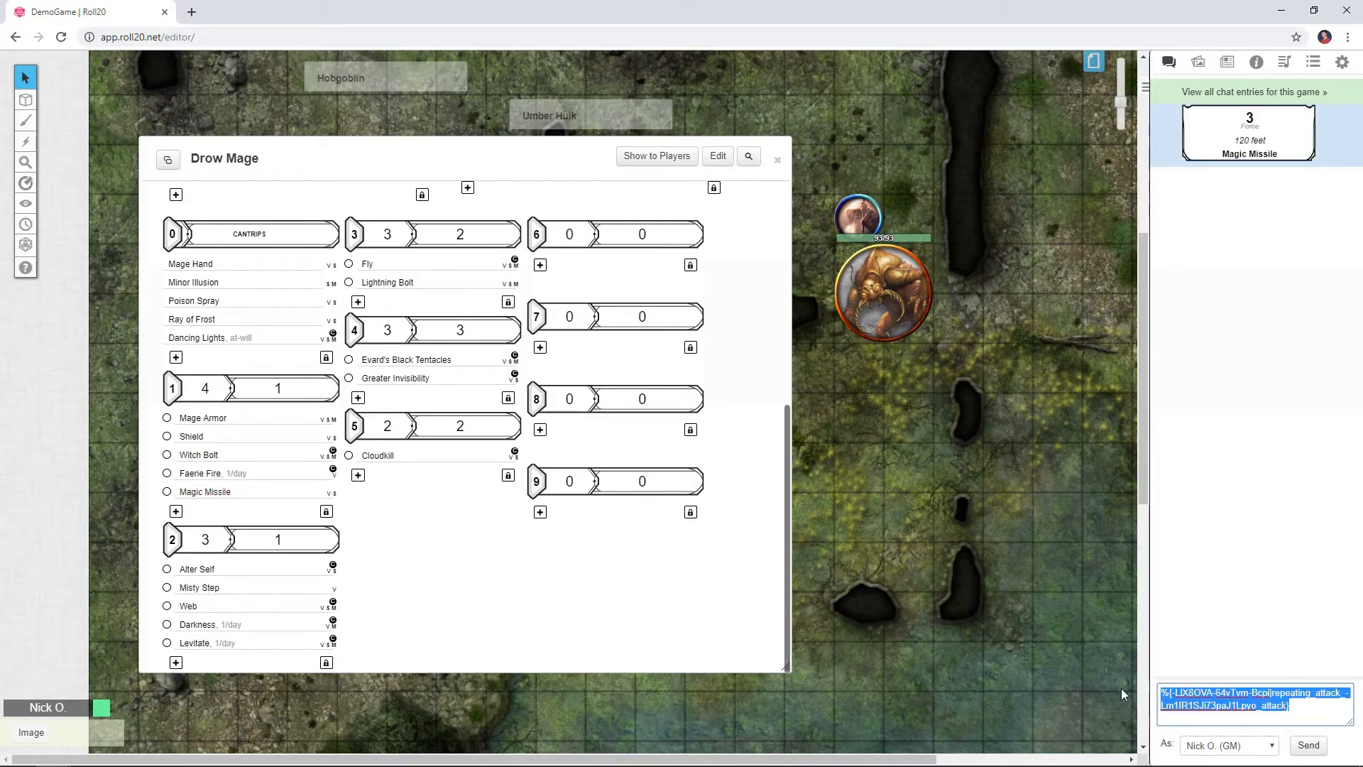
left_click(352, 200)
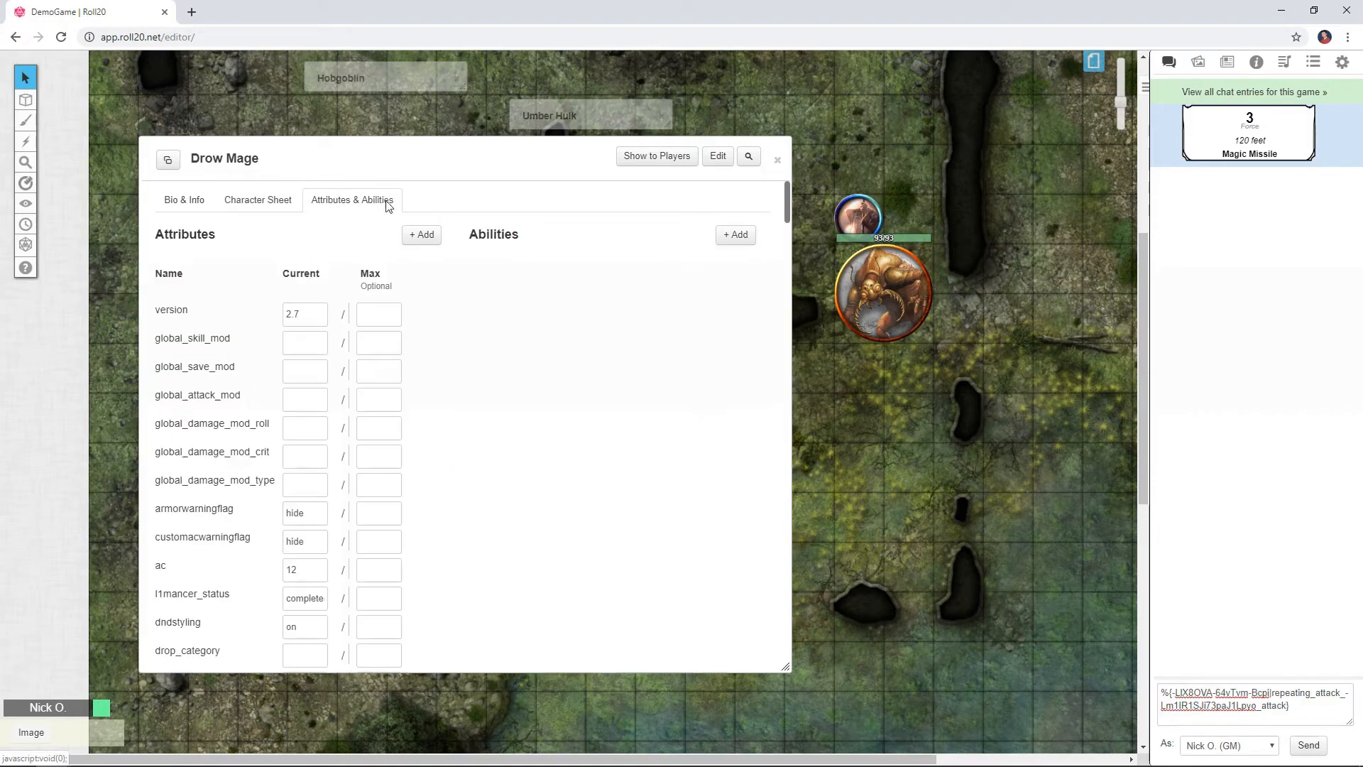
- Add a MagicMissile ability to the Drow Mage set as a token action
left_click(734, 234)
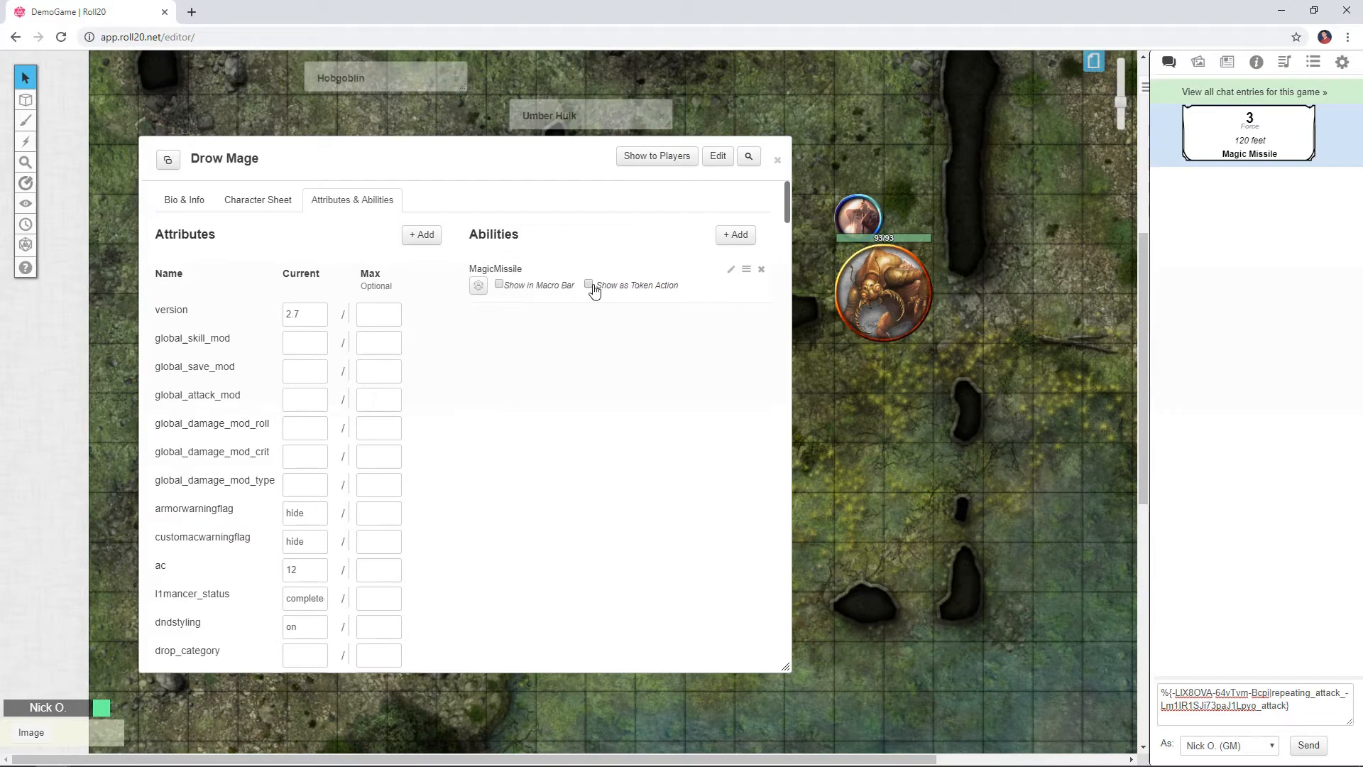
left_click(589, 284)
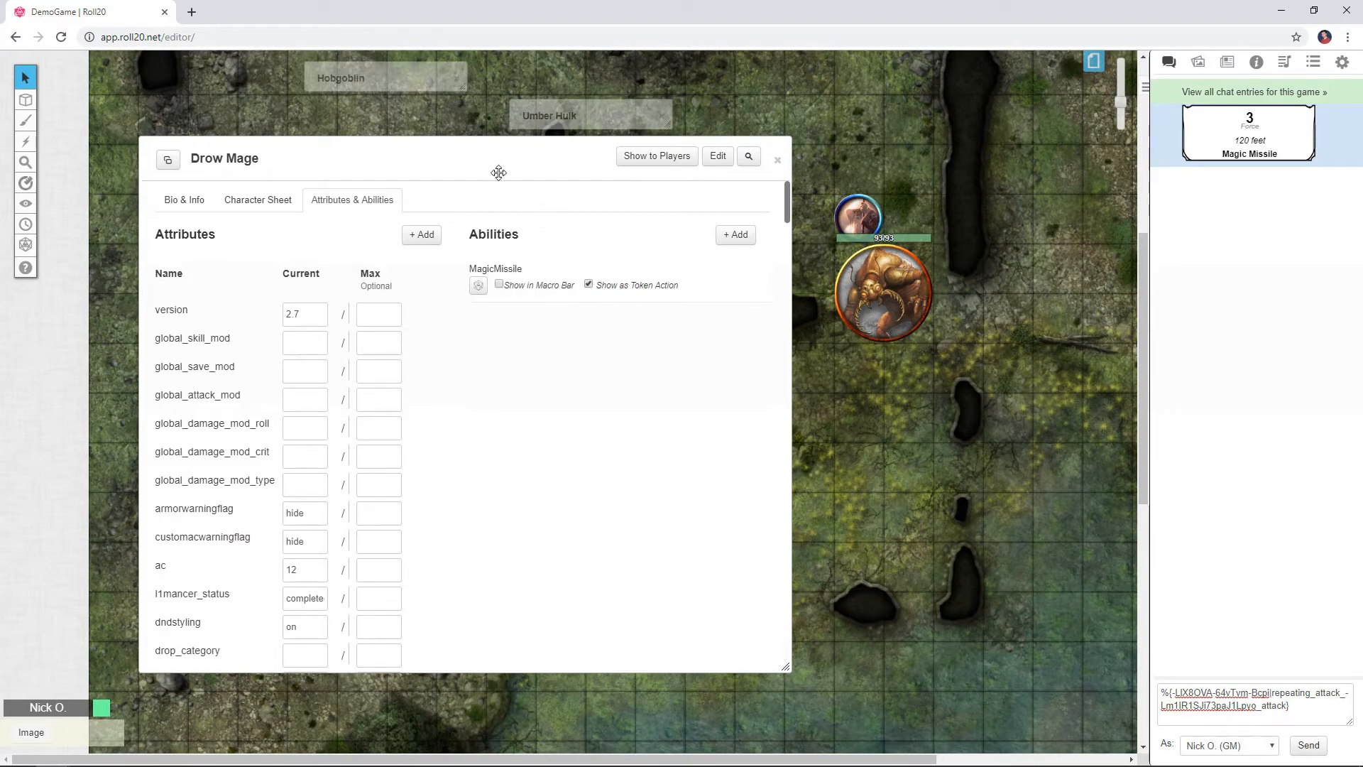
left_click(775, 160)
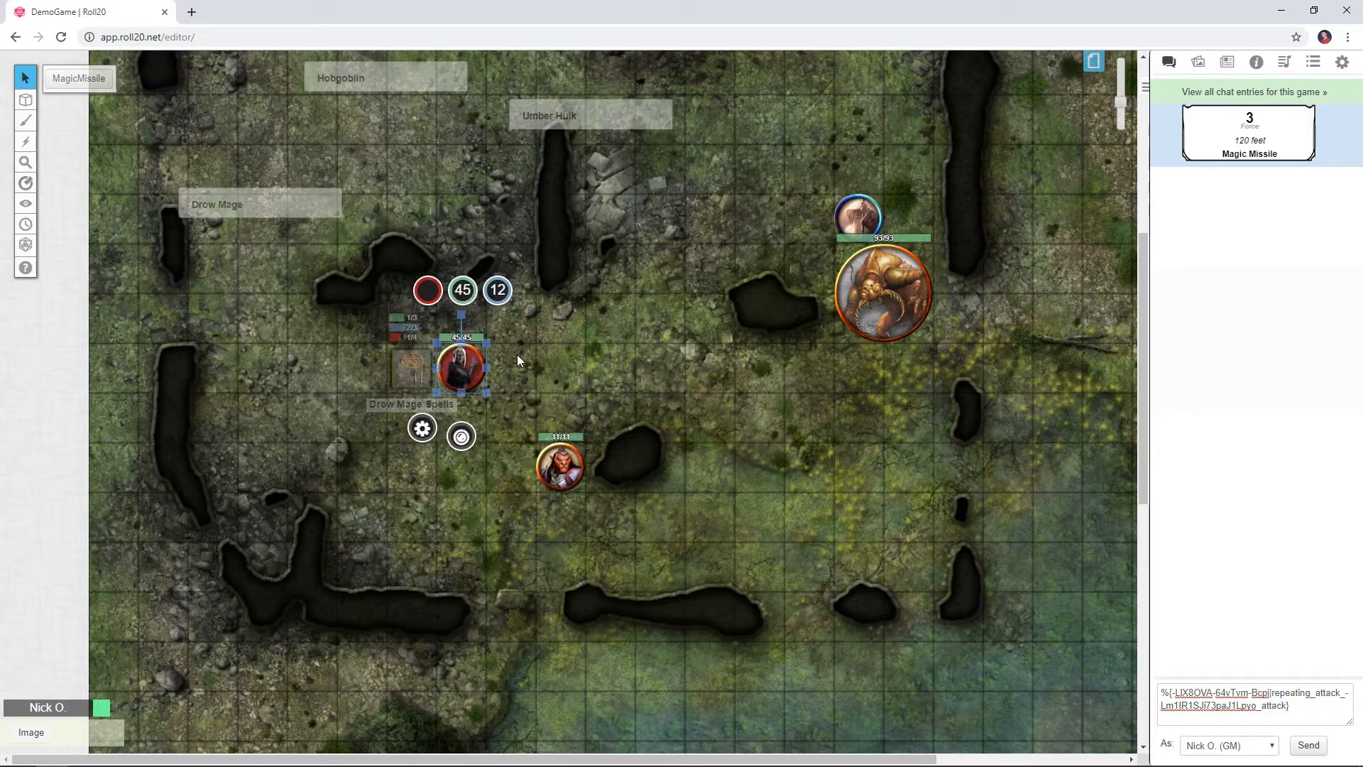
mouse_move(373, 172)
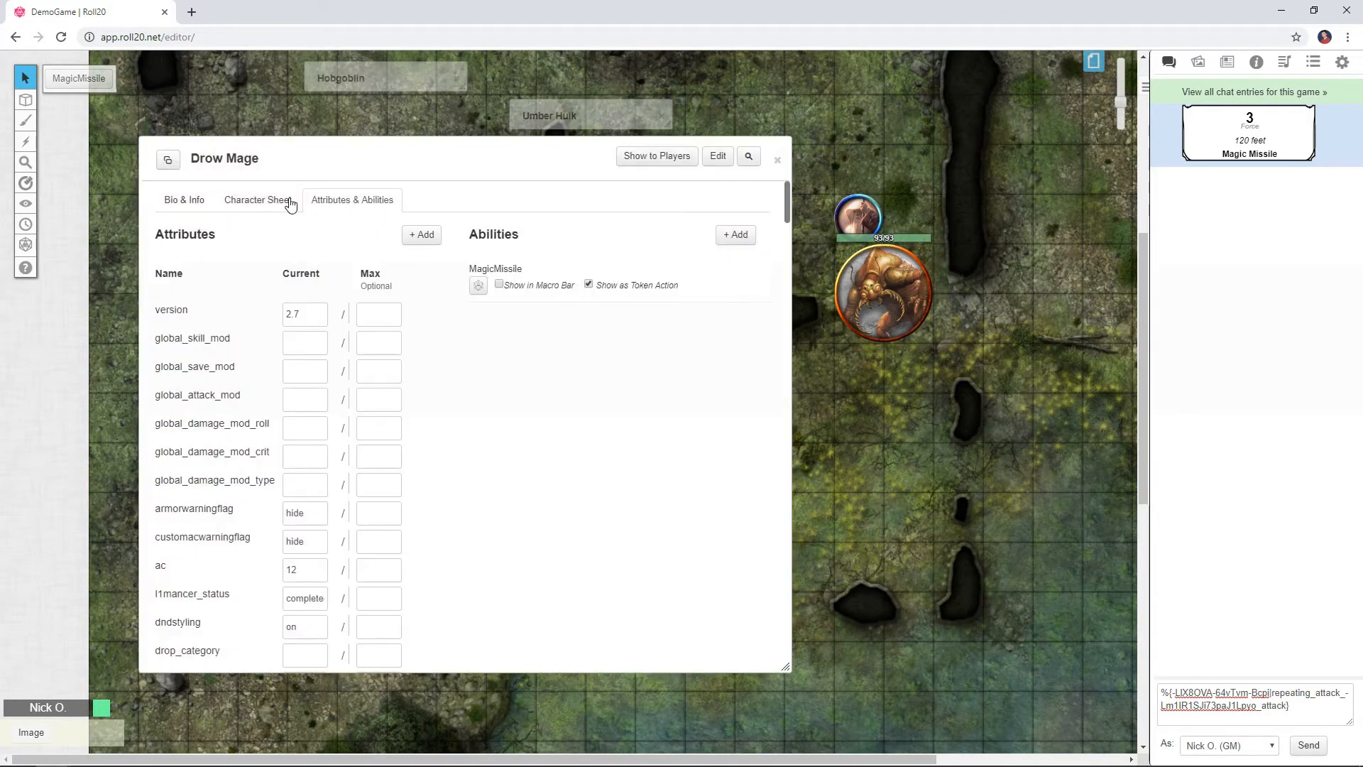
- Back on the Character Sheet view, lower the Drow Mage Spells token bar by 1 to spend a slot
left_click(257, 199)
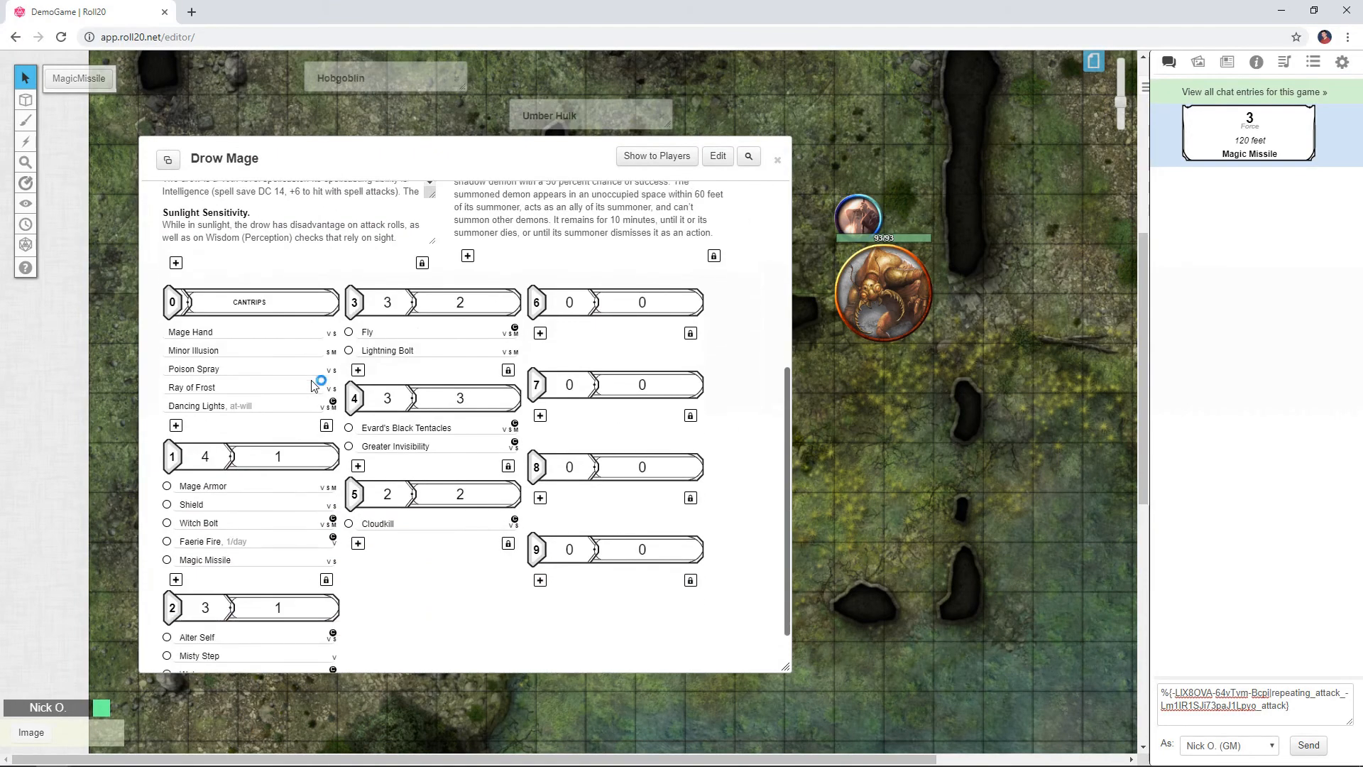
scroll("down", 3)
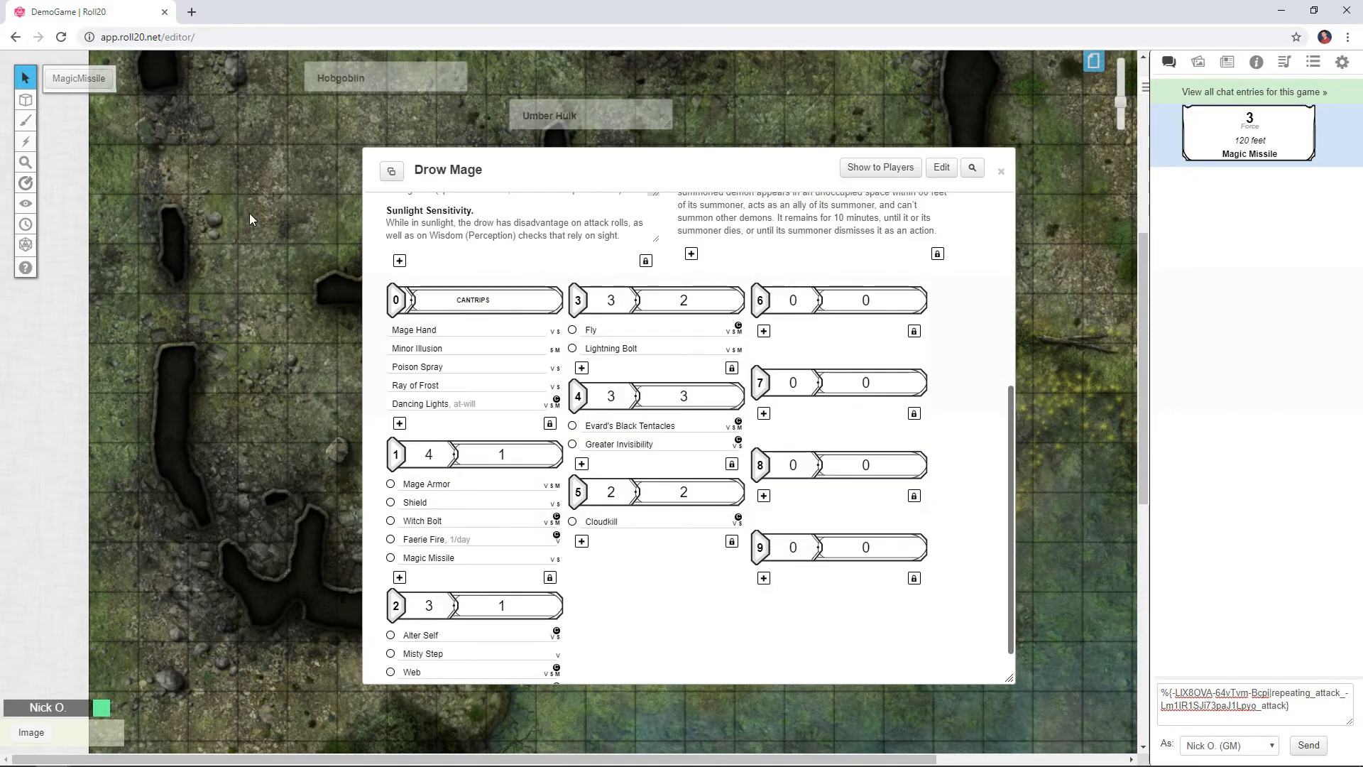
mouse_move(298, 241)
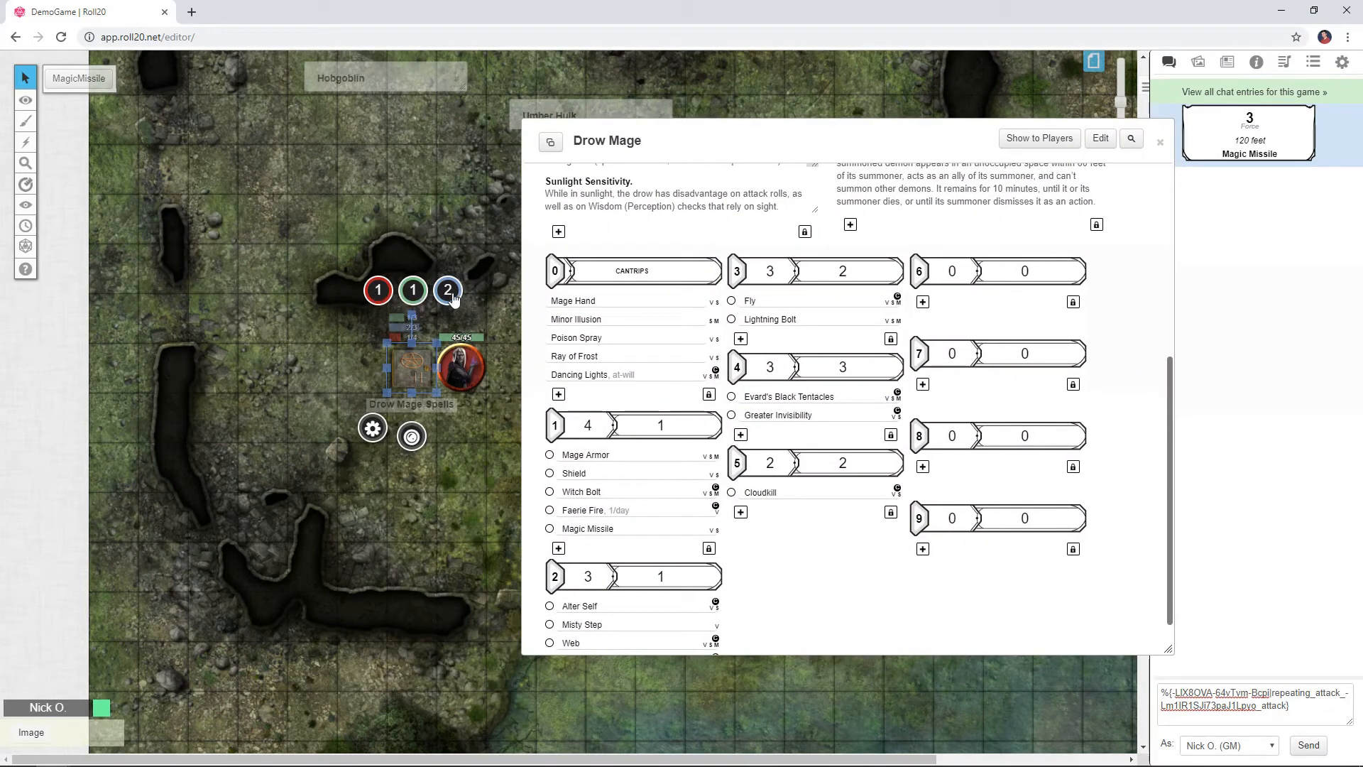
mouse_move(451, 298)
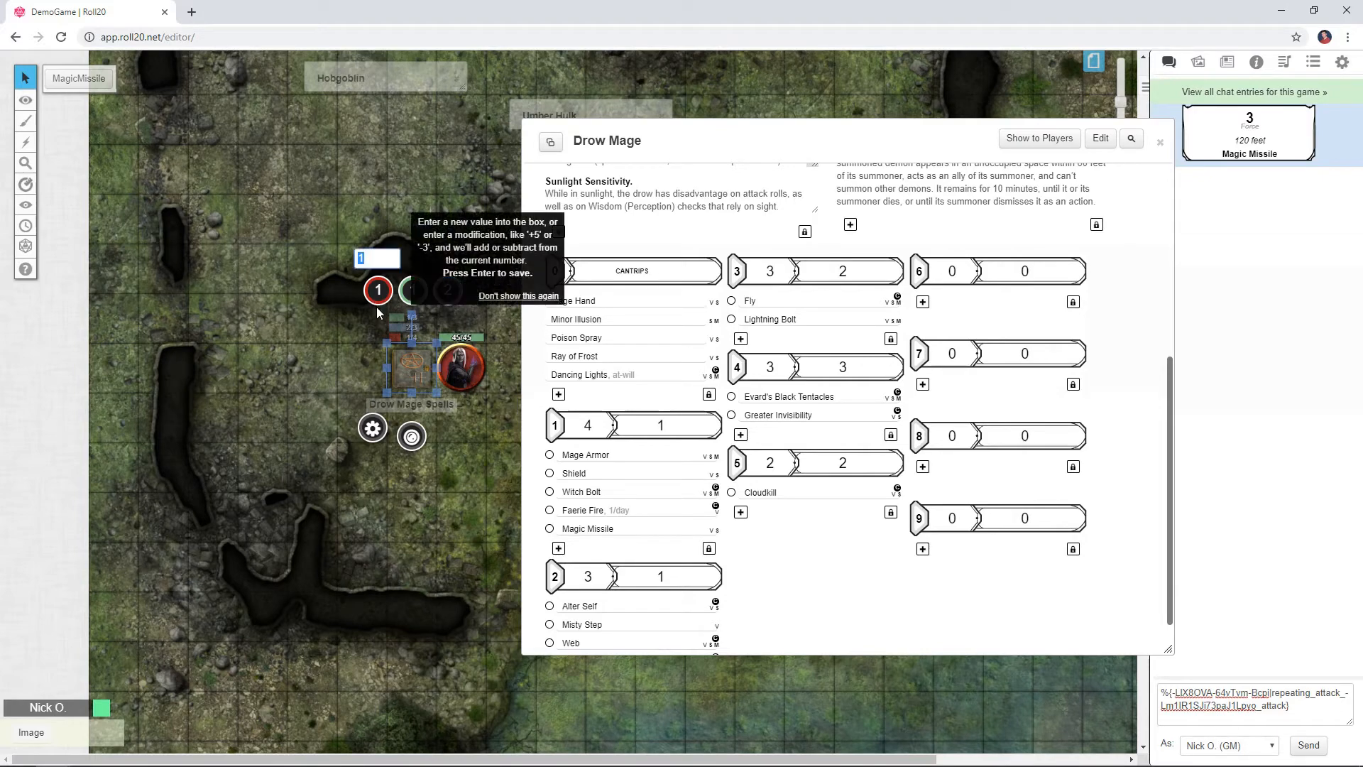
type("-1")
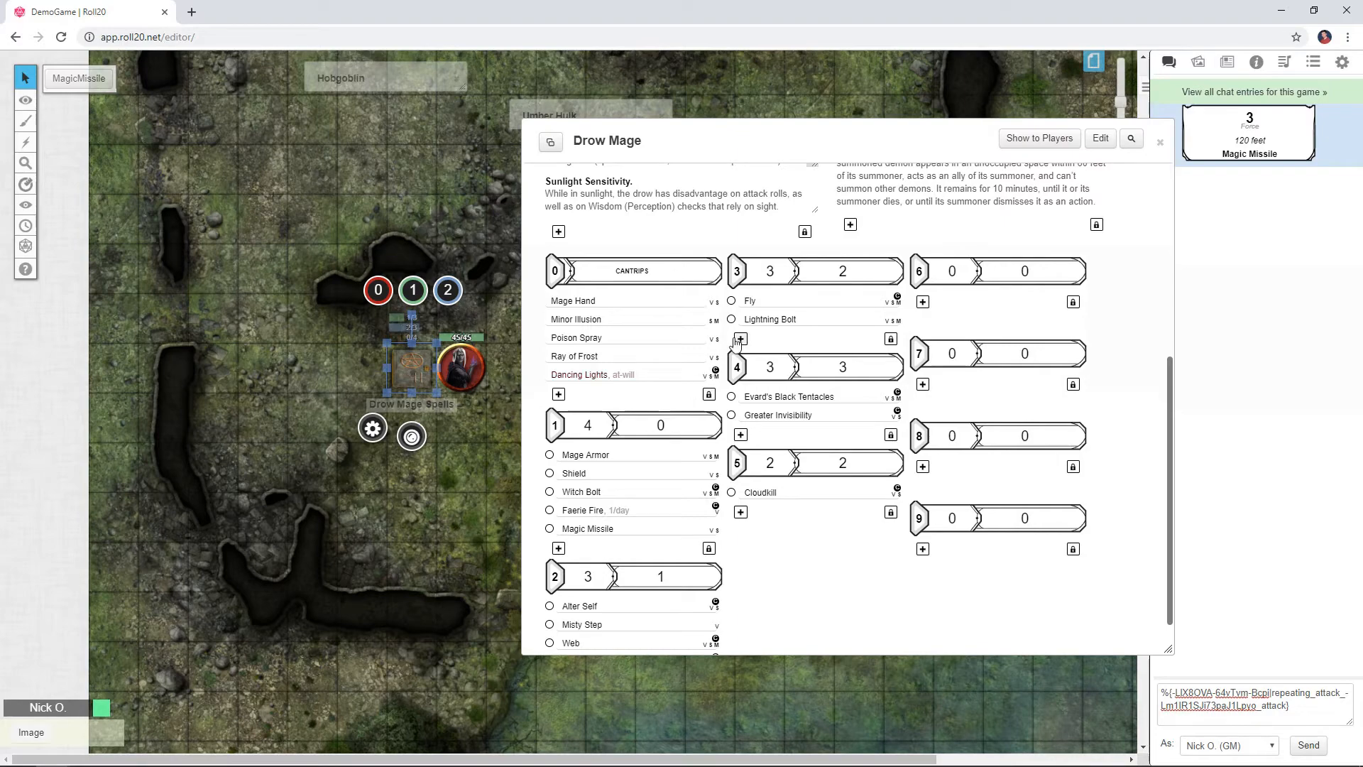
mouse_move(868, 273)
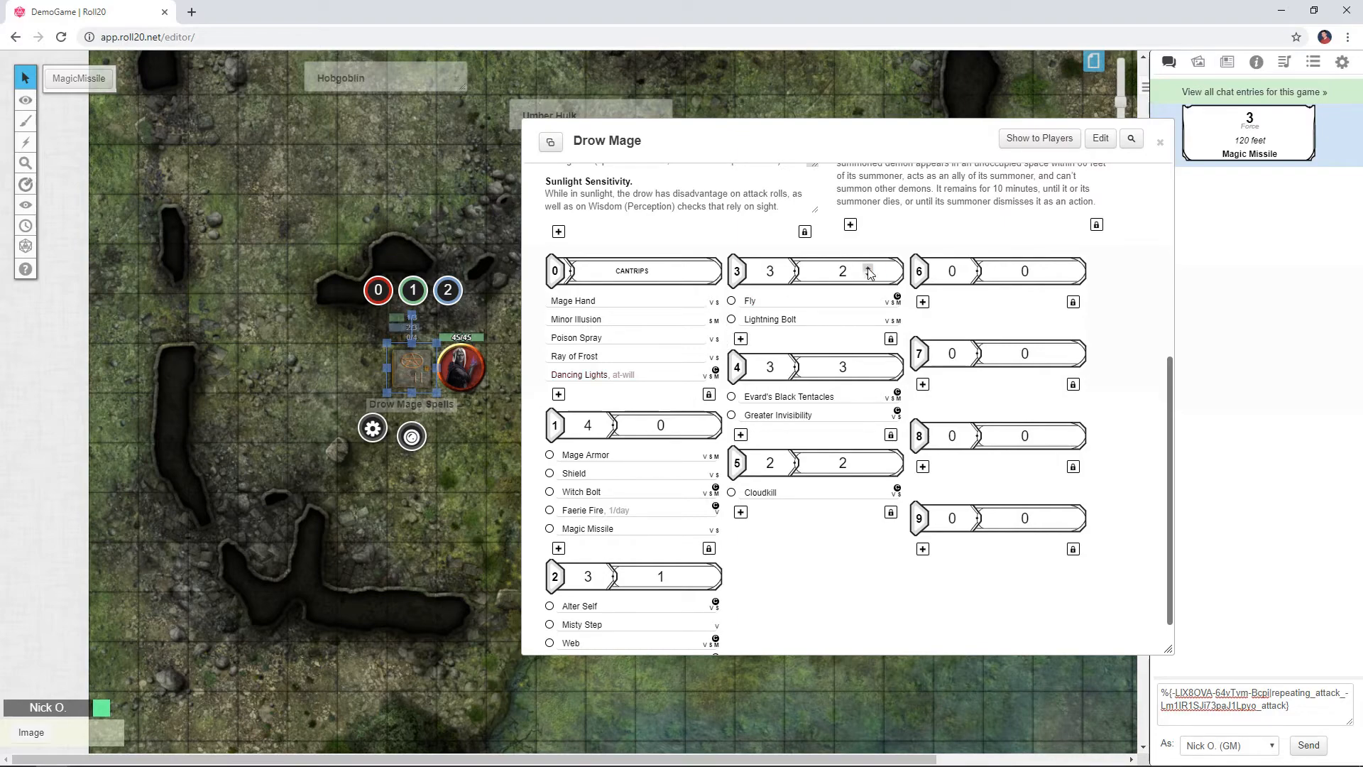
- Restore one level 3 slot and confirm the sheet shows levels 1–3 at 0, 0 and 3
left_click(841, 270)
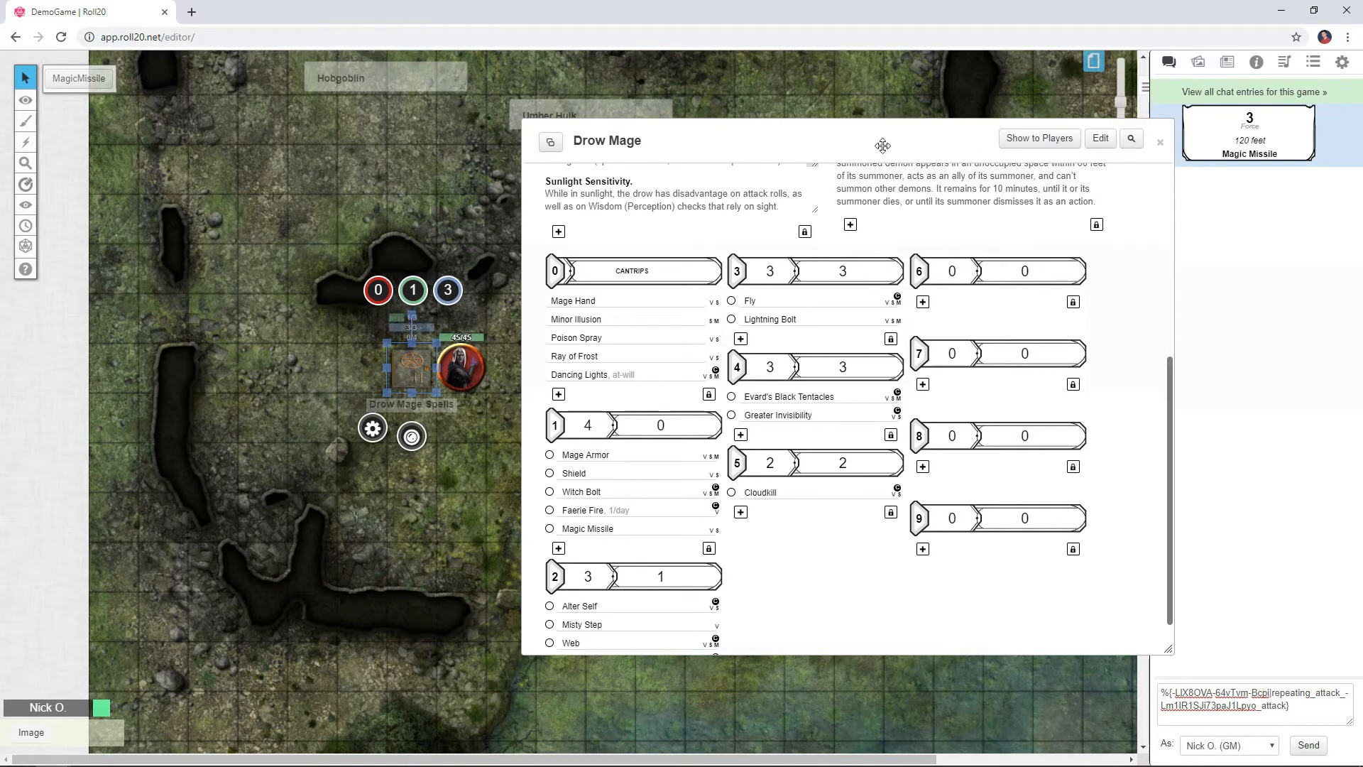
left_click(1159, 142)
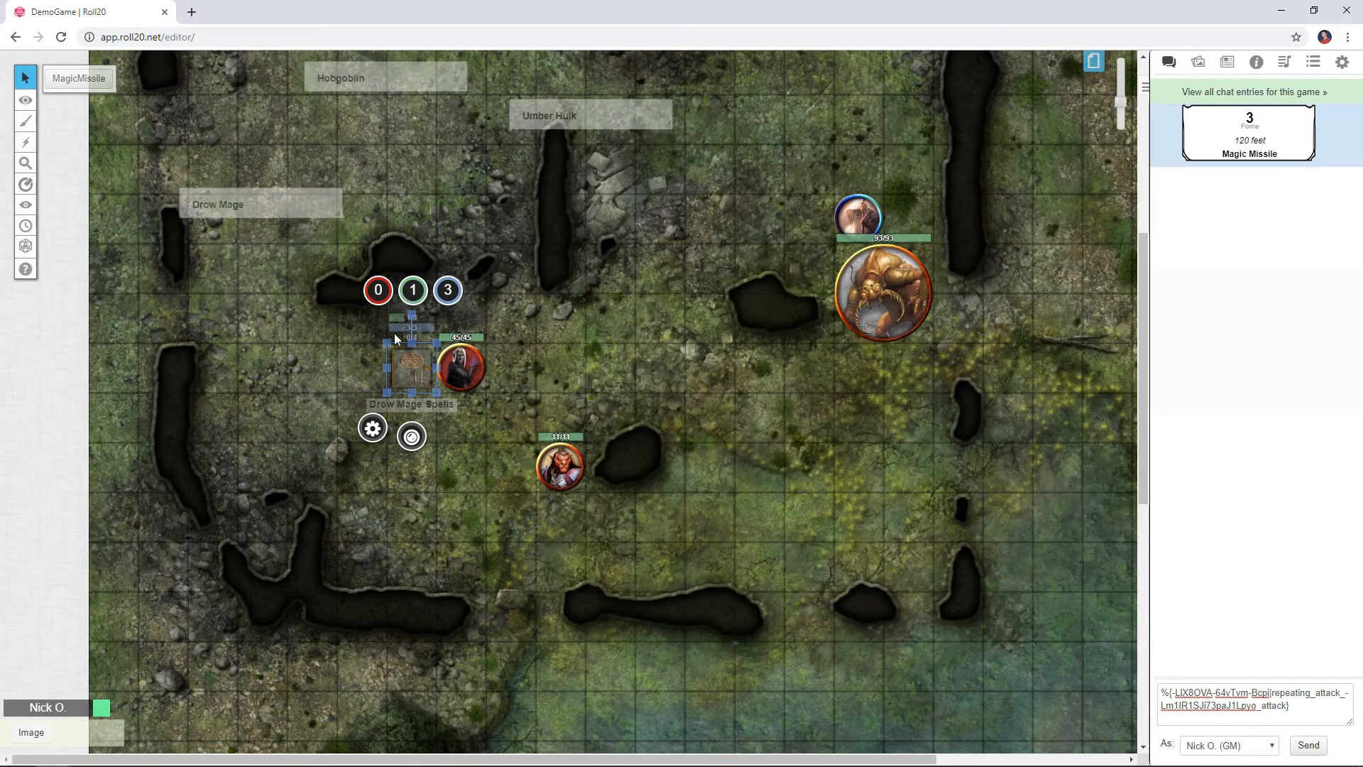
left_click(413, 289)
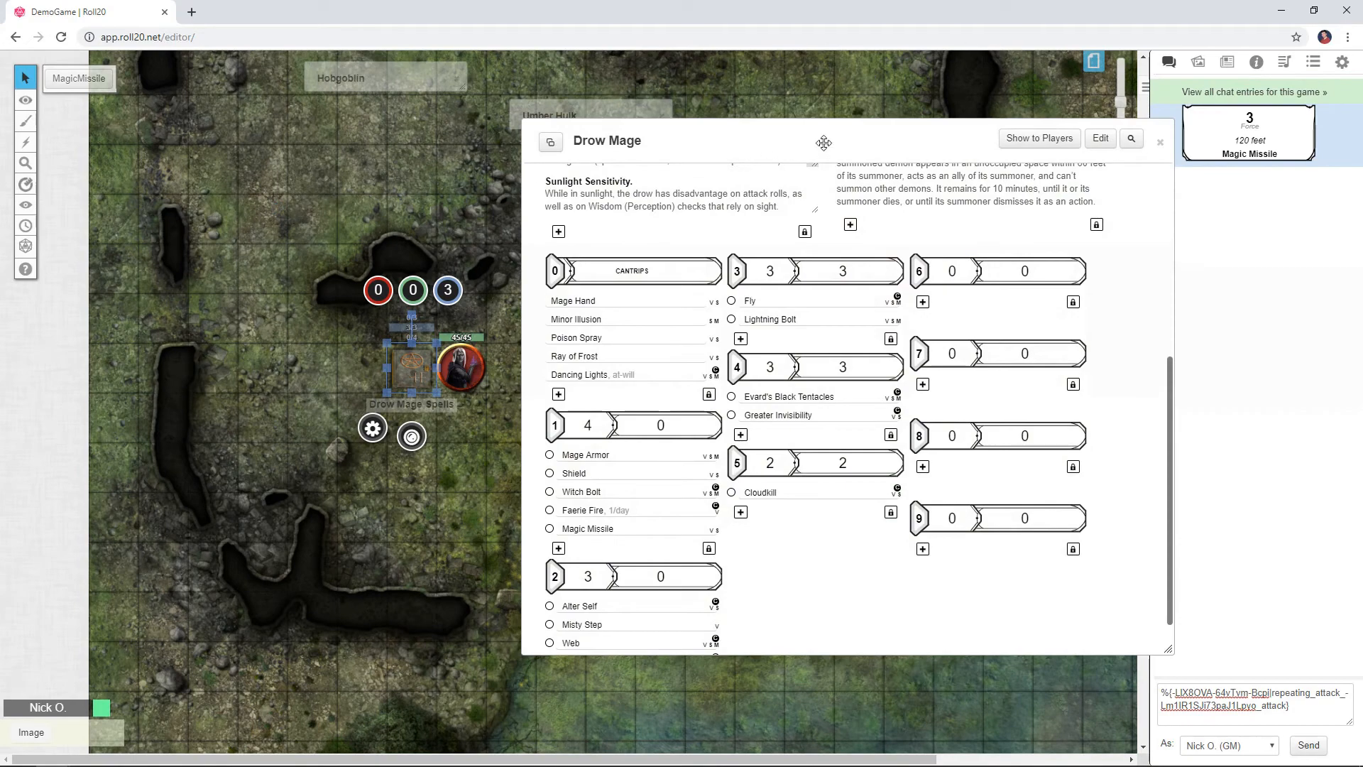
left_click(1160, 142)
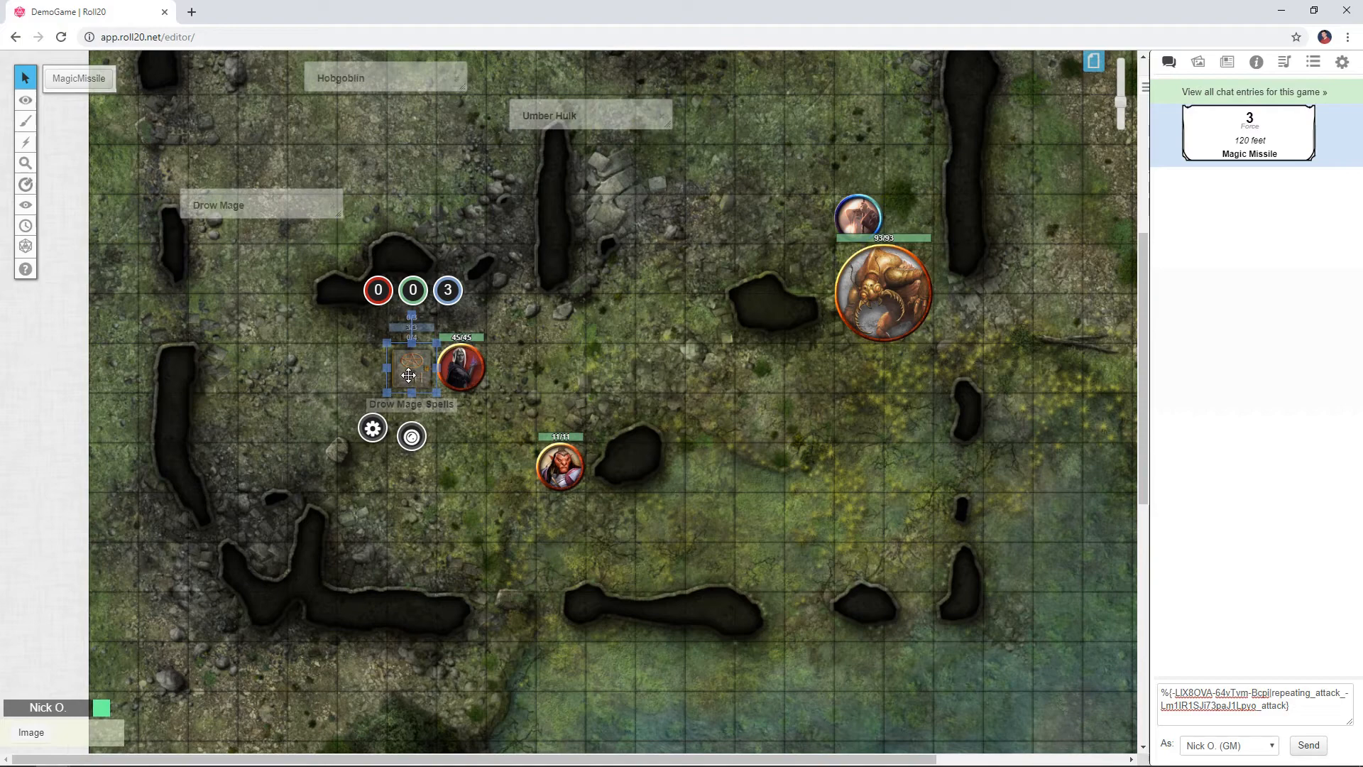
mouse_move(396, 358)
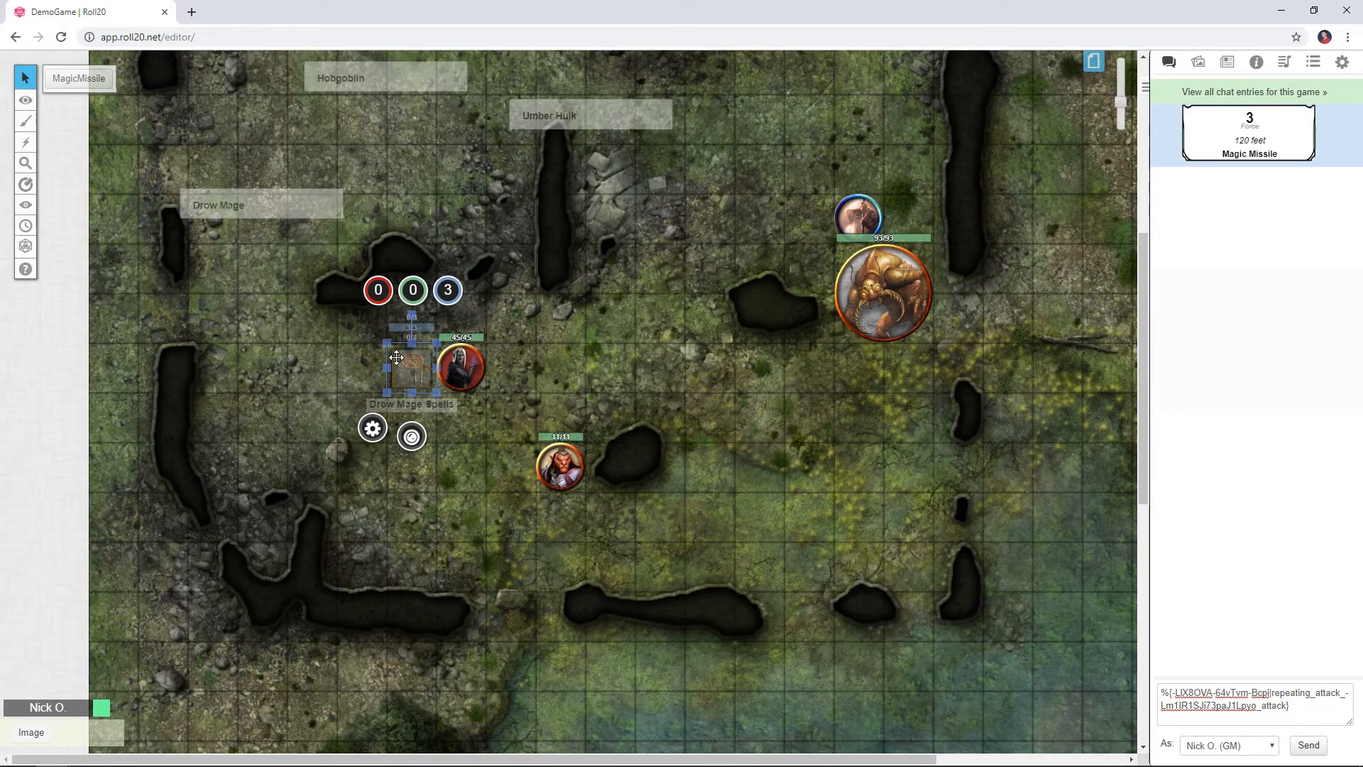
mouse_move(567, 365)
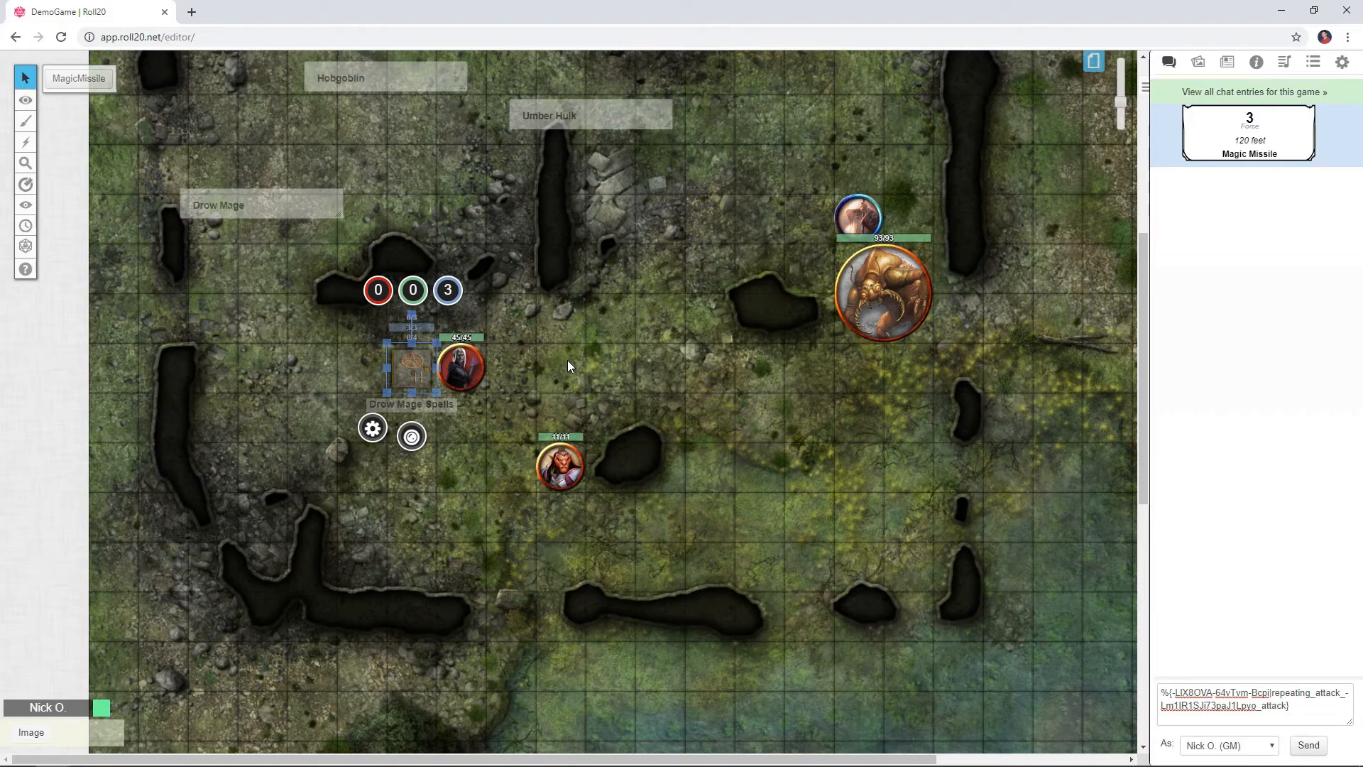
mouse_move(986, 188)
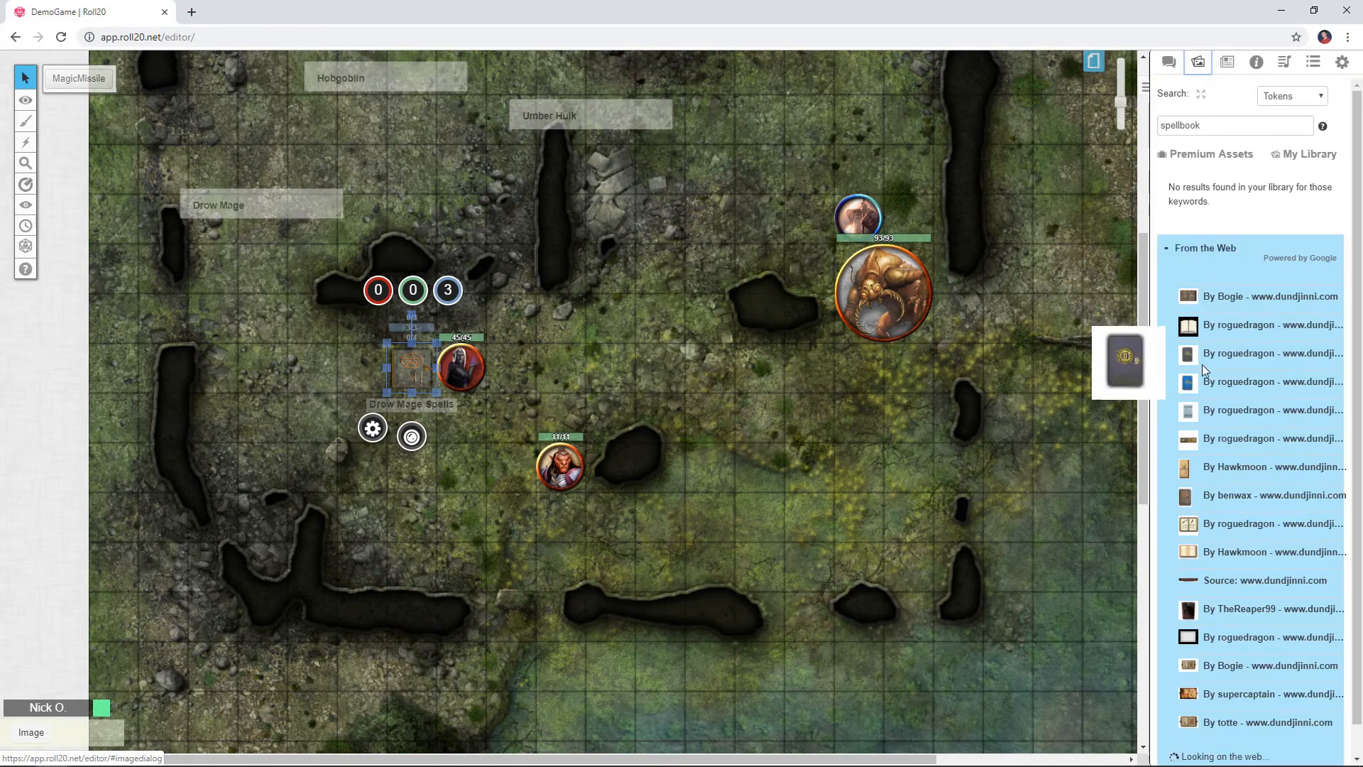
mouse_move(1198, 496)
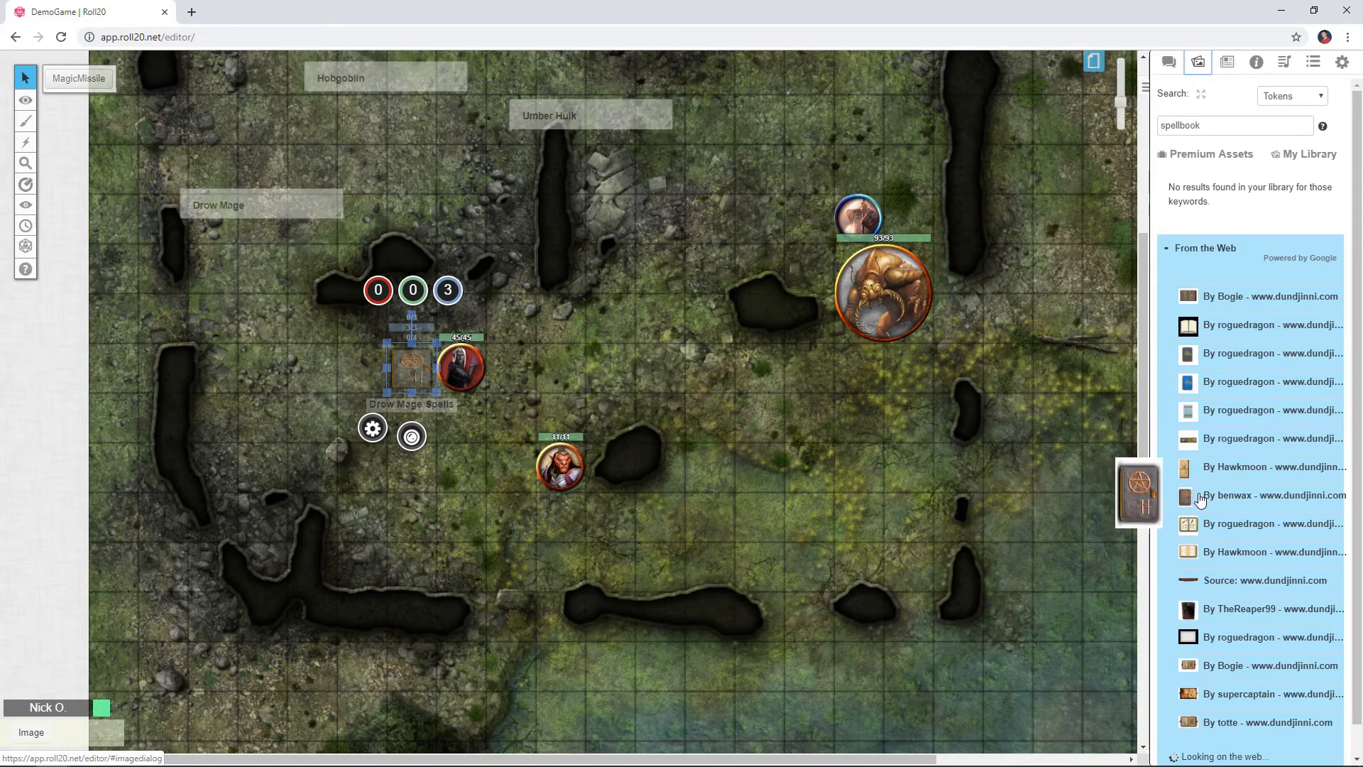
mouse_move(1216, 494)
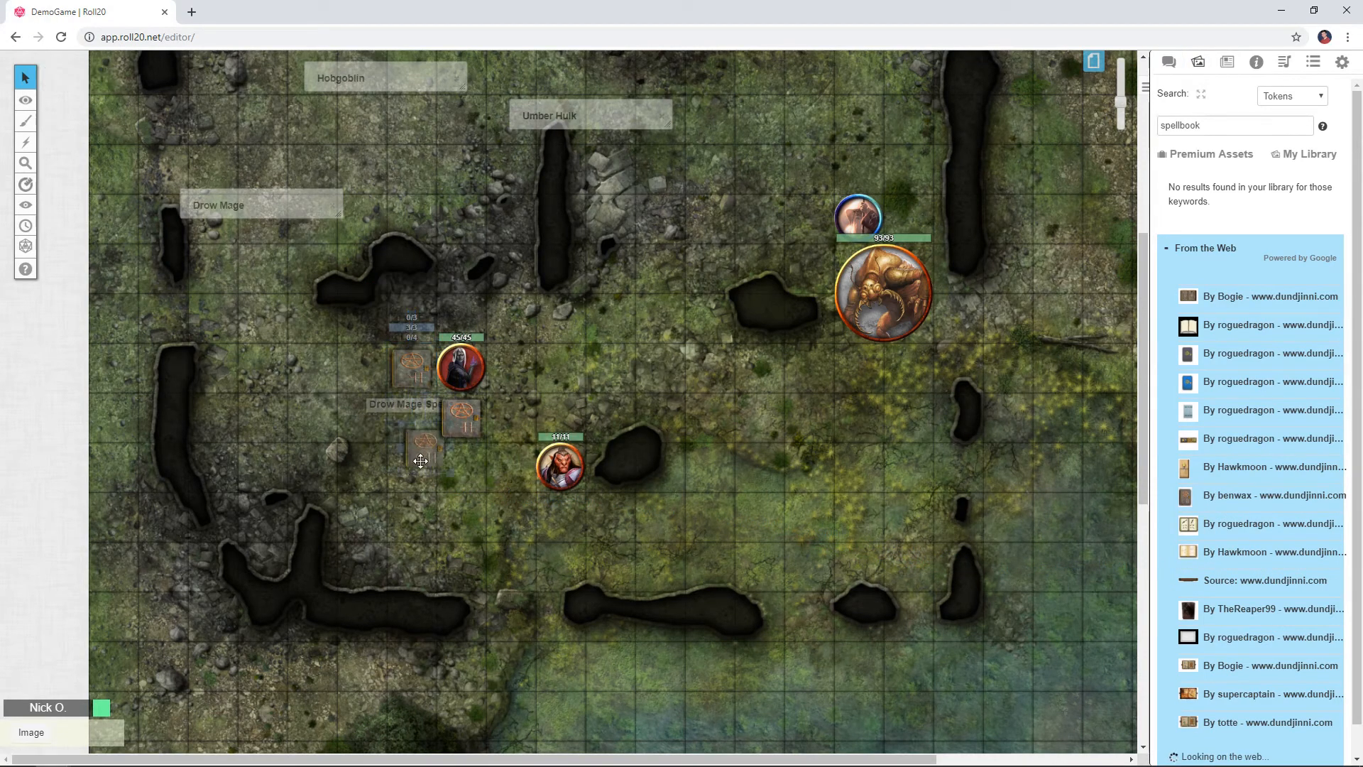
- Bring up the Edit Token settings of the newly placed spellbook token
double_click(420, 460)
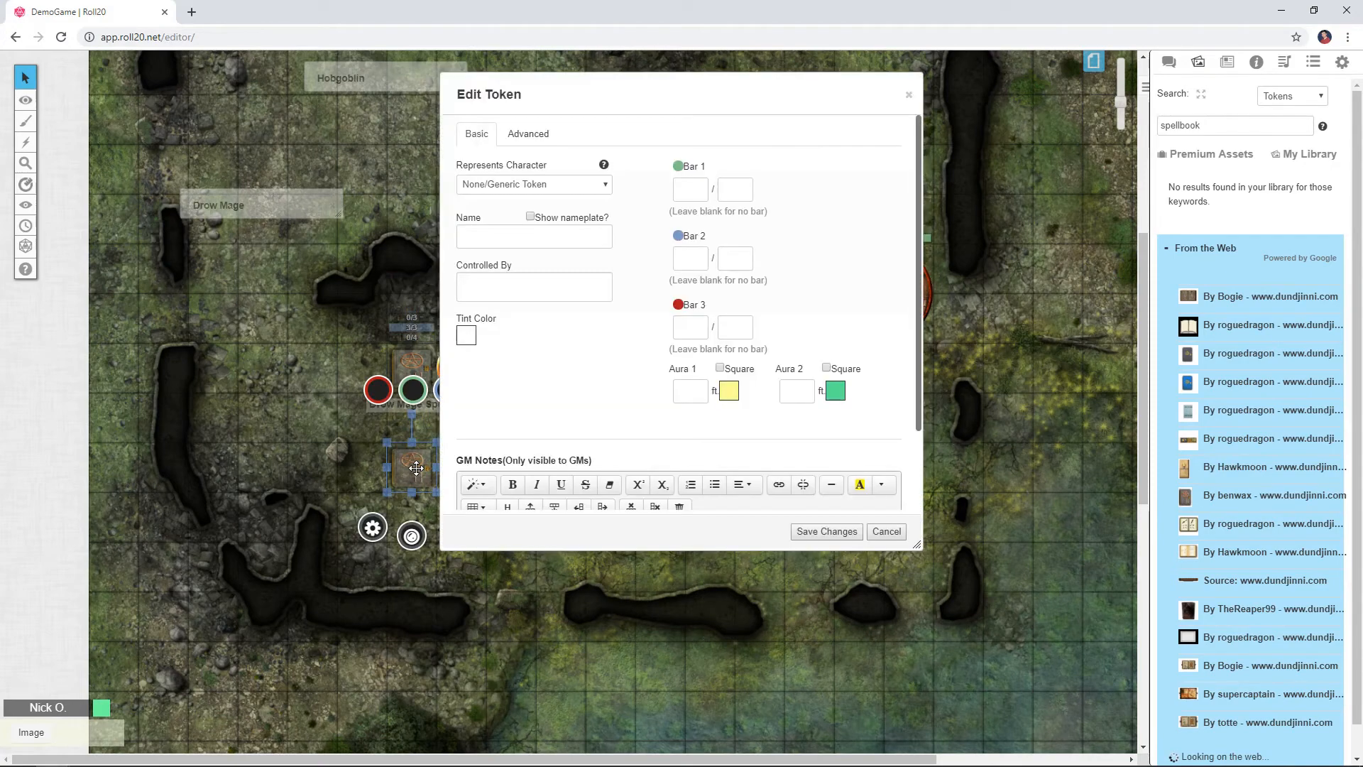
- Set Represents Character to Drow Mage and name the token 'Drow Spells 4-6'
left_click(532, 183)
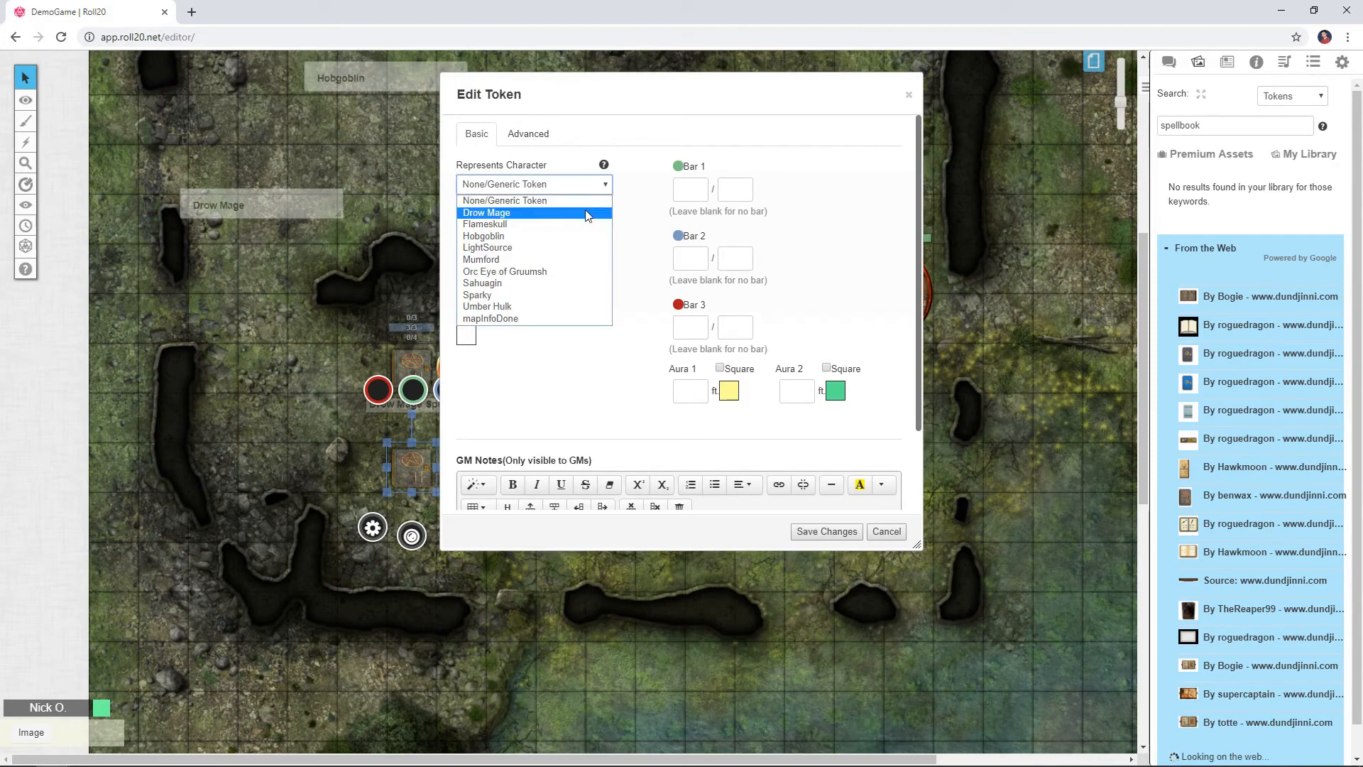
left_click(487, 211)
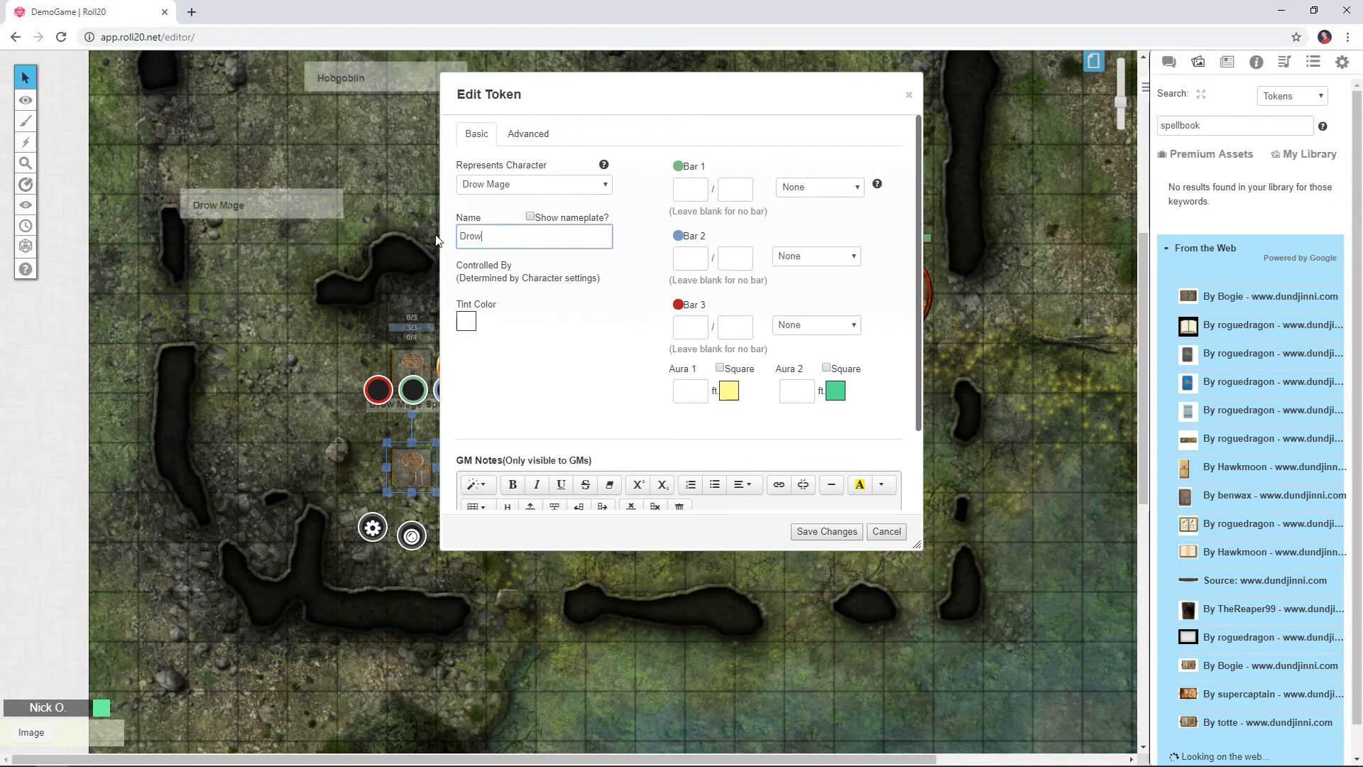
type("Spells")
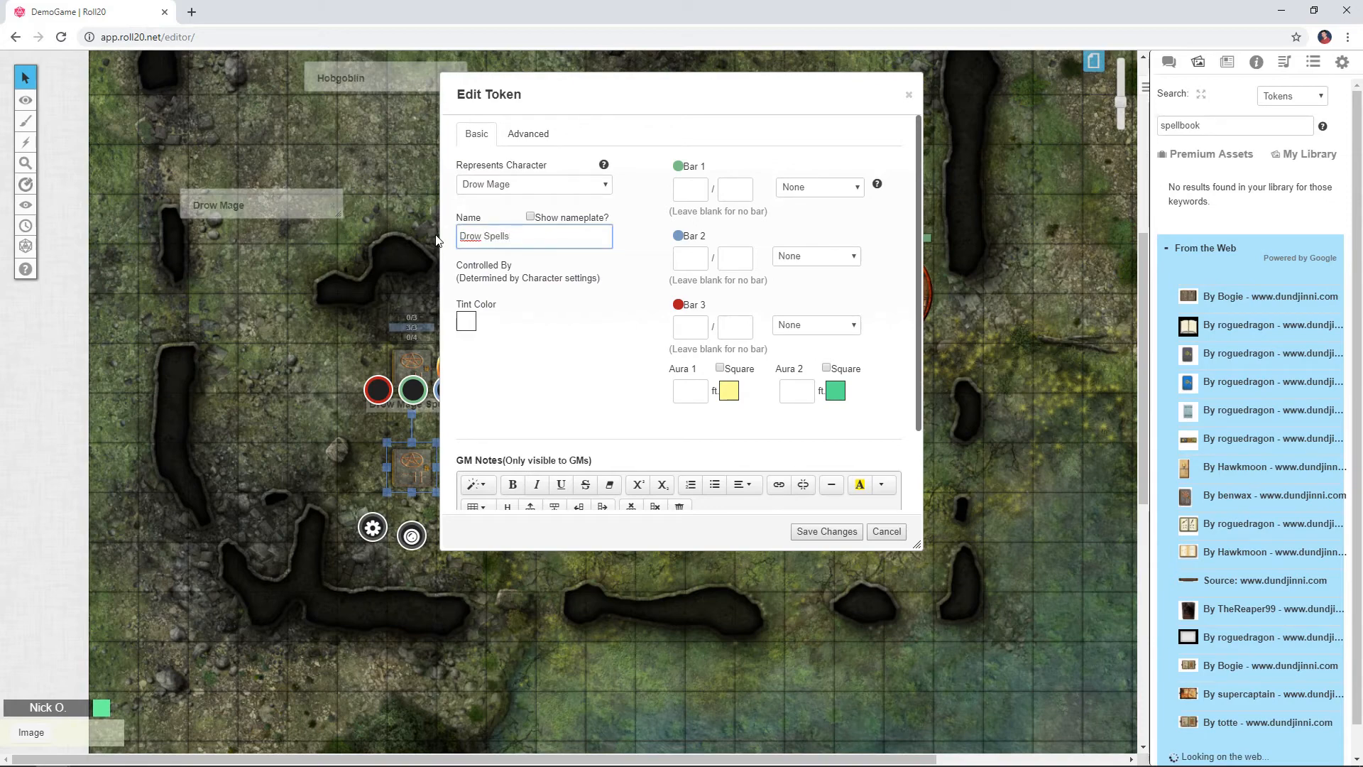
type("4-6")
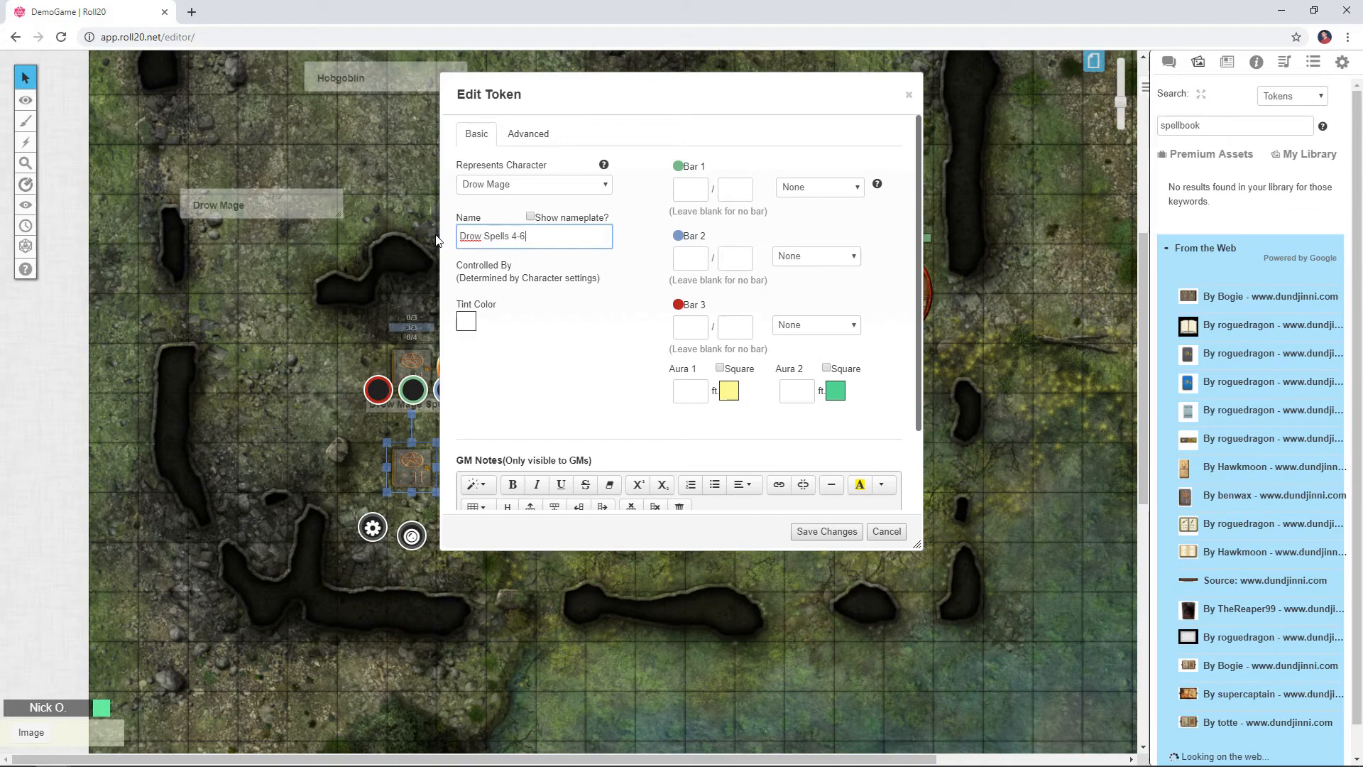
mouse_move(685, 215)
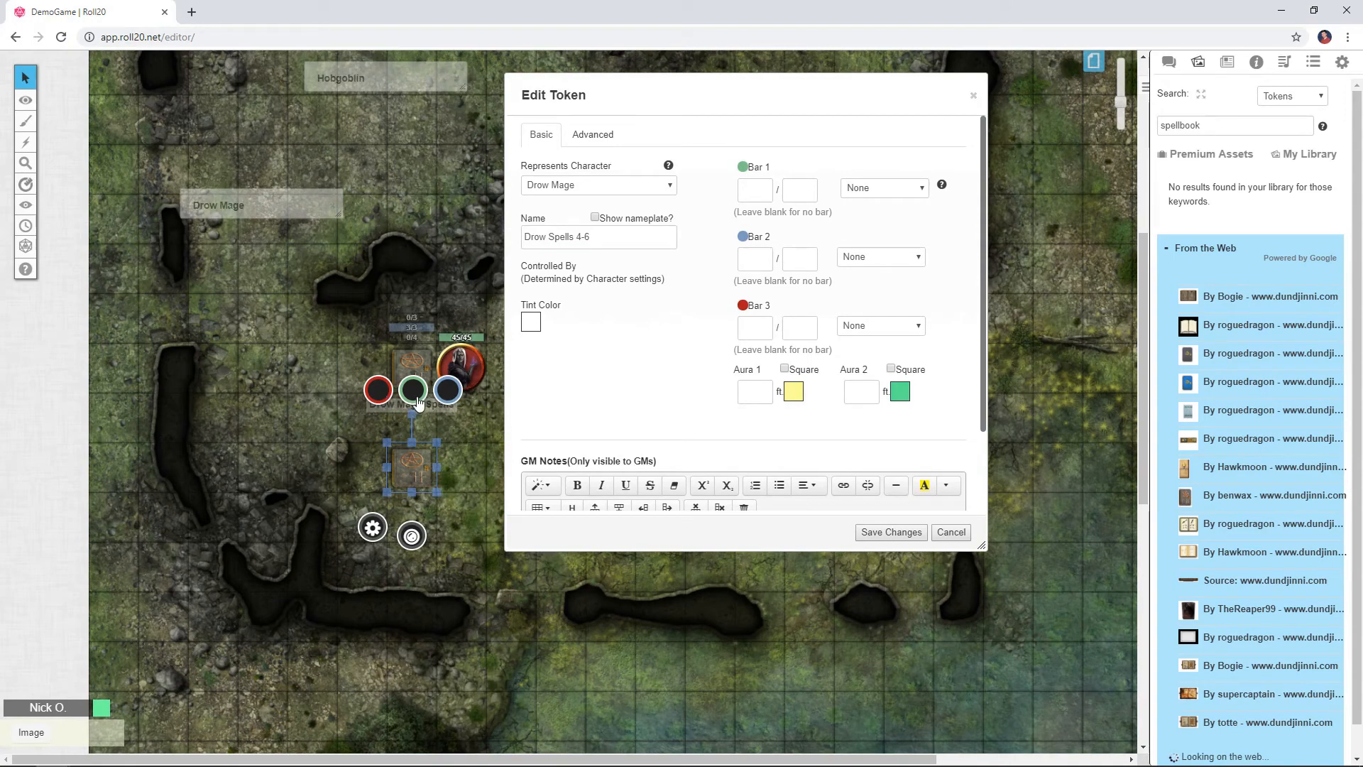
mouse_move(447, 402)
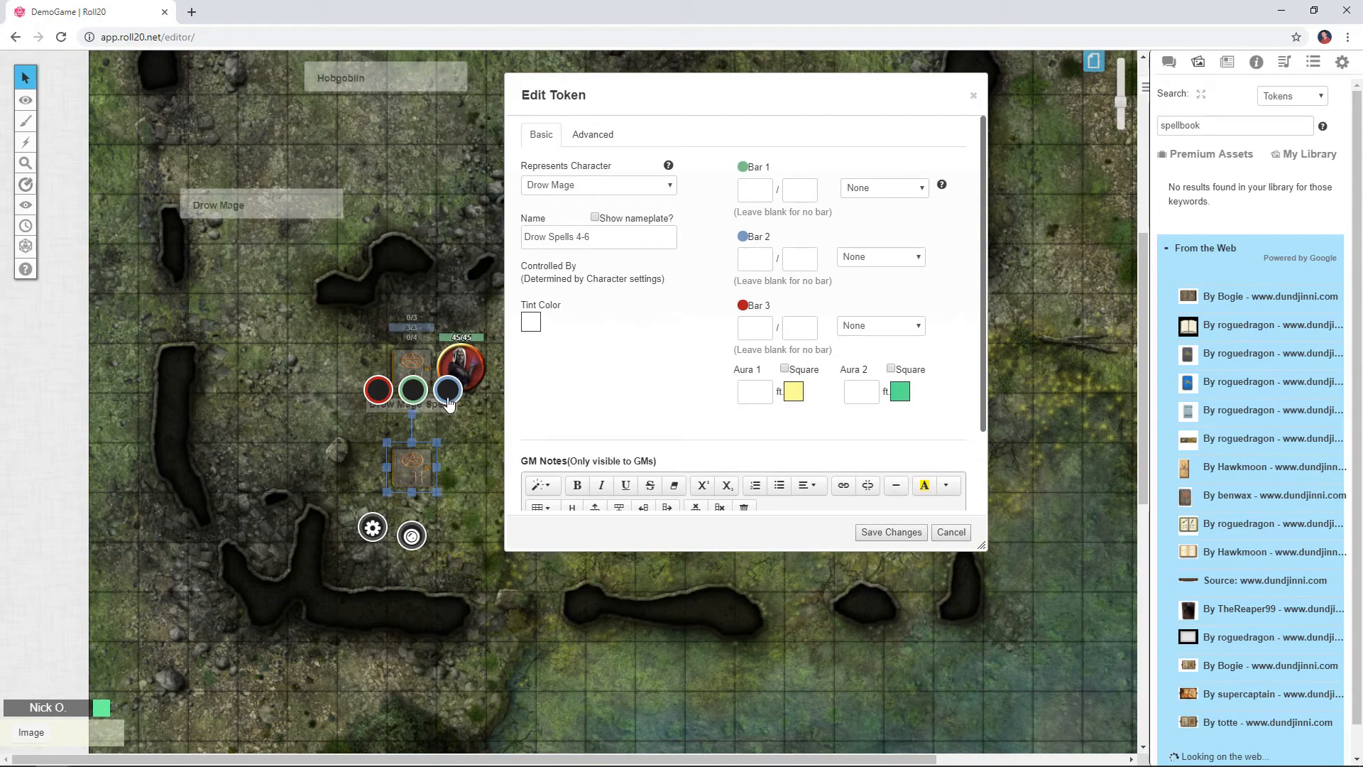
mouse_move(376, 398)
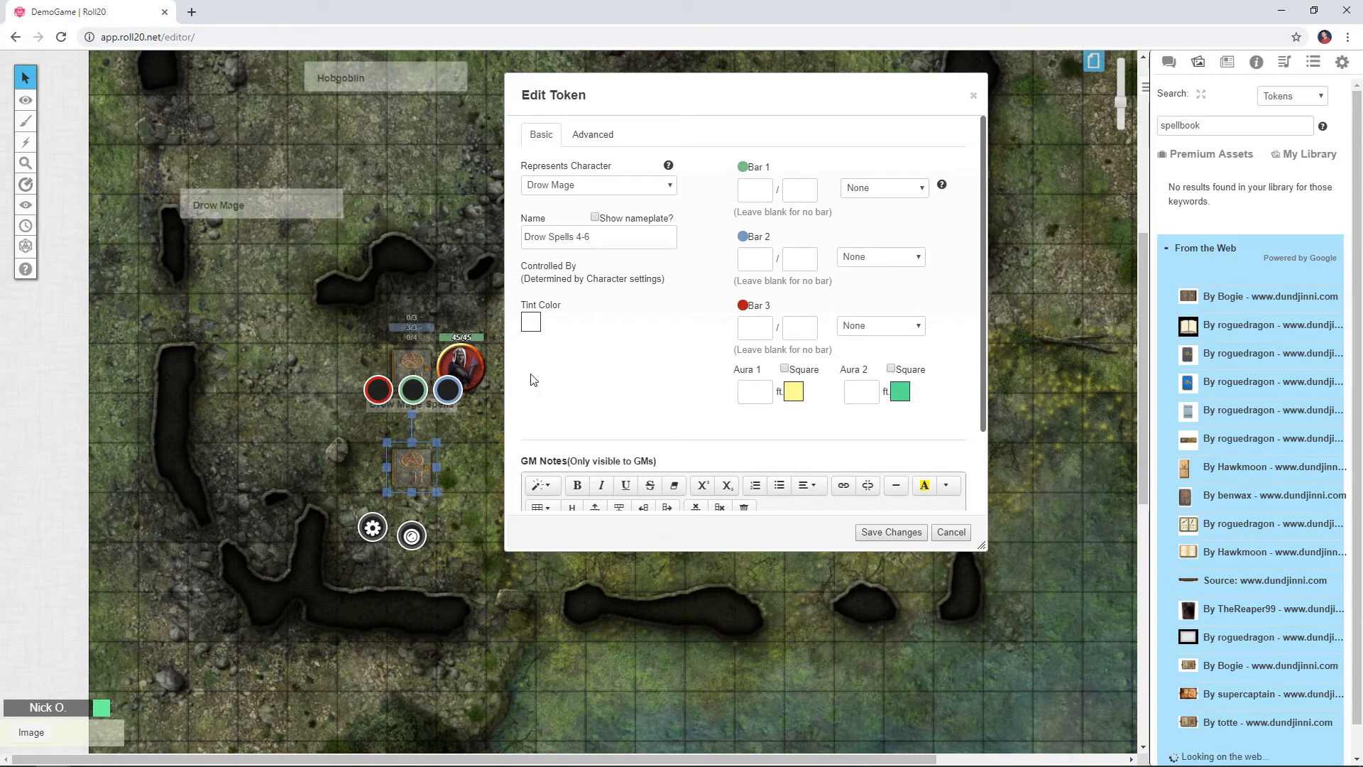
left_click(880, 325)
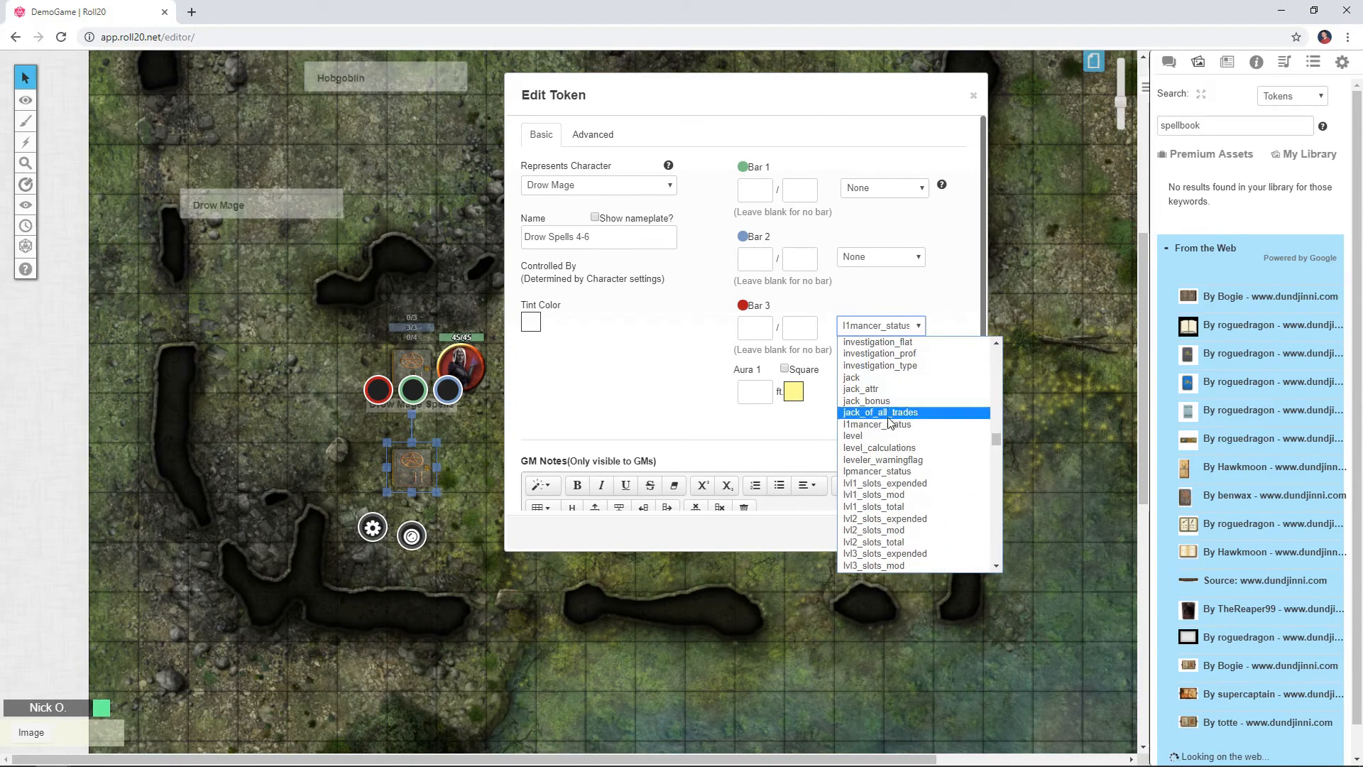
- Set Bar 3 to lvl4_slots_expended and Bar 1 to lvl5_slots_expended with max 2
scroll("down", 3)
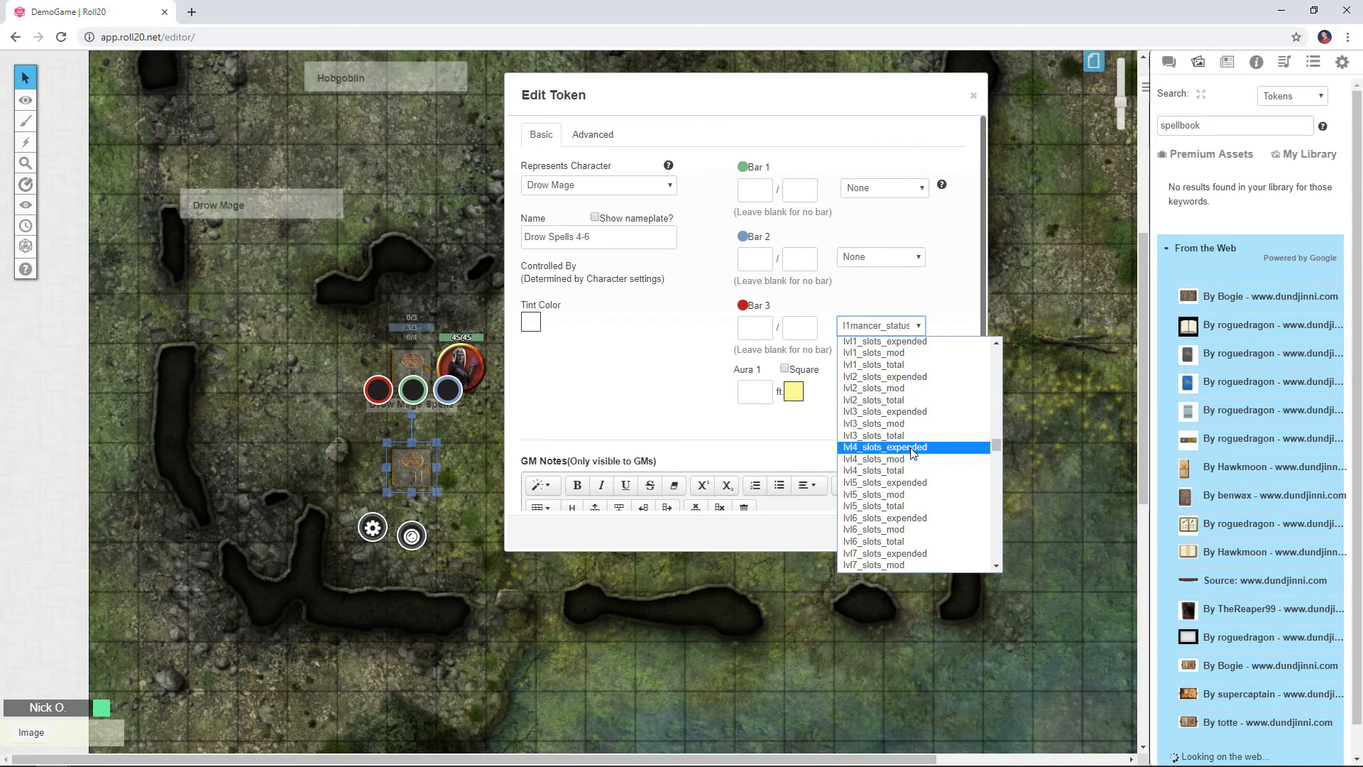
left_click(883, 446)
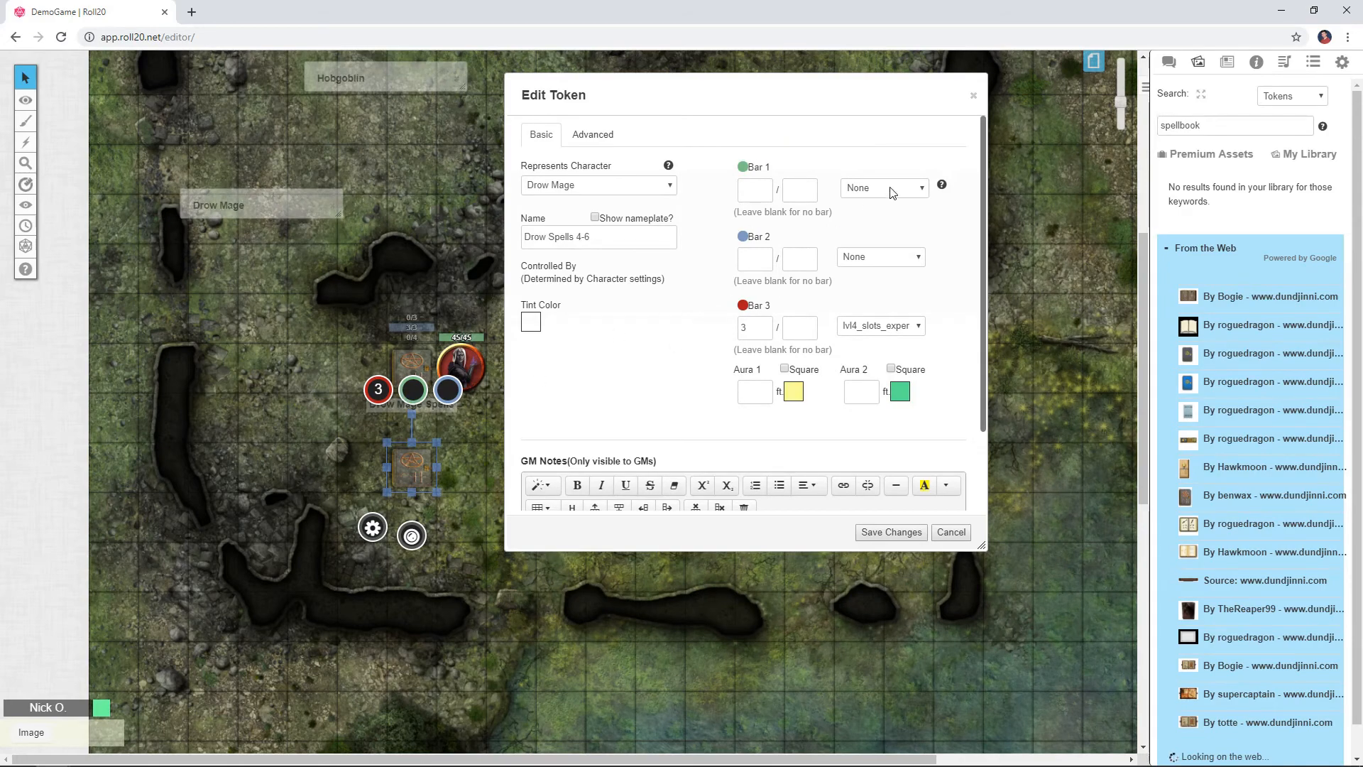
left_click(880, 187)
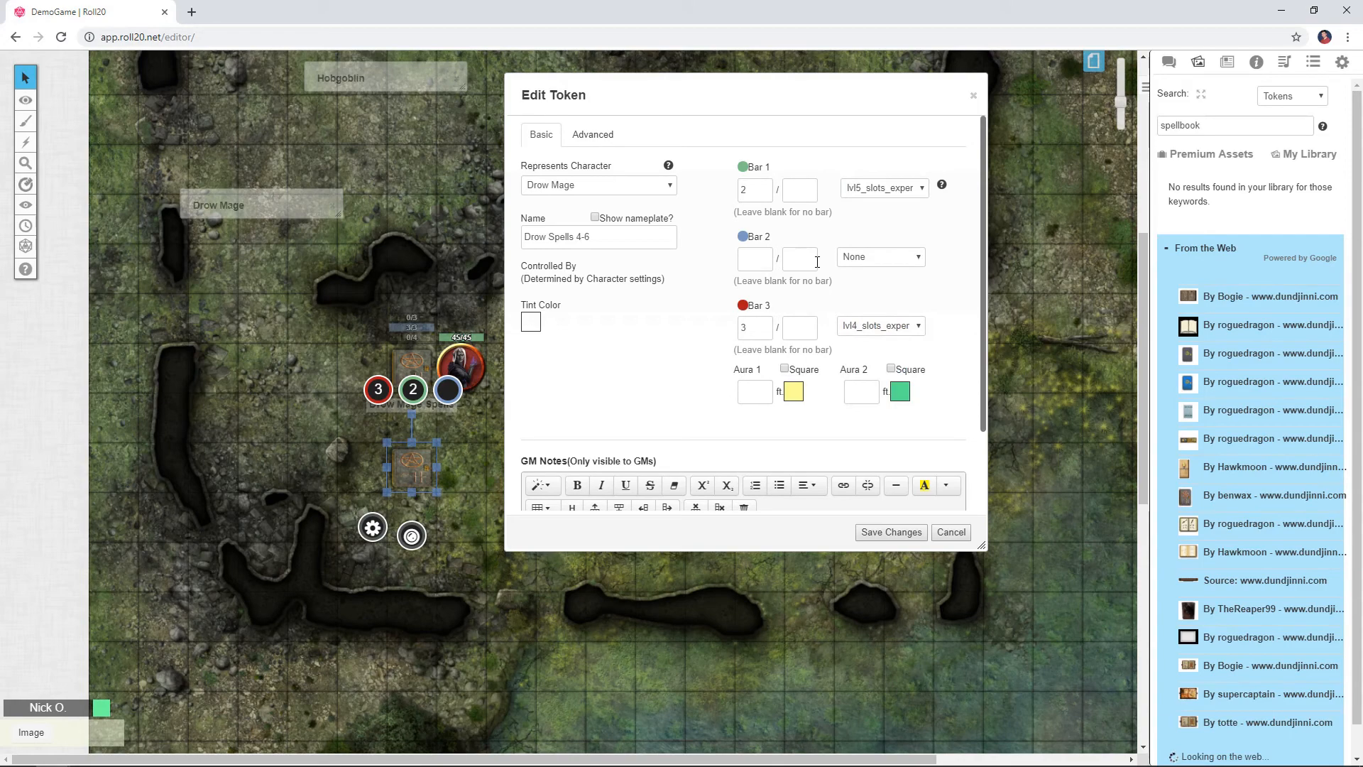
mouse_move(292, 200)
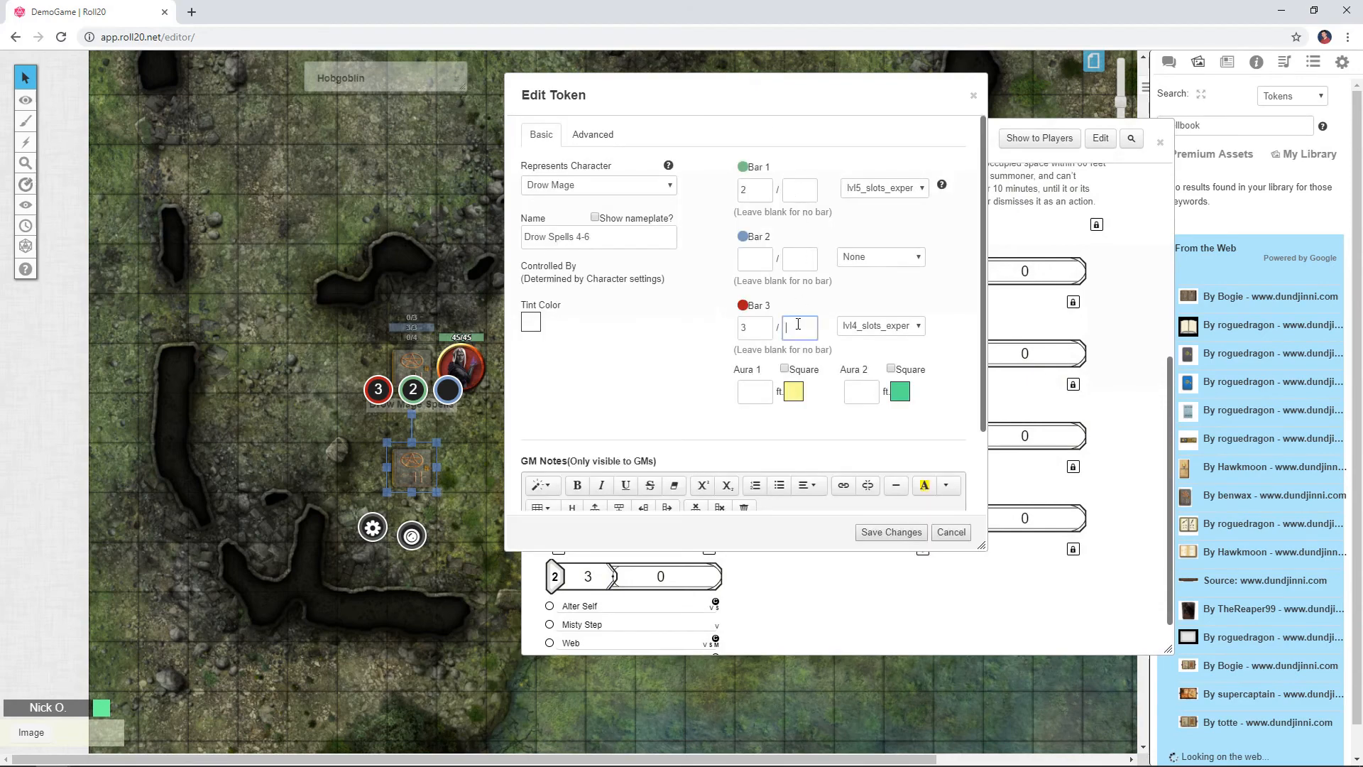
type("2")
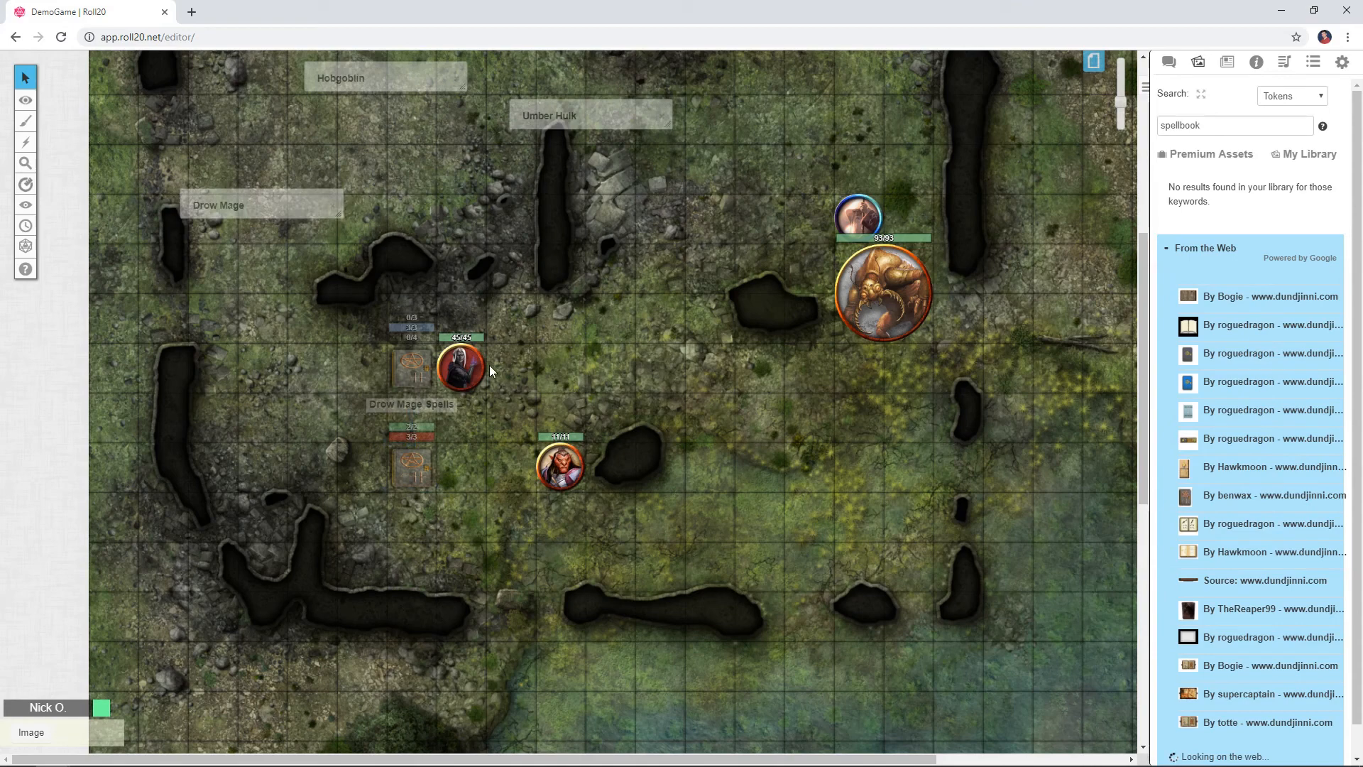
mouse_move(476, 397)
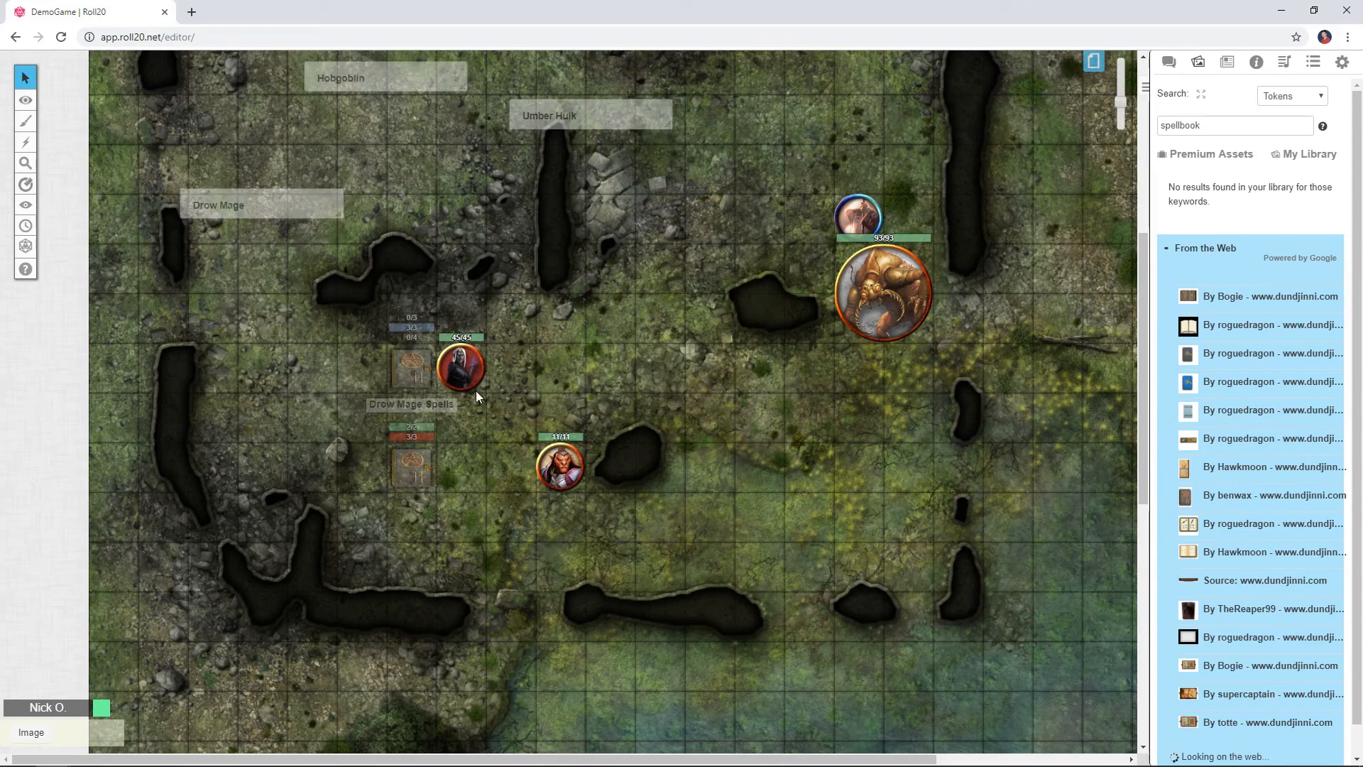
mouse_move(372, 342)
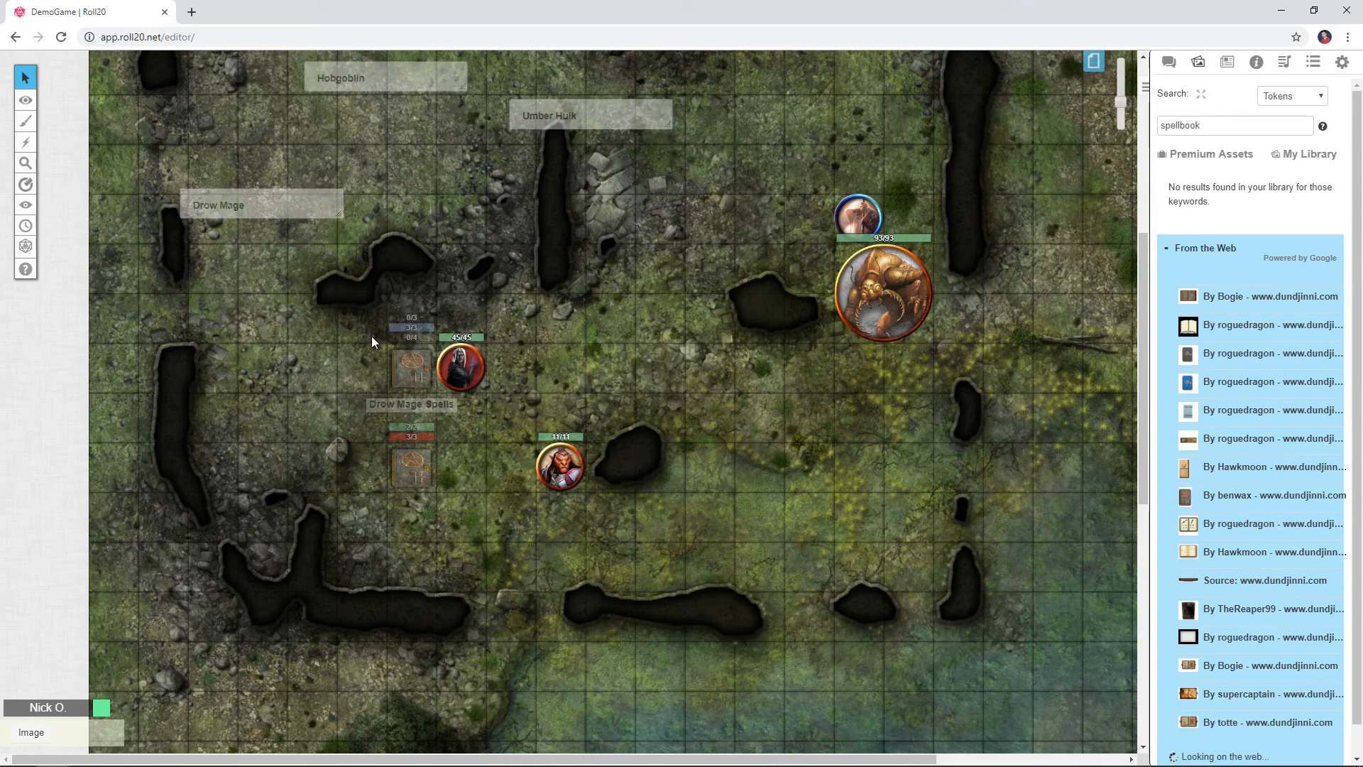
mouse_move(451, 416)
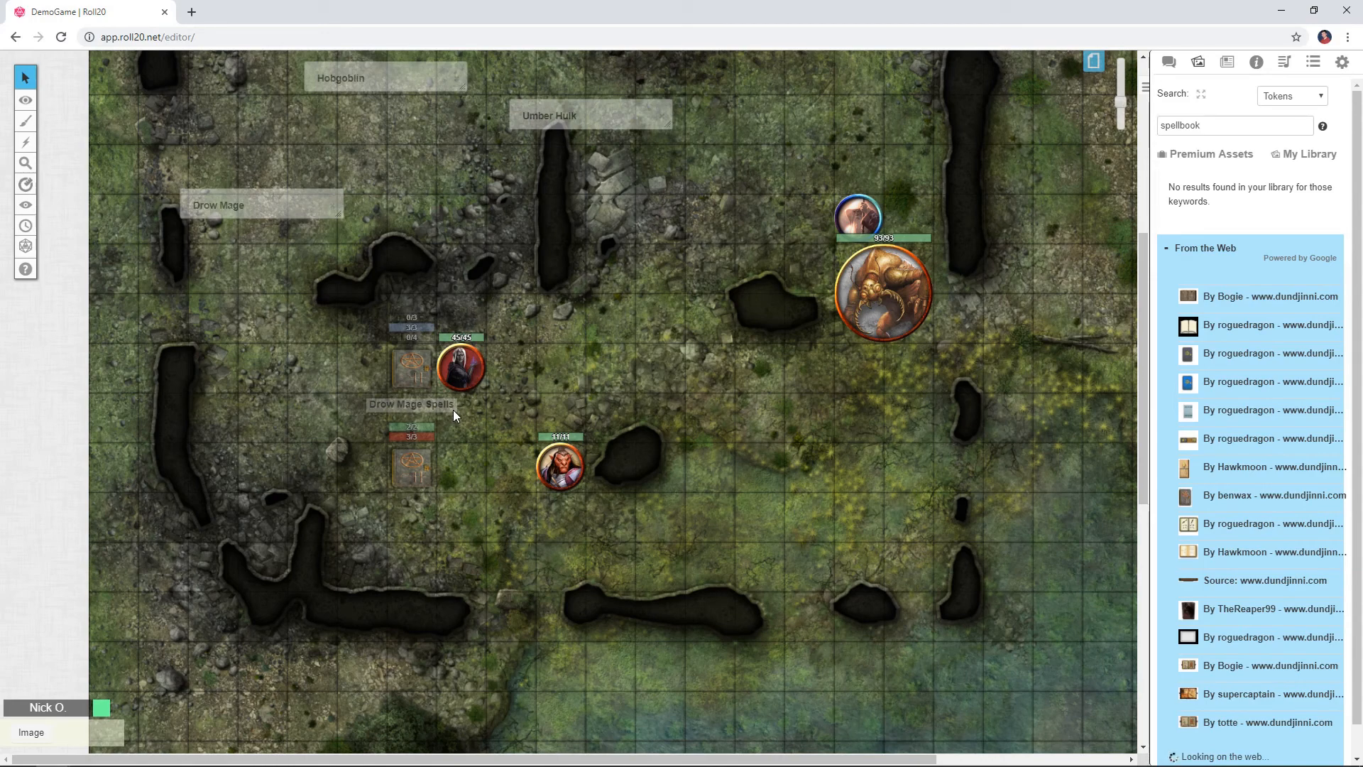
- Select the Drow Spells 4-6 token so the MagicMissile macro posts its rolls to chat
left_click(1341, 61)
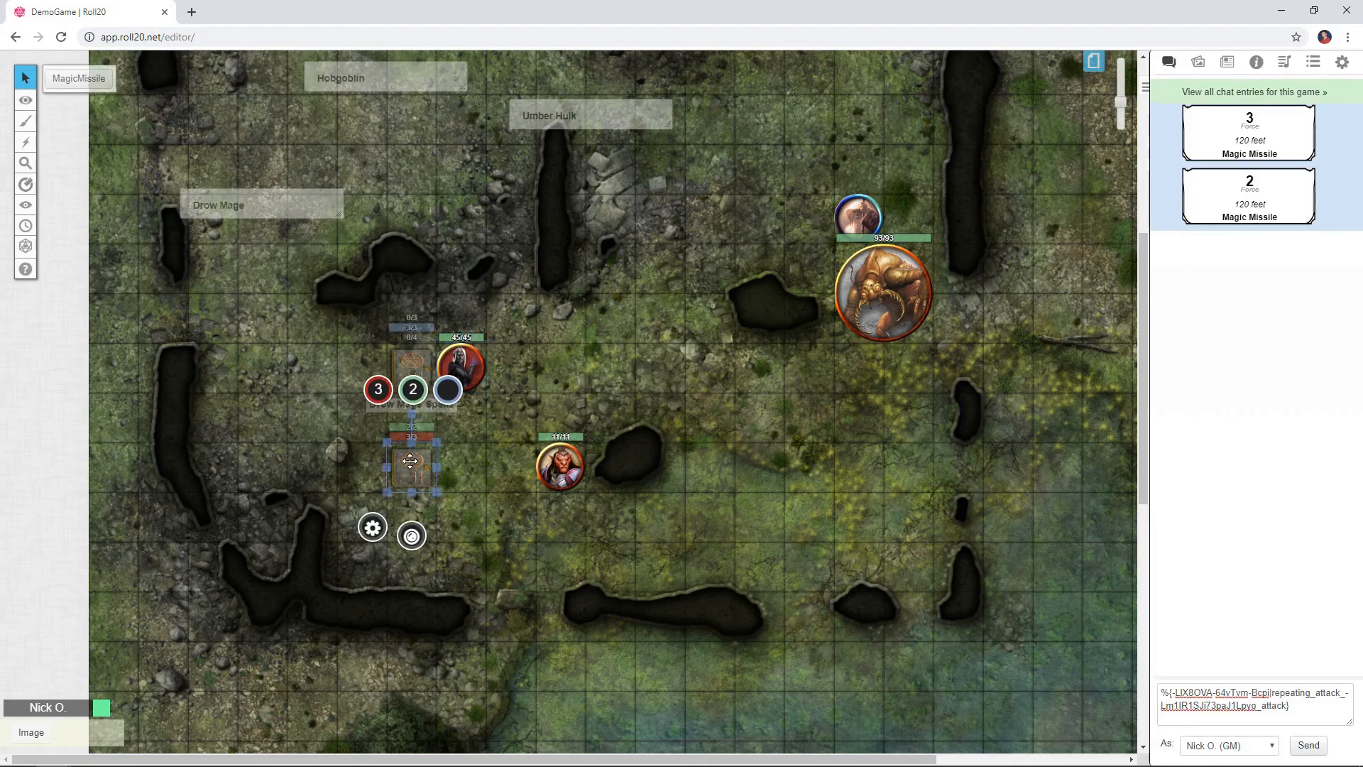
- Lower the token's level 4 bar by 1 to 2 slots and confirm it on the Drow Mage sheet
left_click(377, 389)
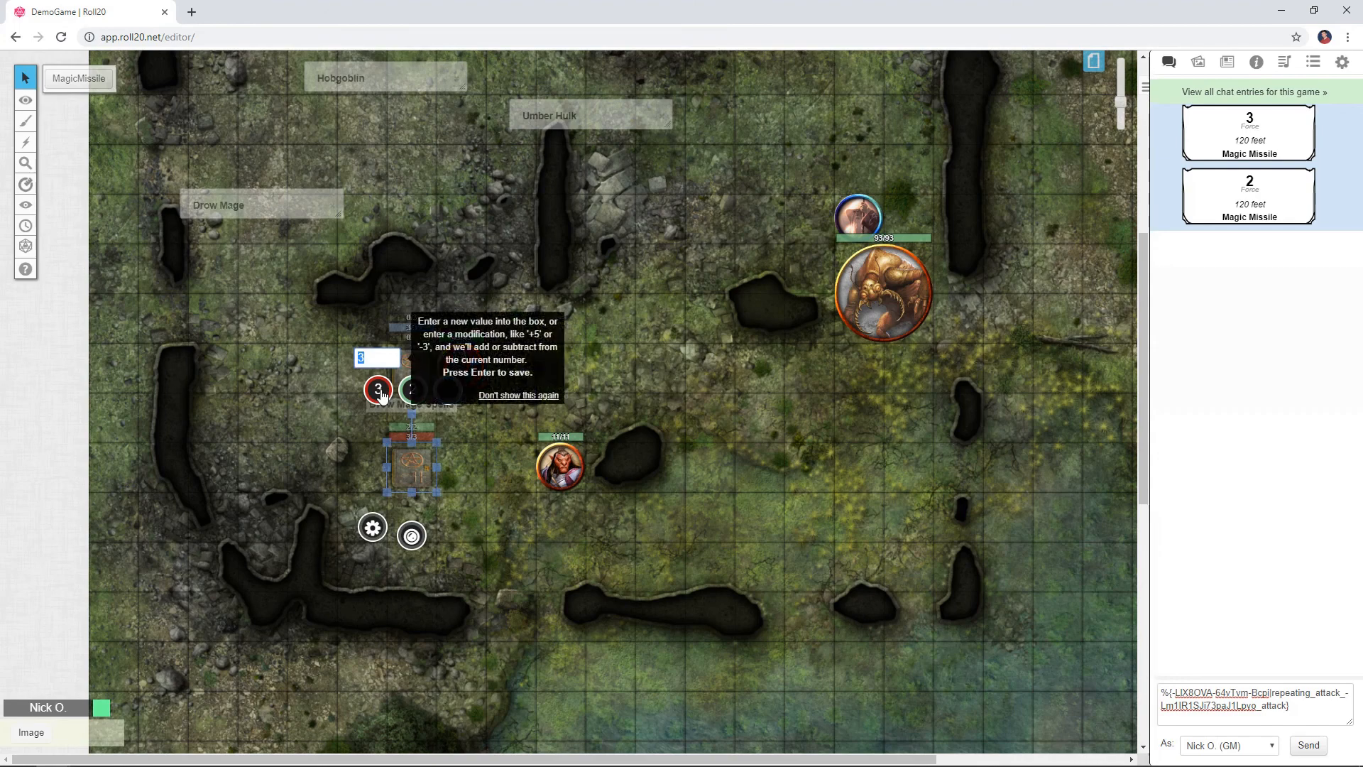
type("-1")
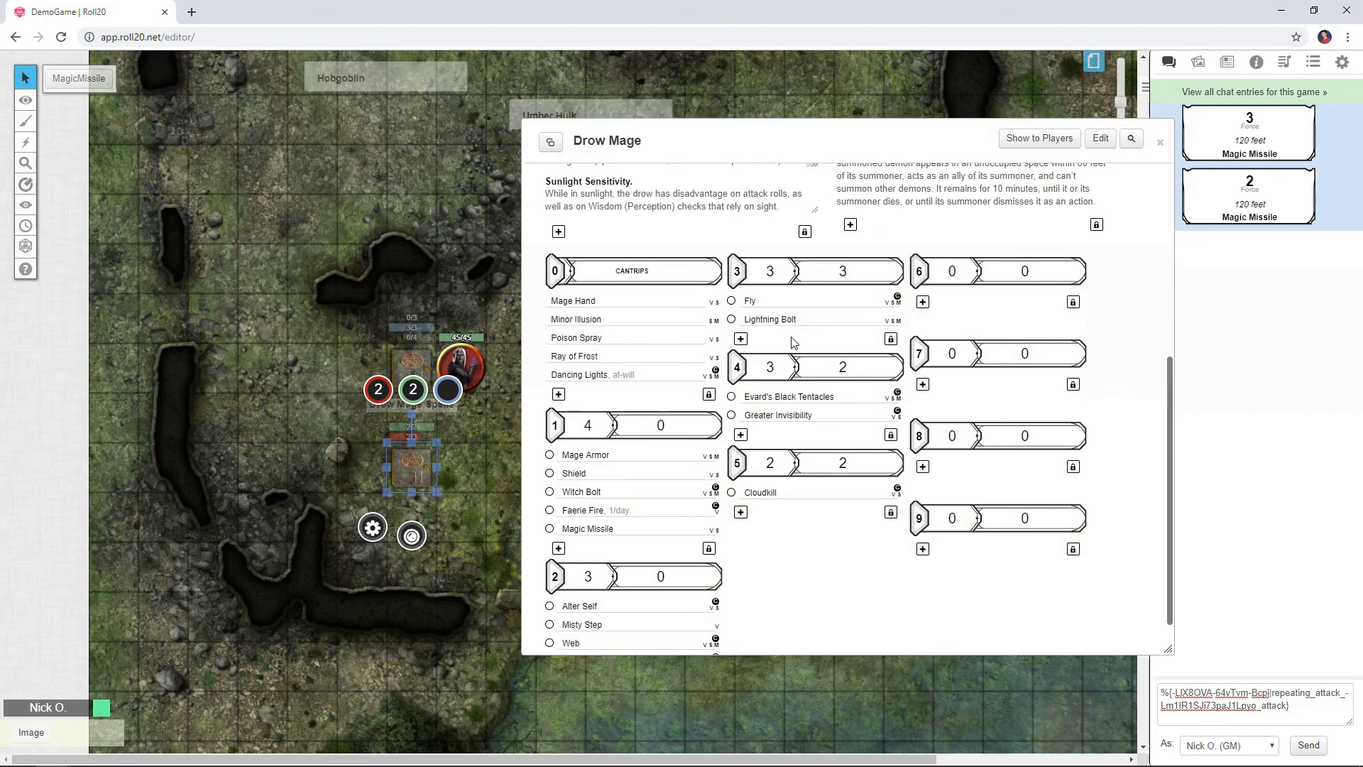
mouse_move(474, 429)
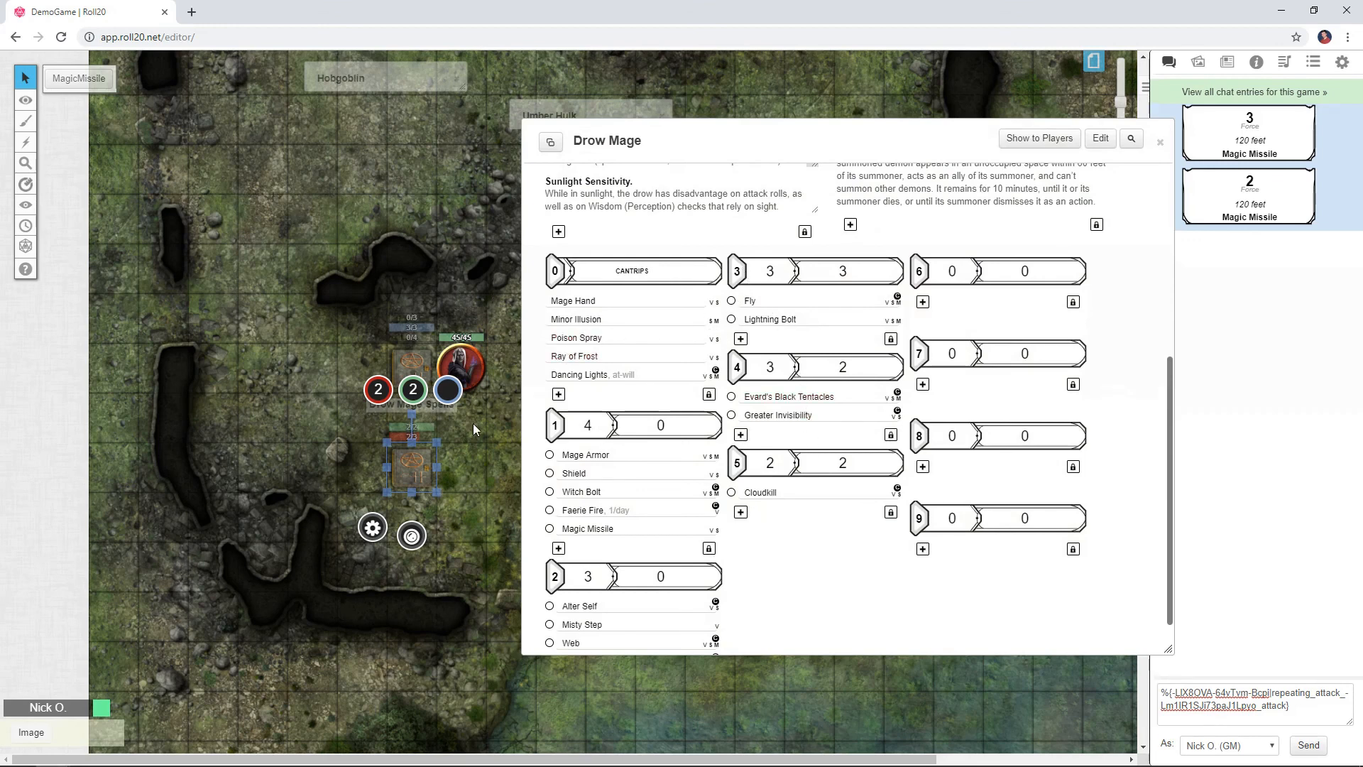
left_click(1159, 142)
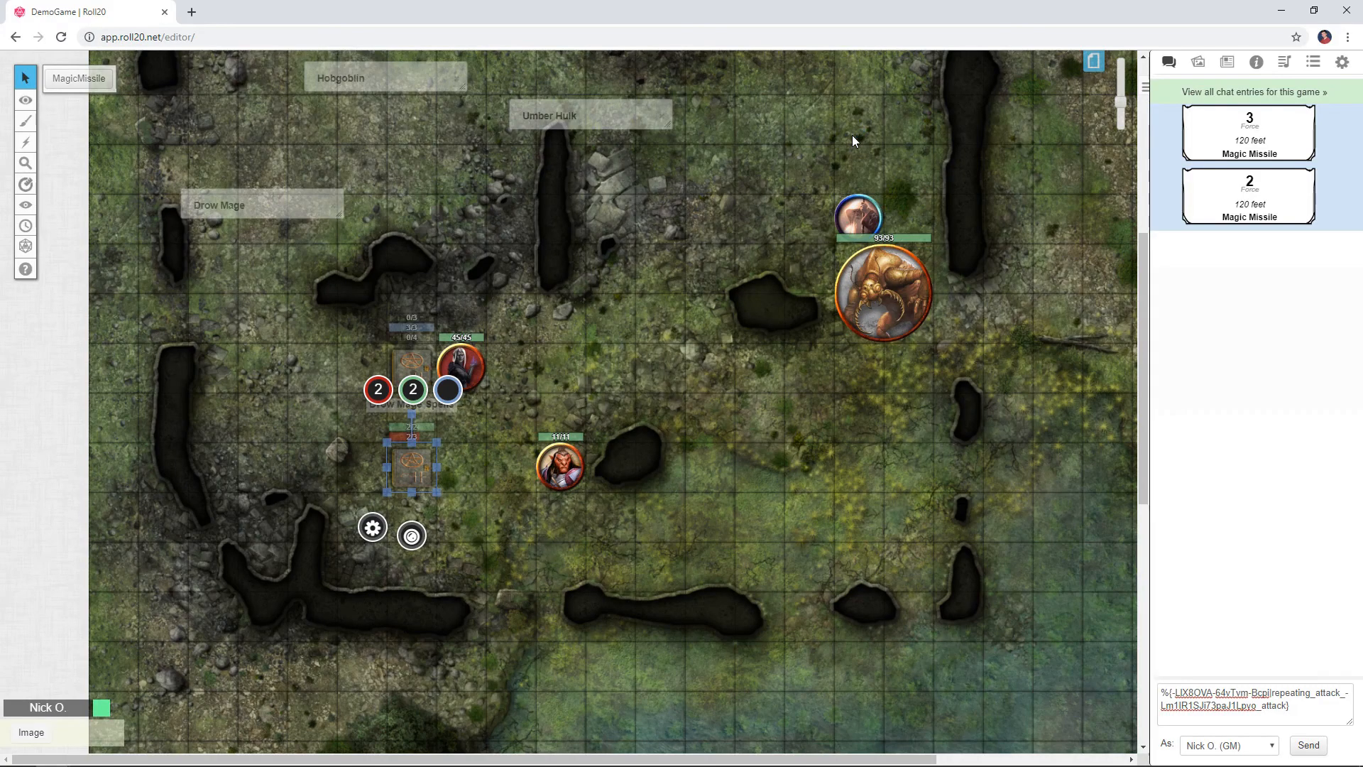